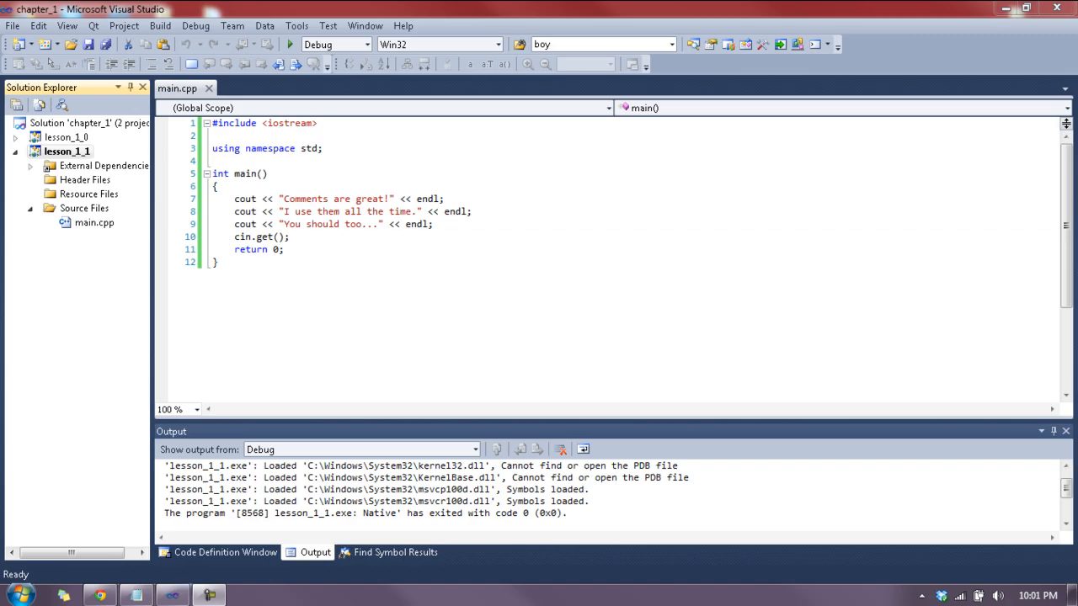
pyautogui.moveTo(136, 596)
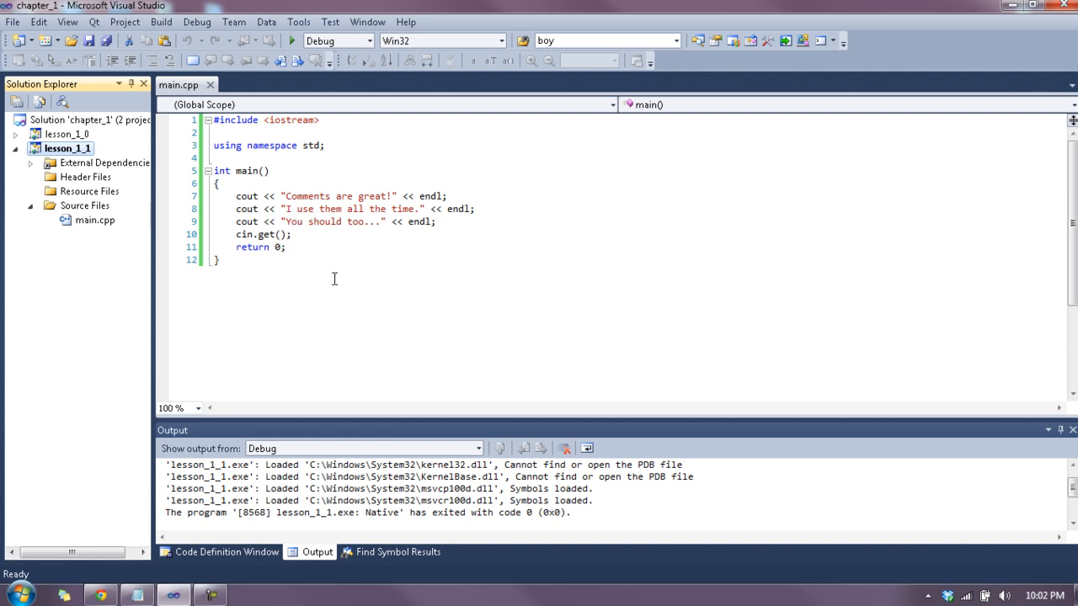
pyautogui.moveTo(137, 596)
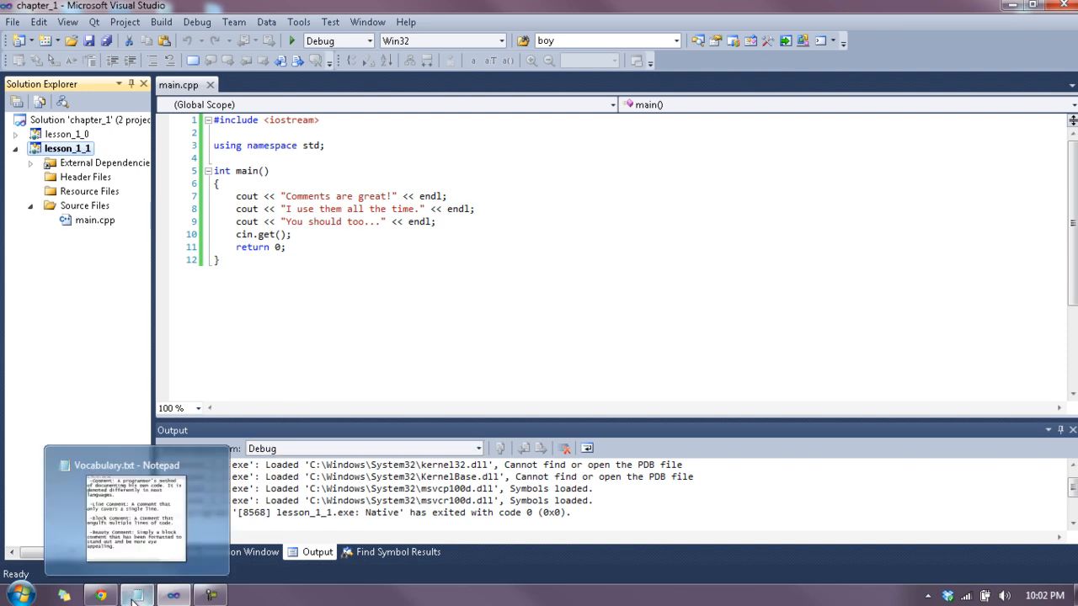
# Bring Vocabulary.txt in Notepad to the front to read the comment definitions
pyautogui.click(136, 505)
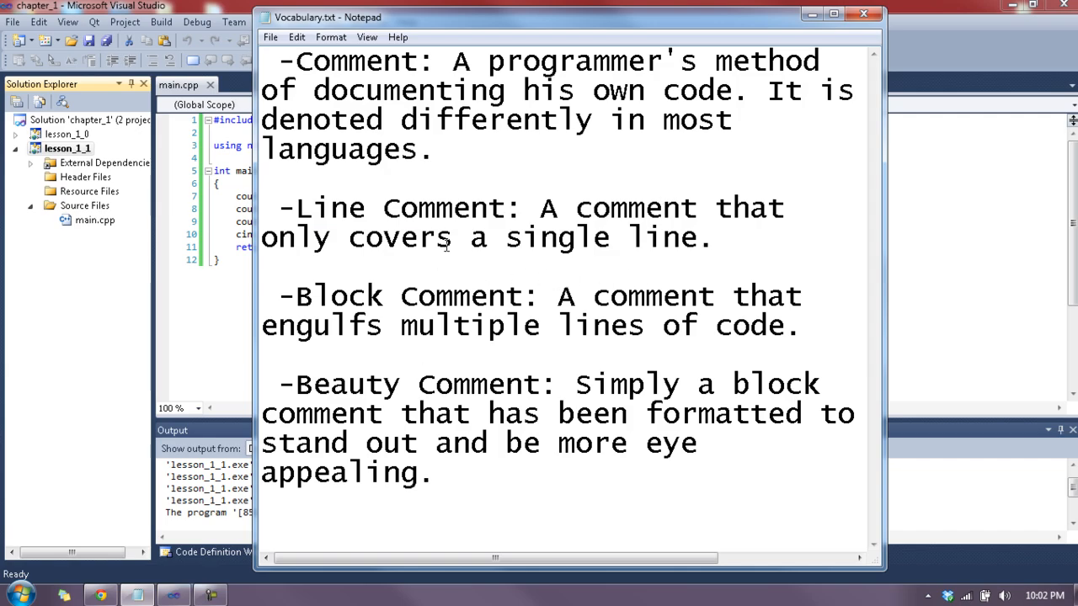
pyautogui.click(832, 17)
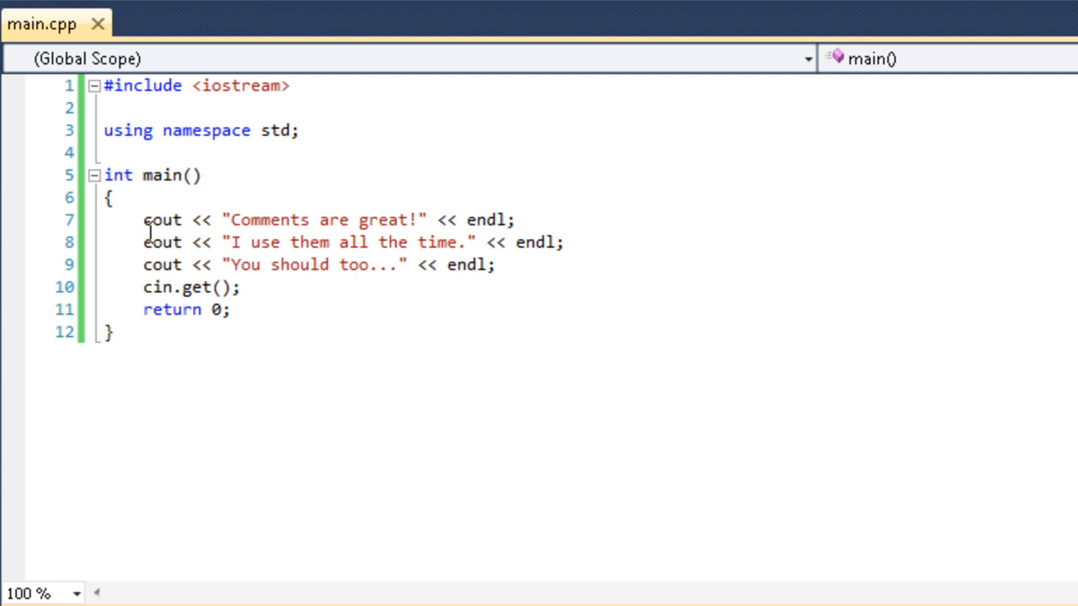
pyautogui.moveTo(145, 264)
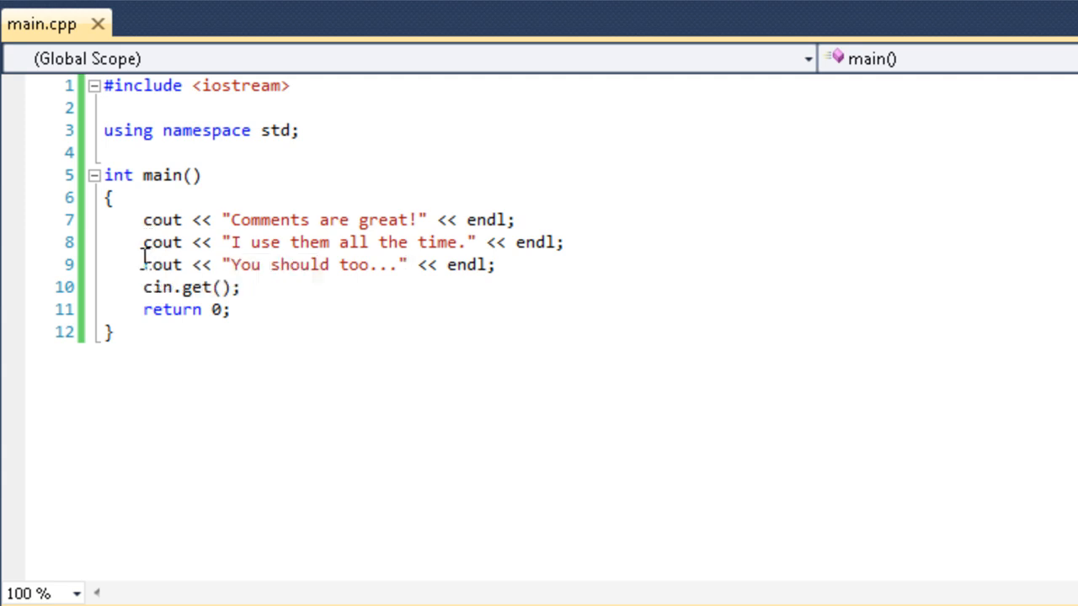
pyautogui.moveTo(199, 206)
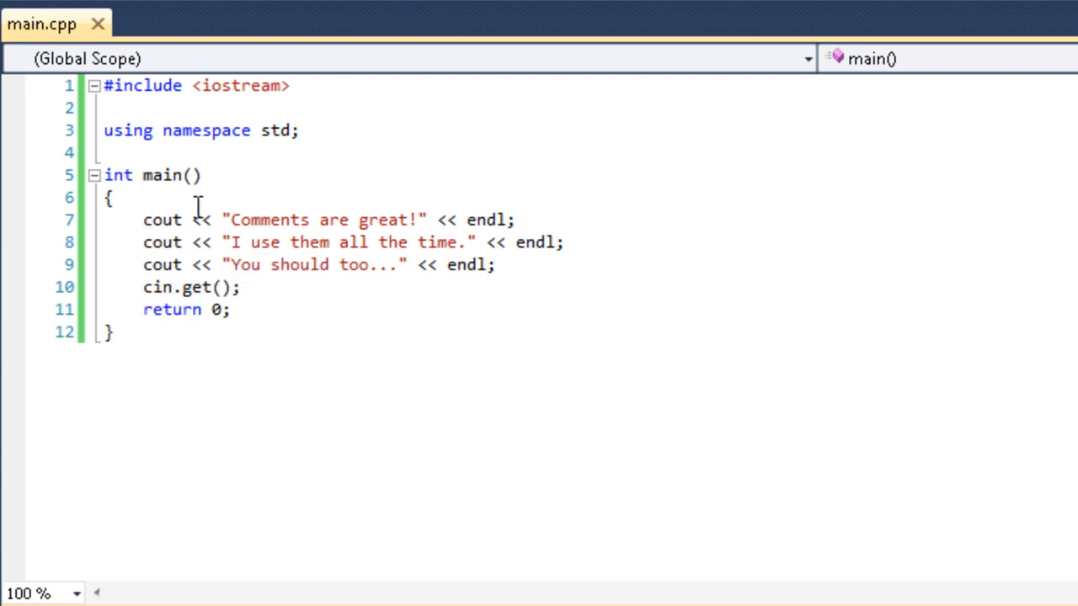
pyautogui.moveTo(192, 199)
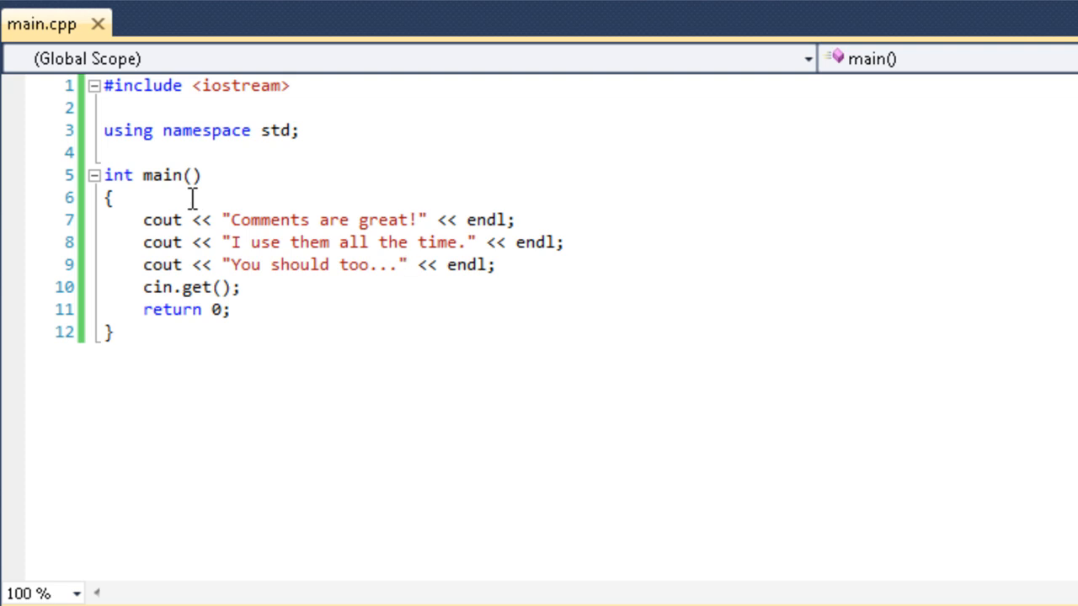
pyautogui.click(408, 264)
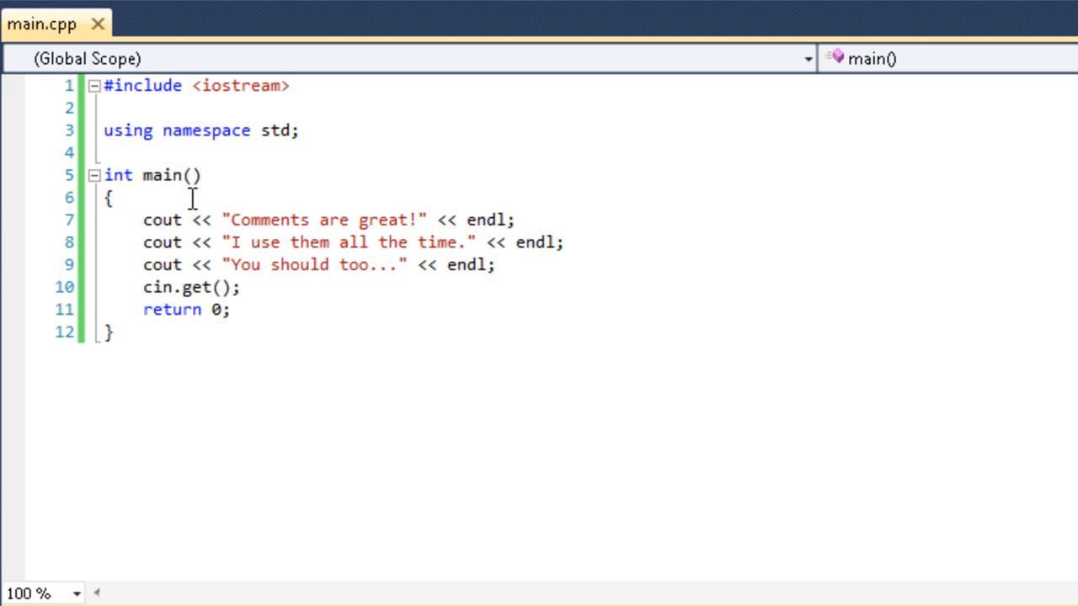
pyautogui.click(407, 265)
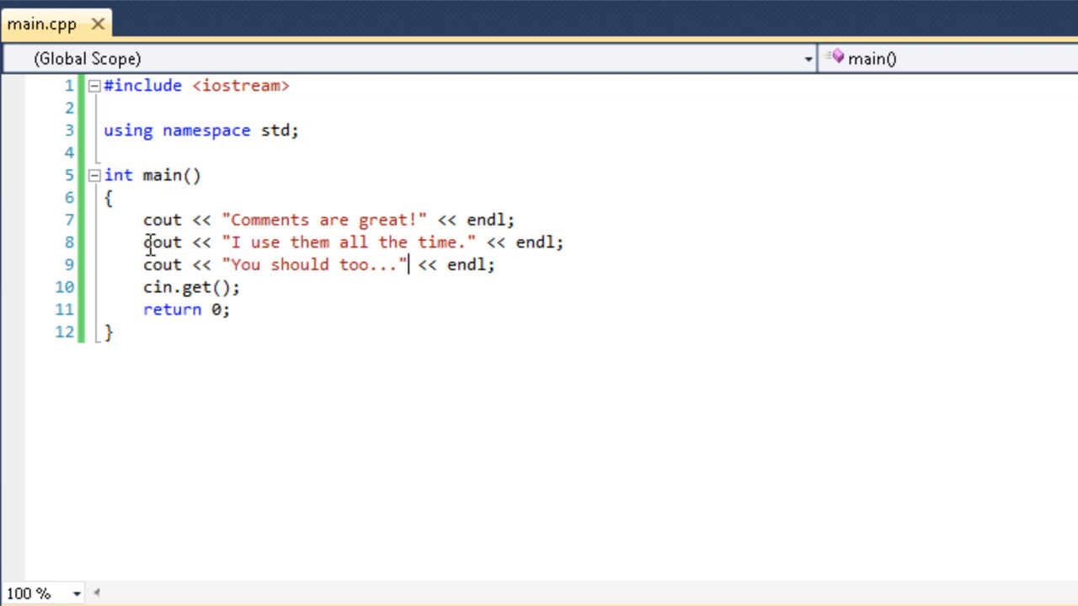
pyautogui.moveTo(162, 243)
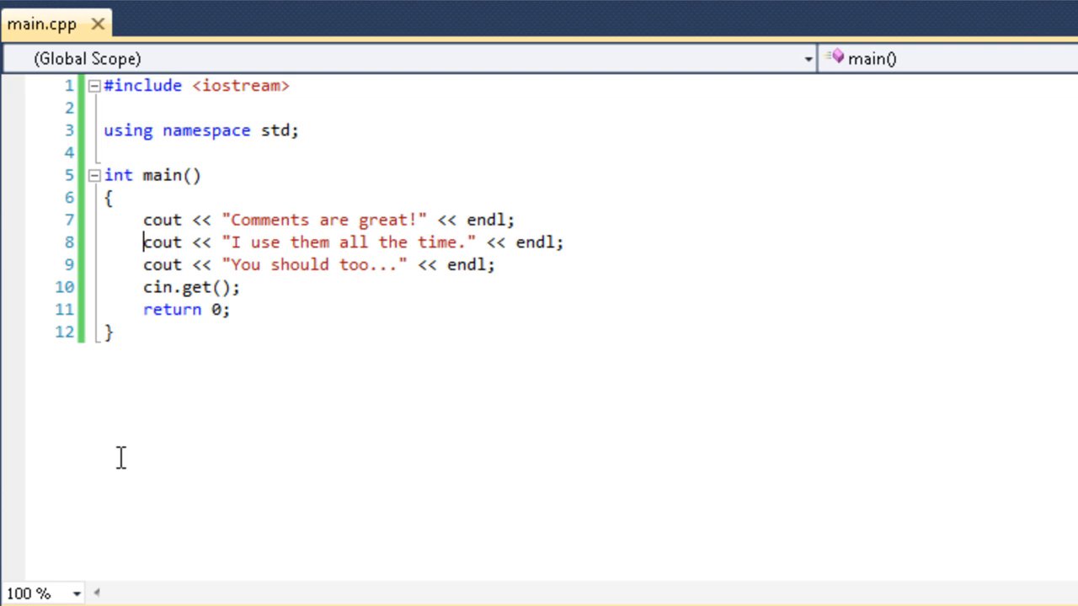
# Comment out the "I use them all the time." output line with //
pyautogui.write('//')
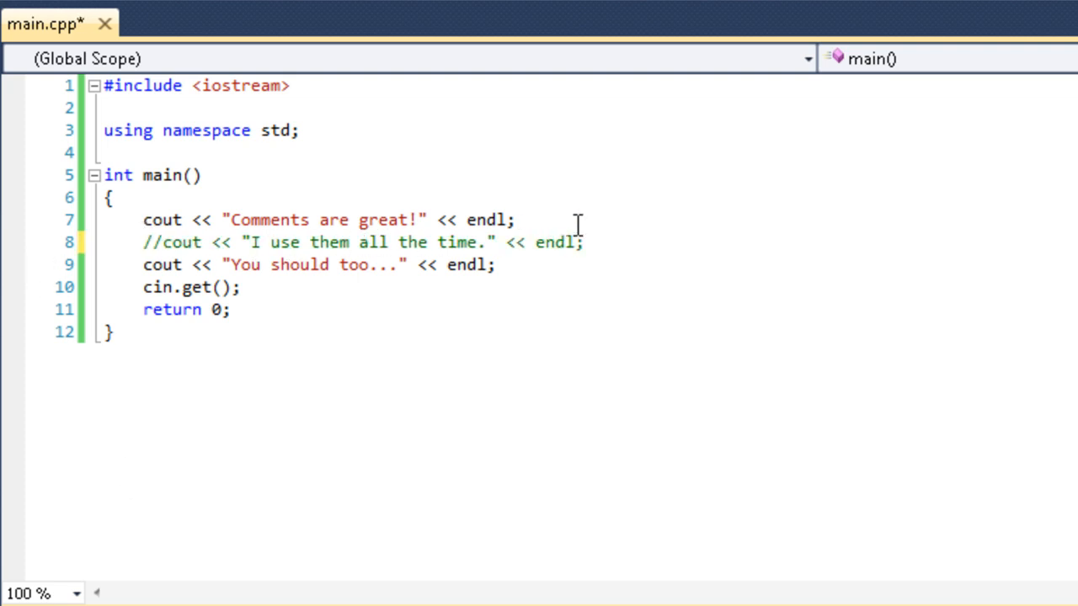
pyautogui.moveTo(165, 51)
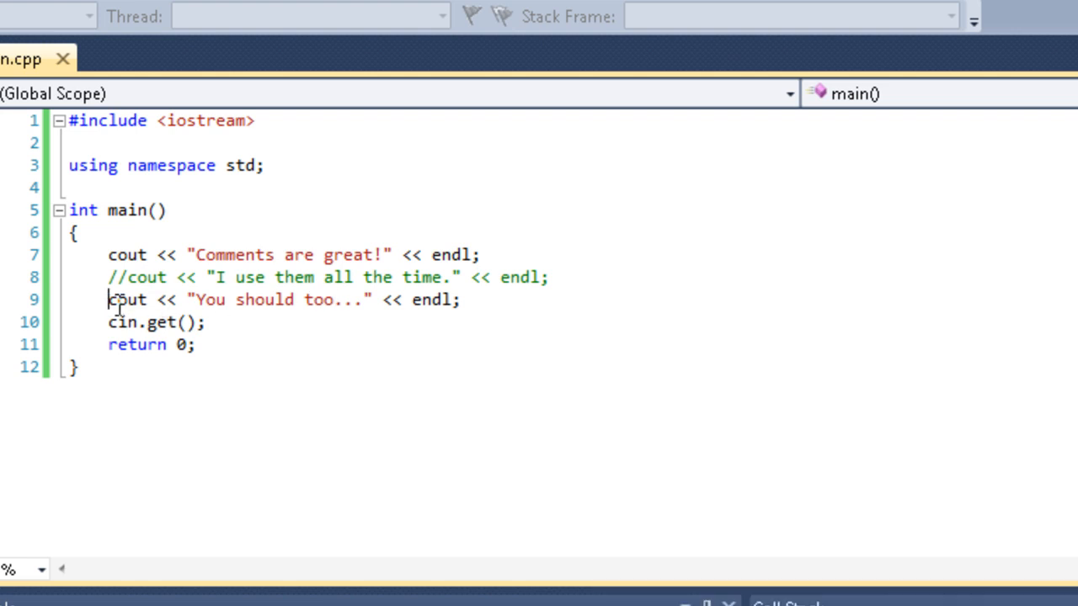
# Comment out the third output line with // and run the program to see only "Comments are great!"
pyautogui.write('//')
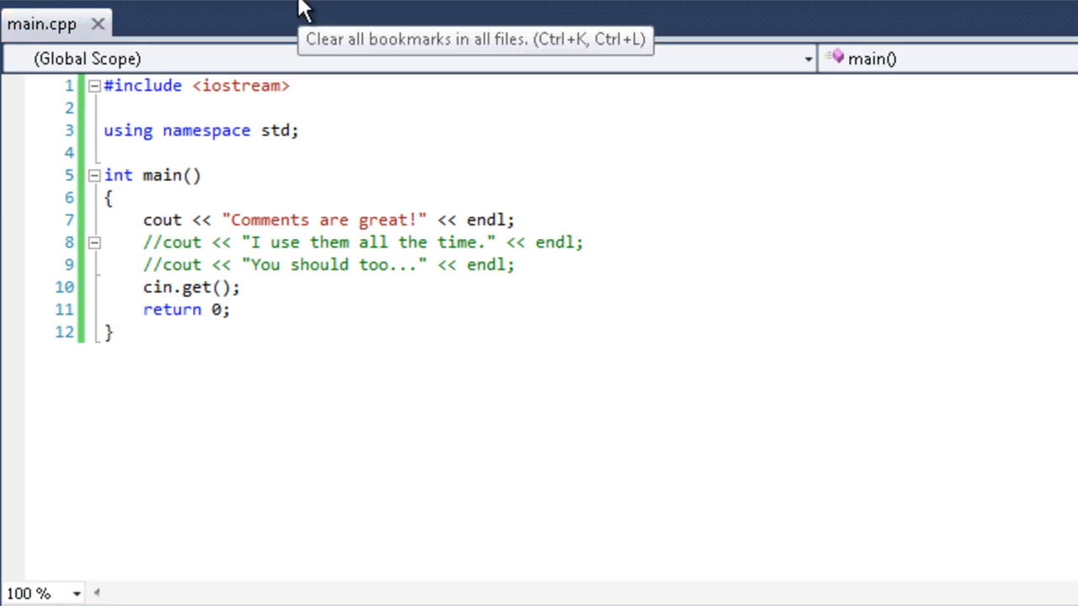
pyautogui.press('F5')
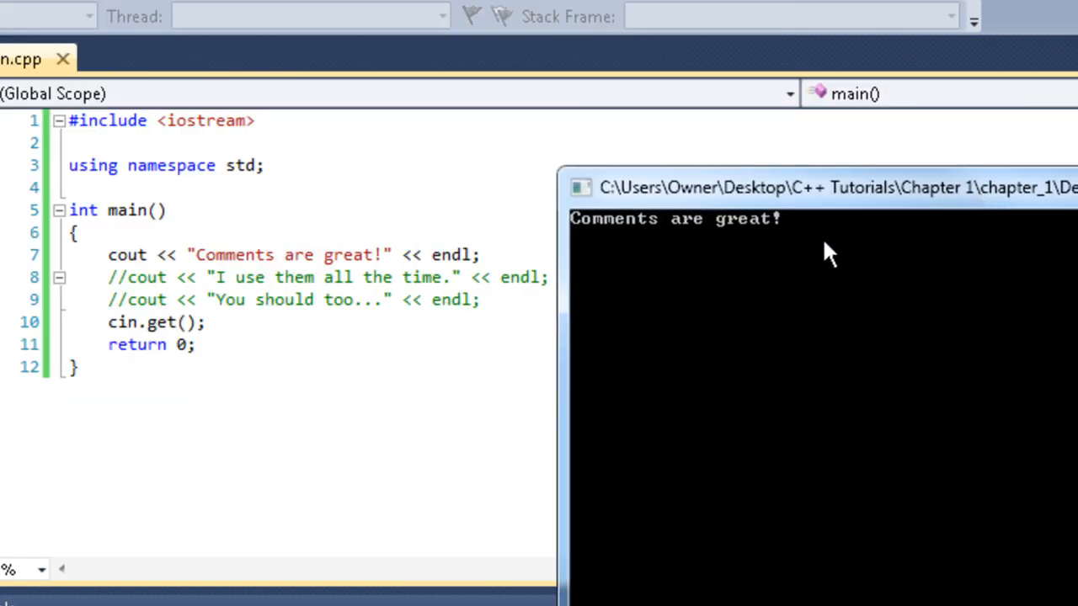
pyautogui.moveTo(687, 268)
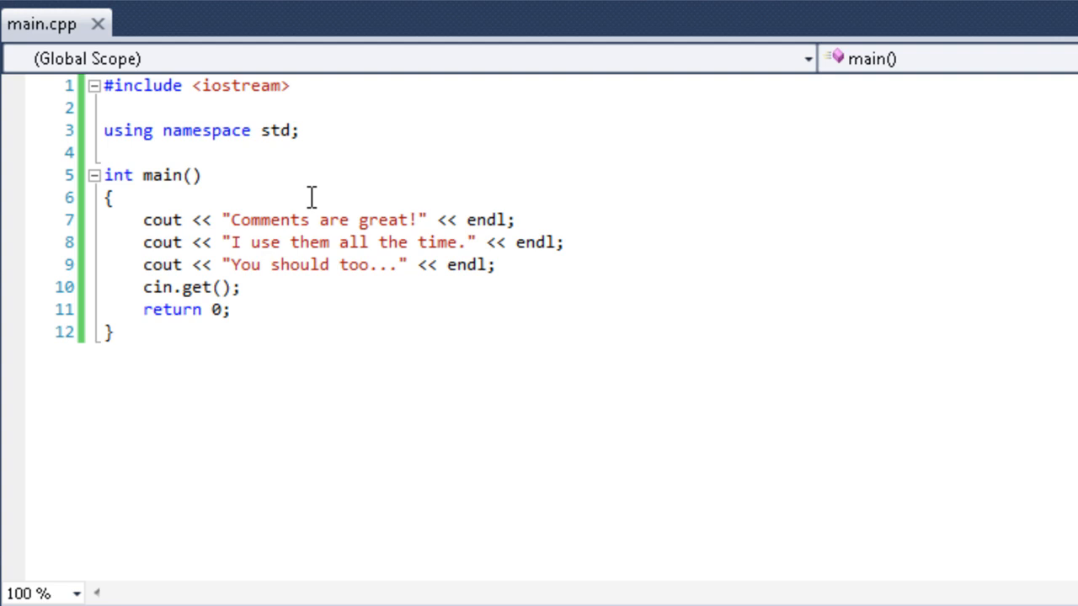
pyautogui.moveTo(261, 114)
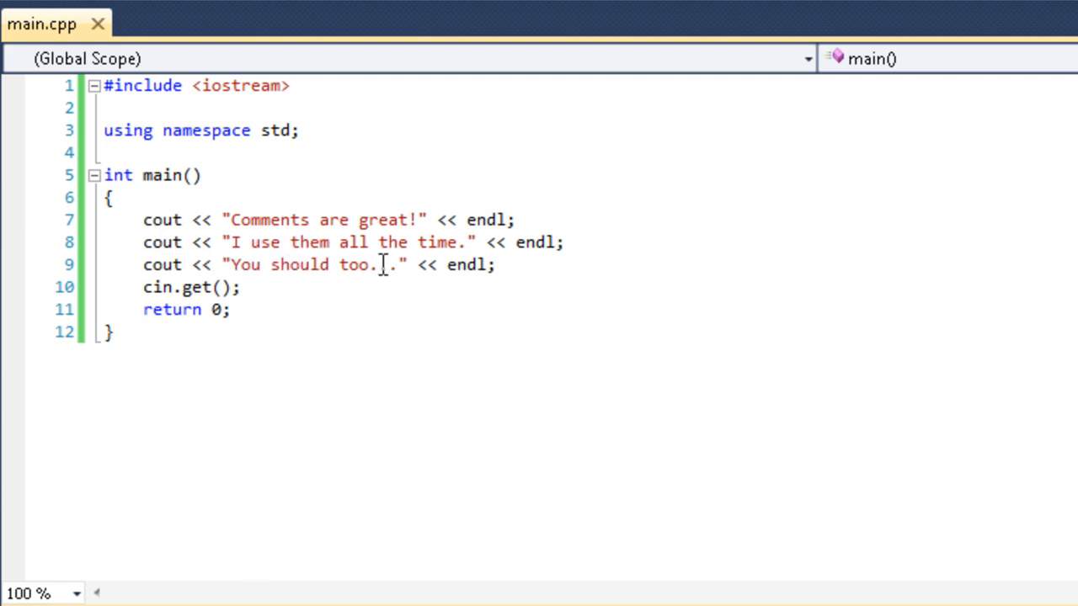
# Wrap the first two output lines in a /* */ block comment instead of line comments
pyautogui.write('..')
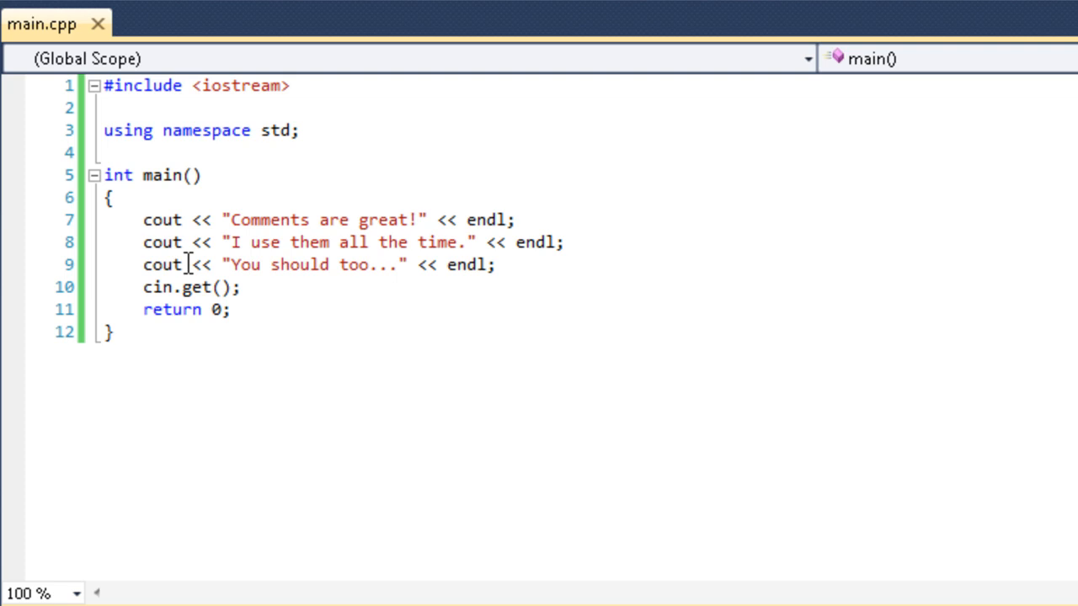
pyautogui.write('//')
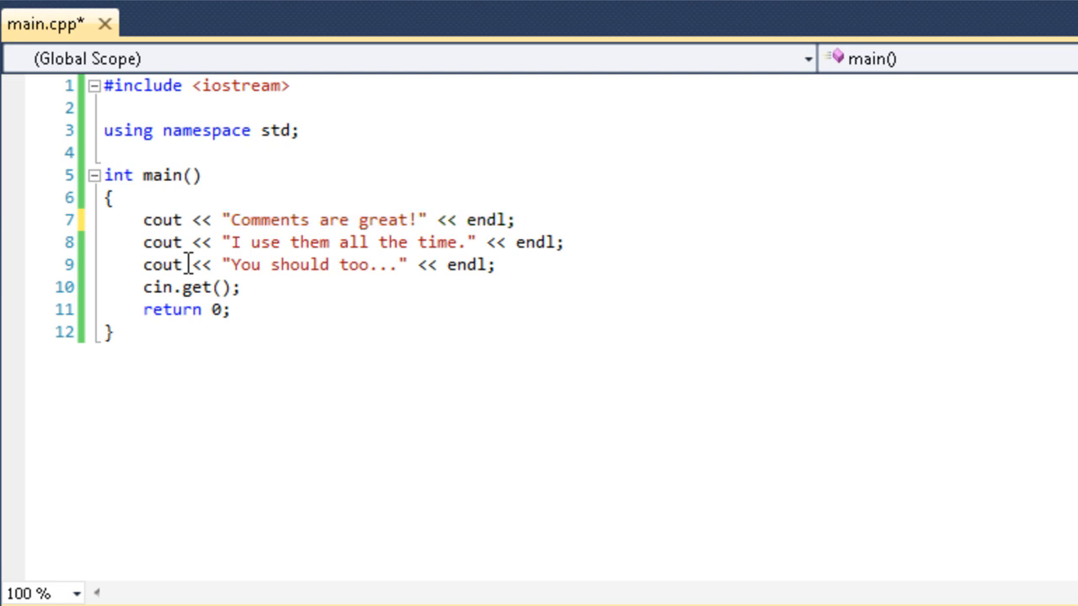
pyautogui.click(144, 219)
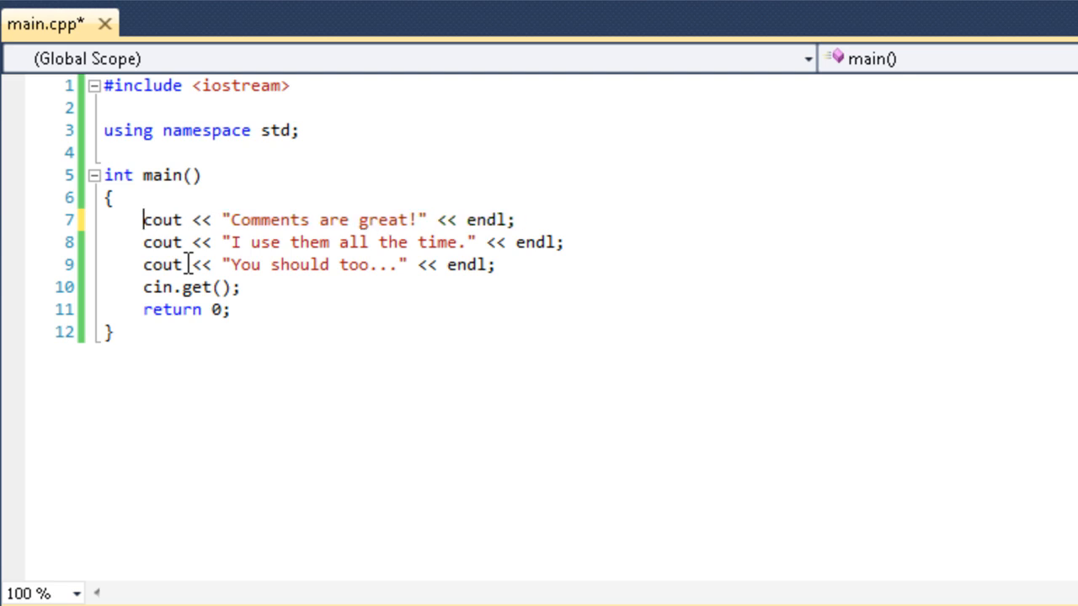
pyautogui.write('/*')
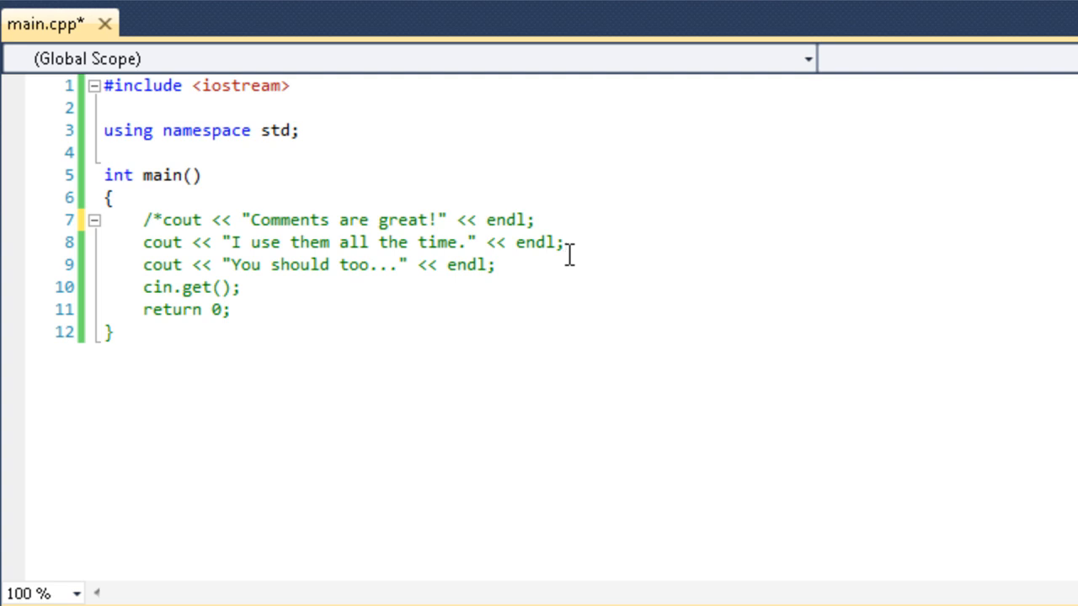
pyautogui.write('*/')
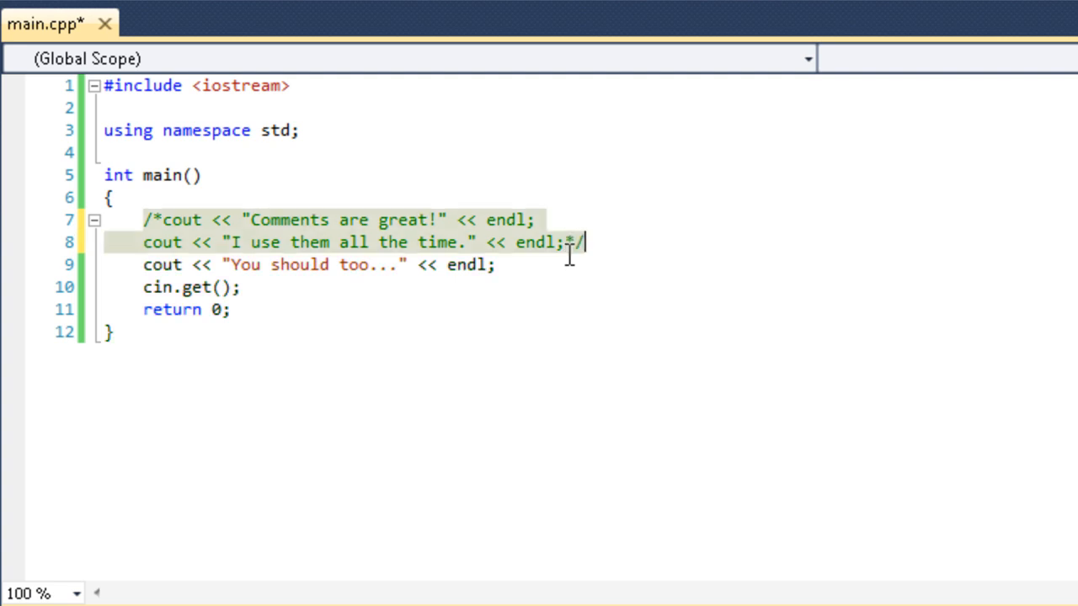
pyautogui.moveTo(640, 266)
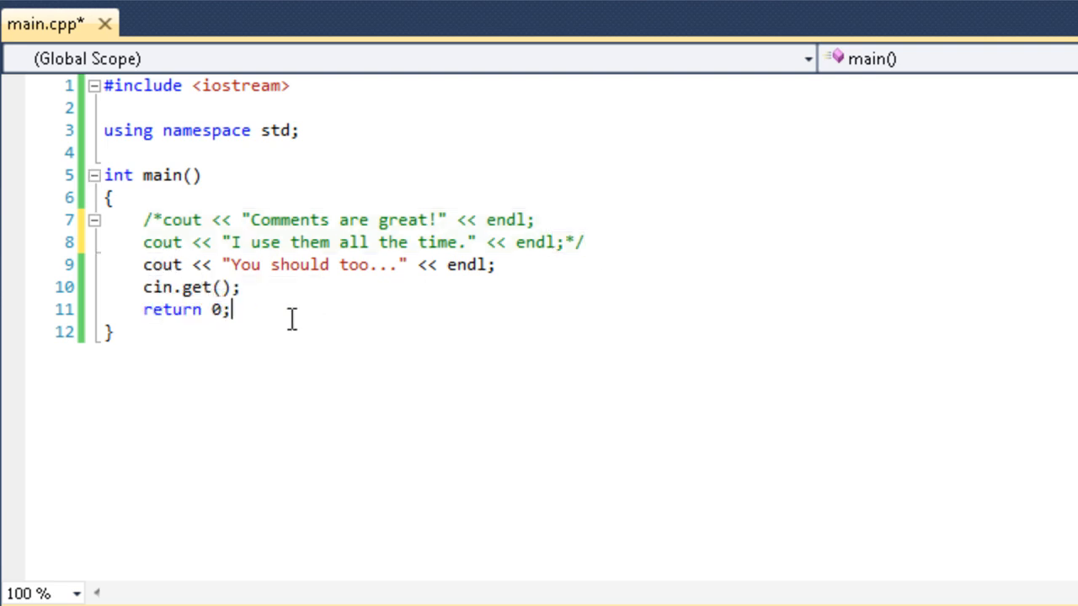
# Save, remove the /* and */ markers, and add blank lines above the include for a header comment
pyautogui.press('ctrl+s')
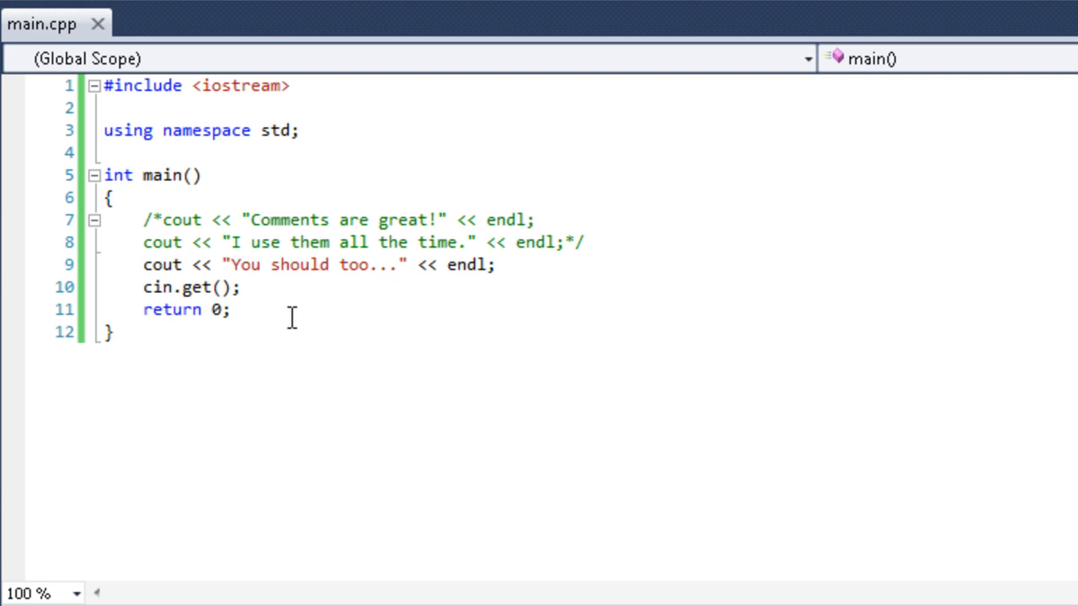
pyautogui.press('F5')
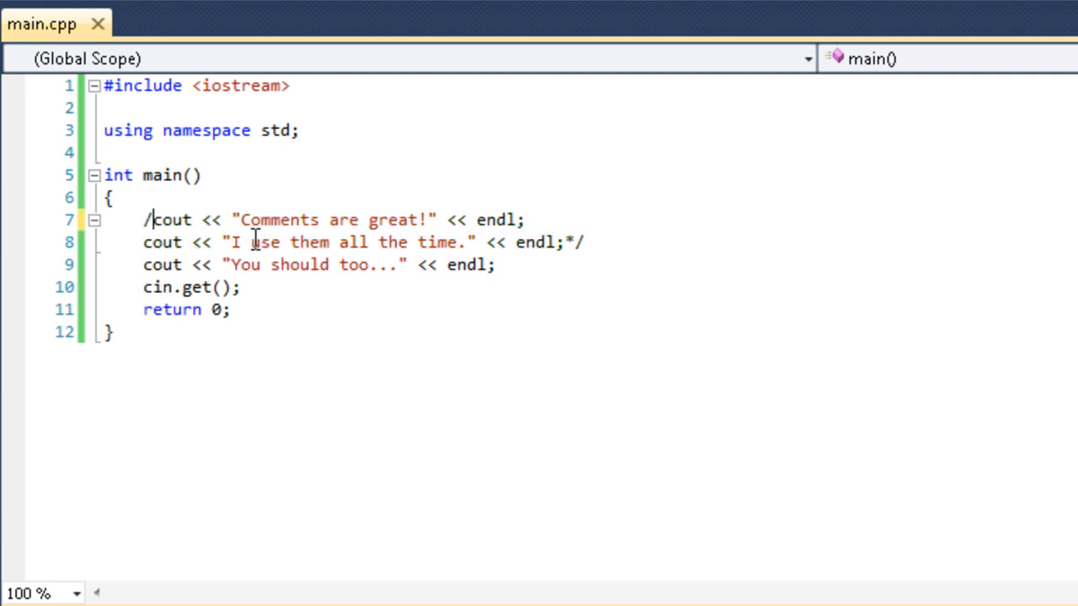
pyautogui.press('Delete')
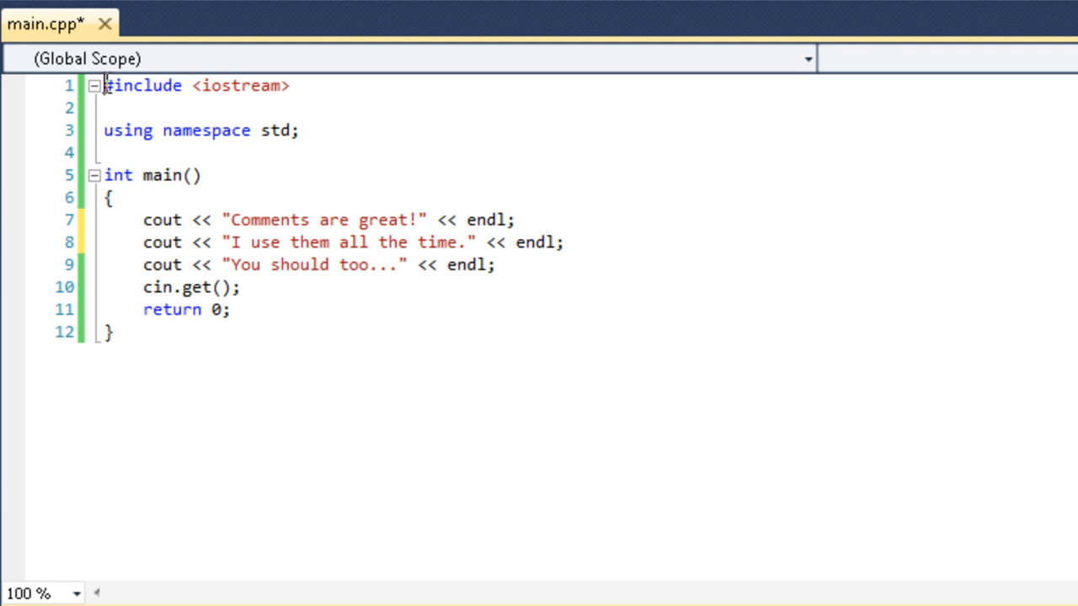
pyautogui.press('Enter')
pyautogui.write('/*')
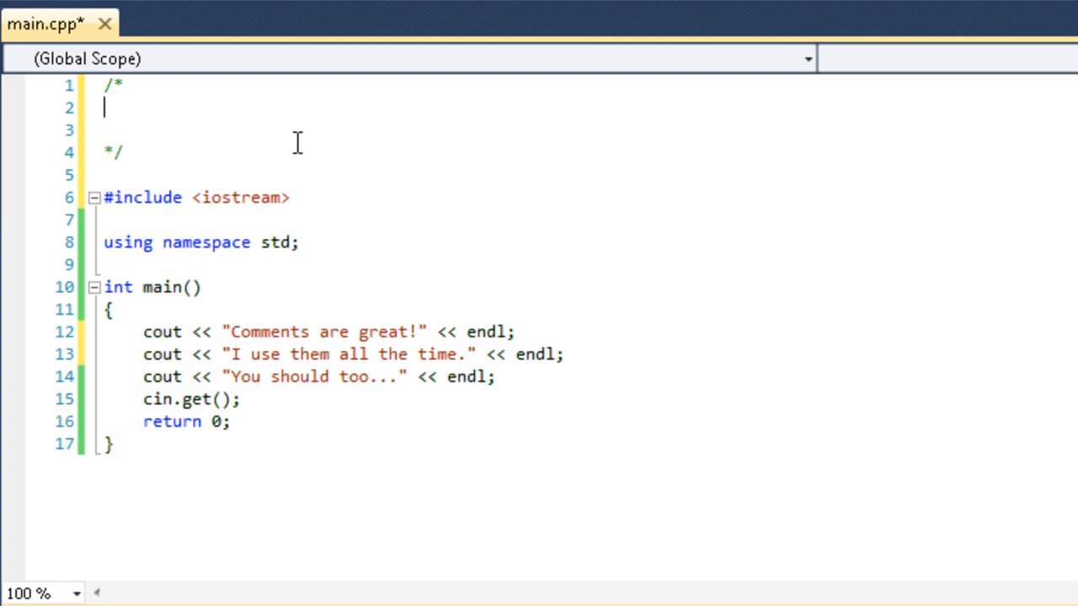
# Add header lines "Title: Lesson_1_1" and "Programmer: Tyler P" inside the block comment
pyautogui.press('enter')
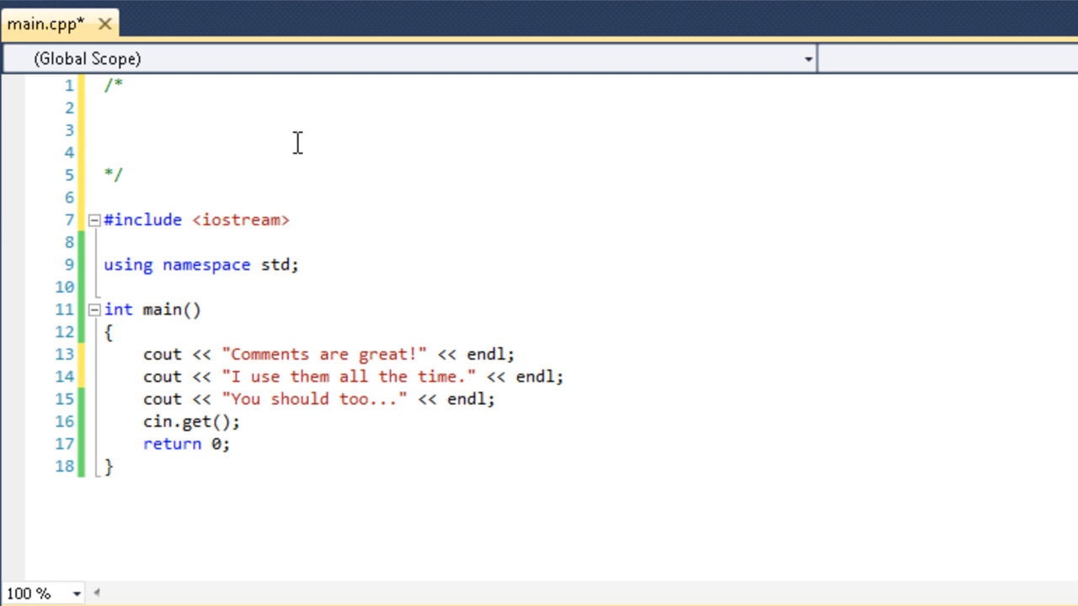
pyautogui.click(143, 107)
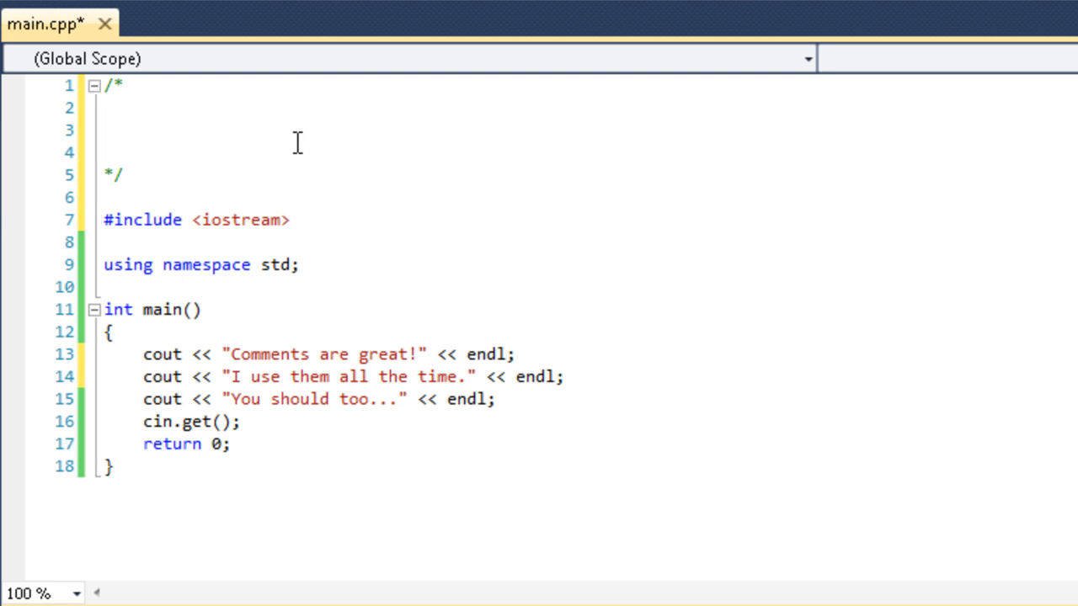
pyautogui.write('T')
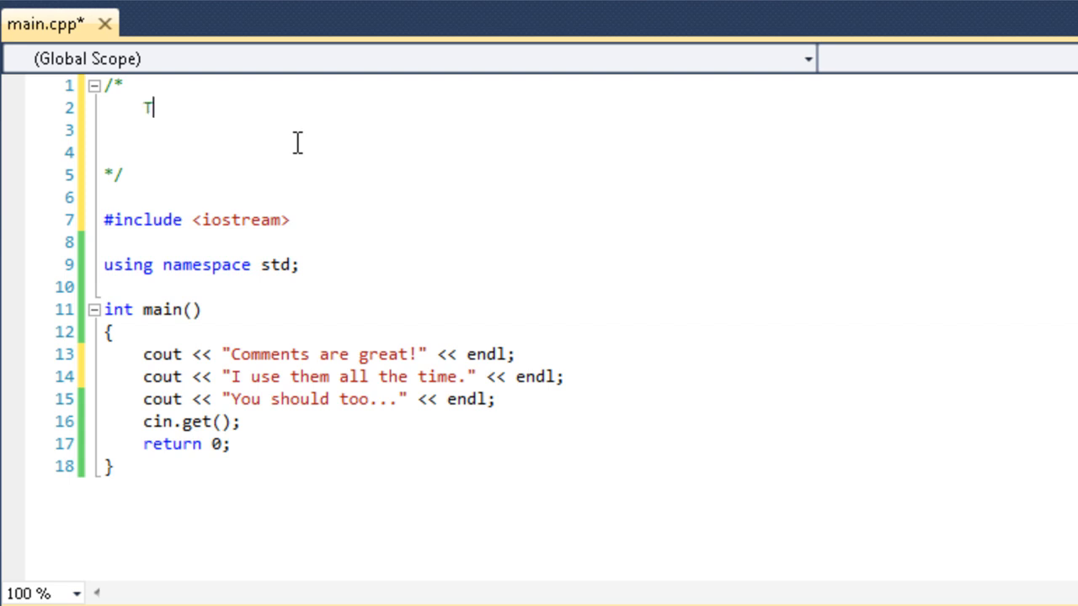
pyautogui.write('itle:')
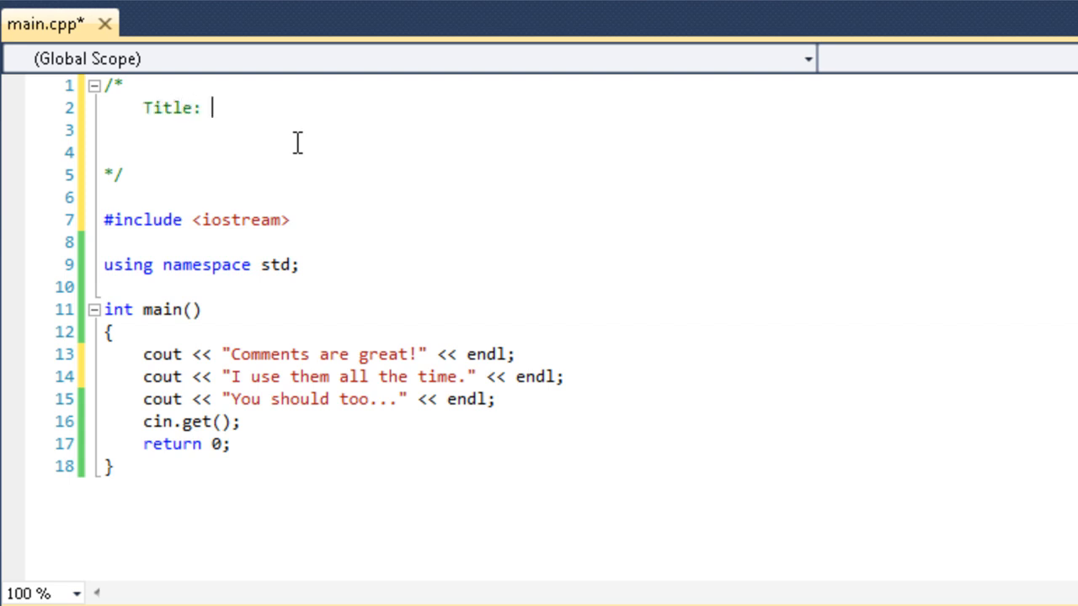
pyautogui.write('Less')
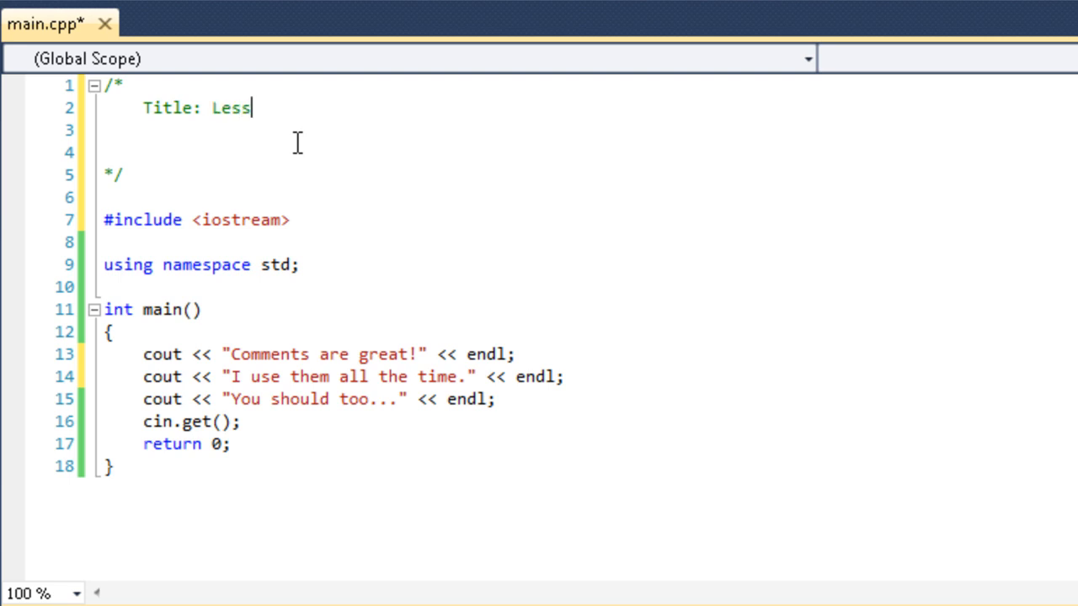
pyautogui.write('on_1_1')
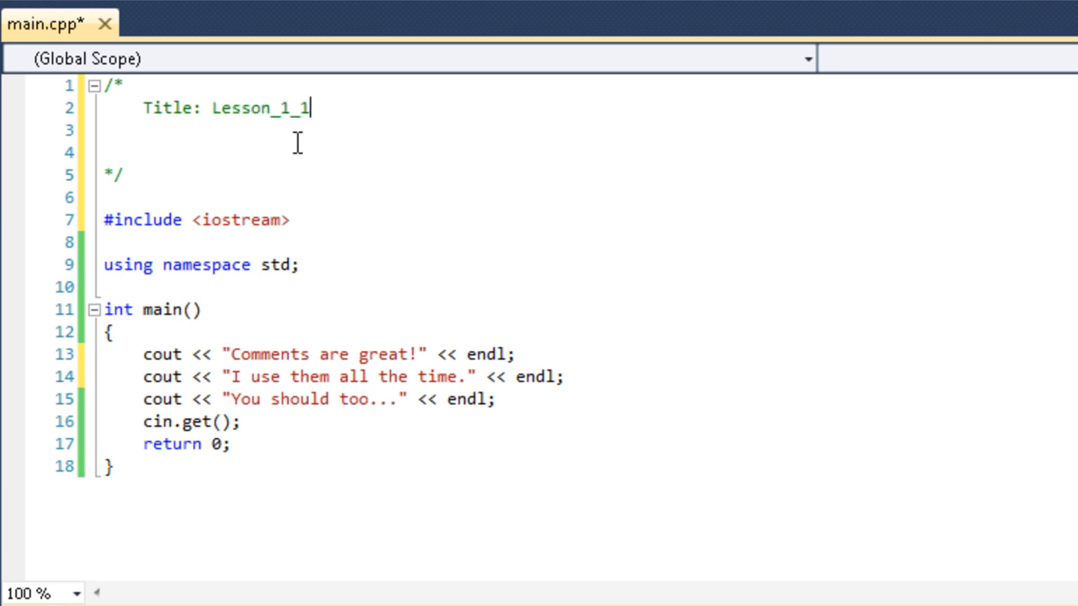
pyautogui.write('Pro')
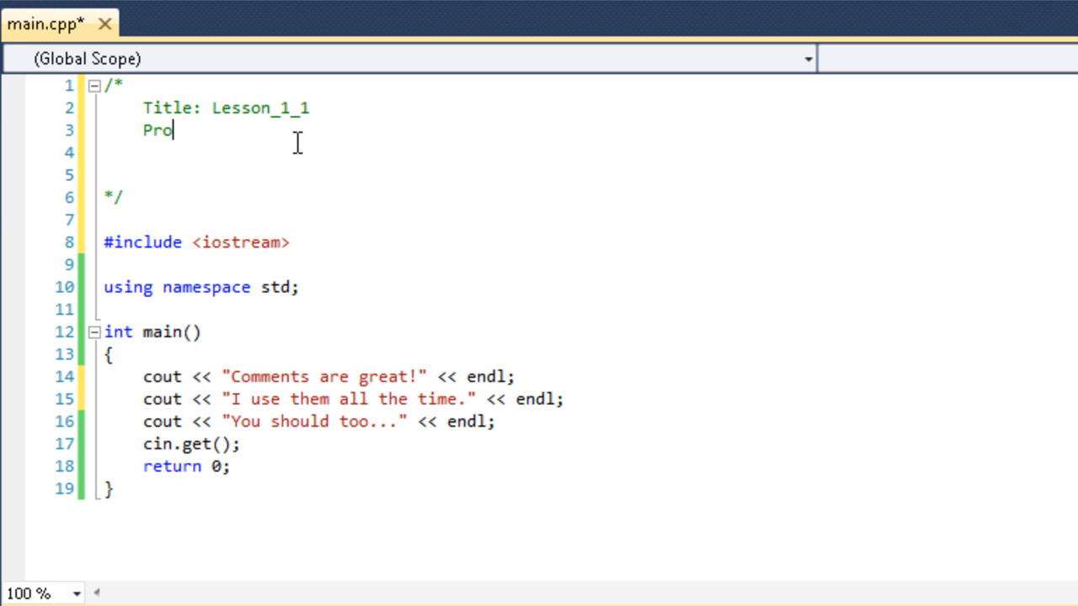
pyautogui.write('grammer: Tyler Petresky')
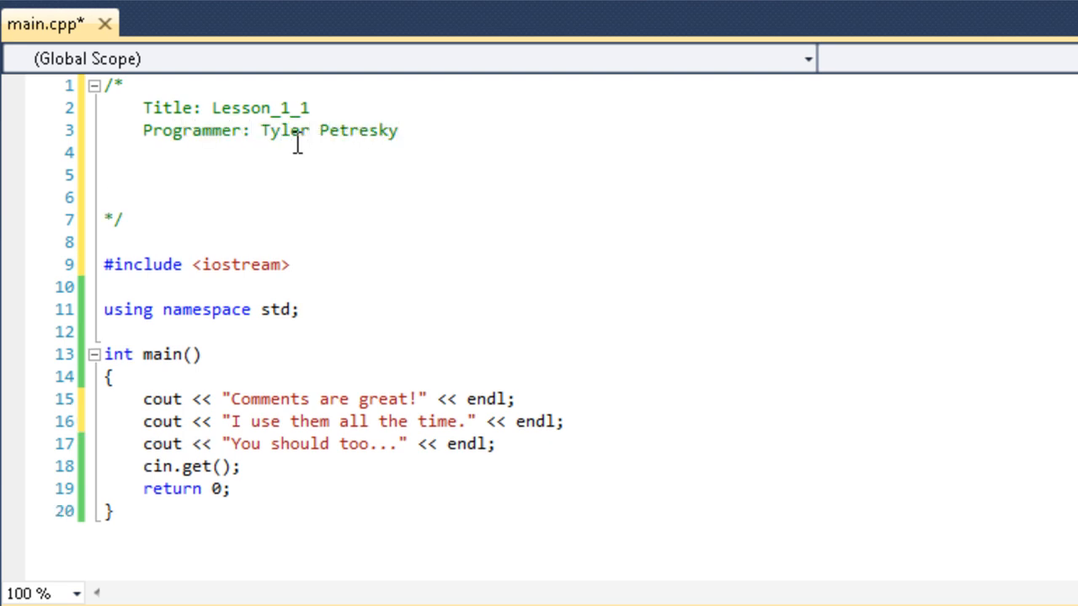
# Add "Date: 8-5-12" and the purpose line "To demonstrate comments to the Youtubes."
pyautogui.write('Date: 5')
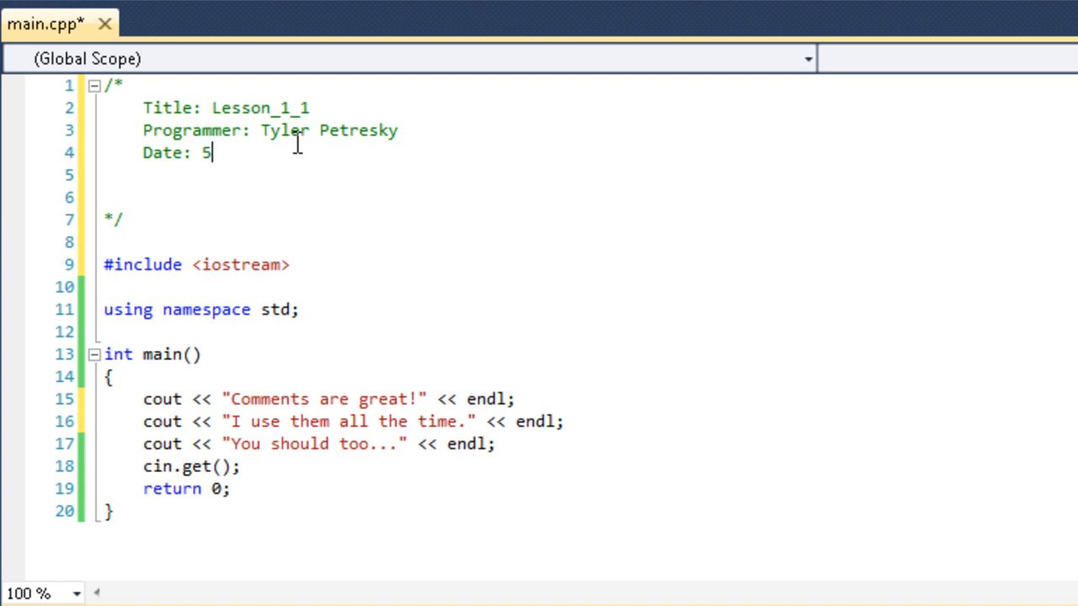
pyautogui.write('-8-1')
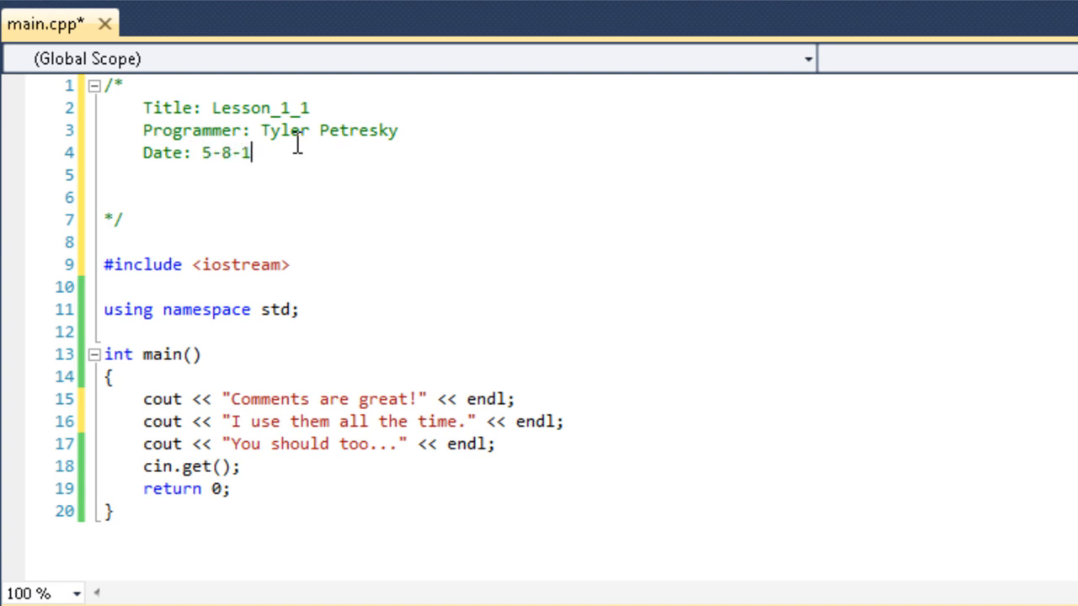
pyautogui.press('Backspace')
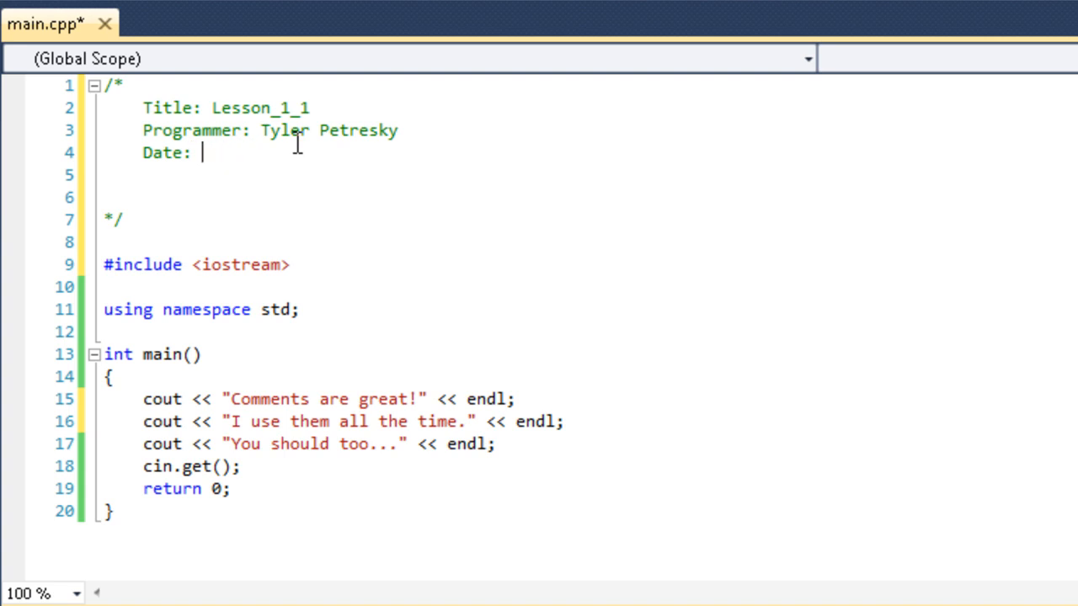
pyautogui.write('8-5-12')
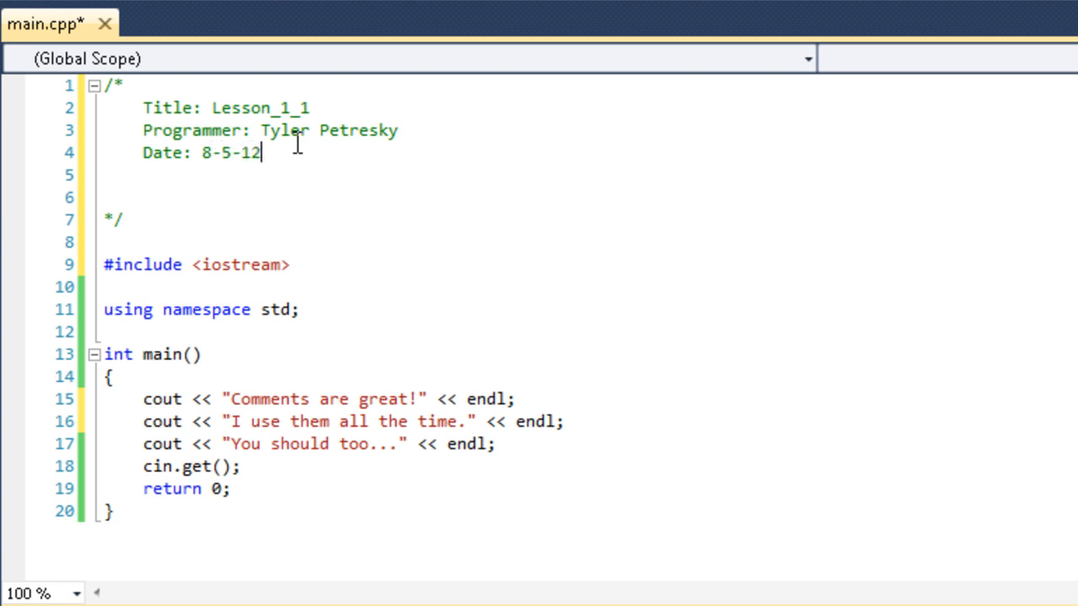
pyautogui.press('Enter')
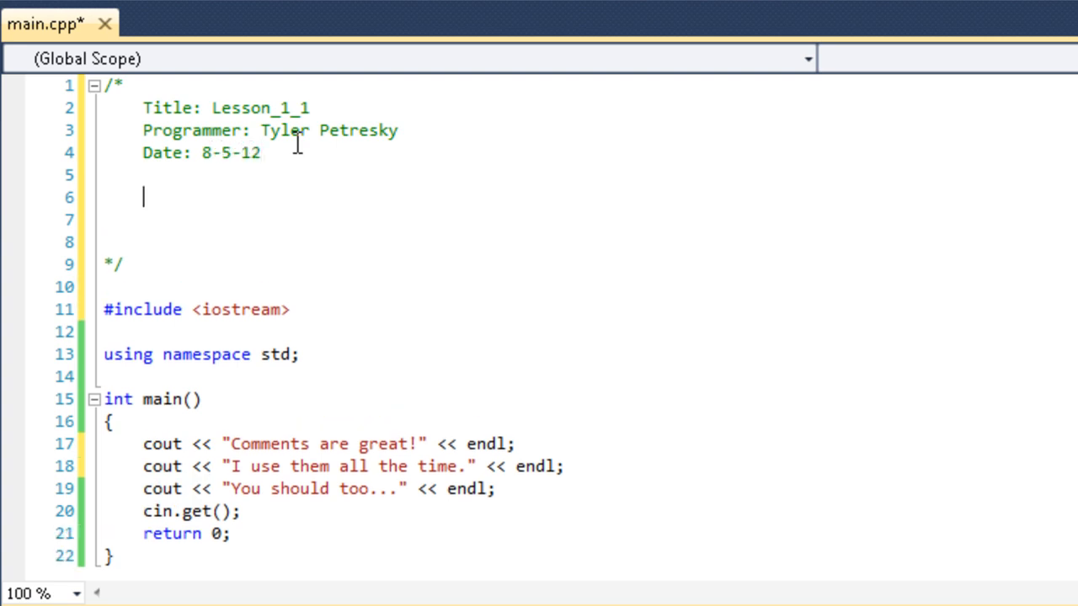
pyautogui.write('To d')
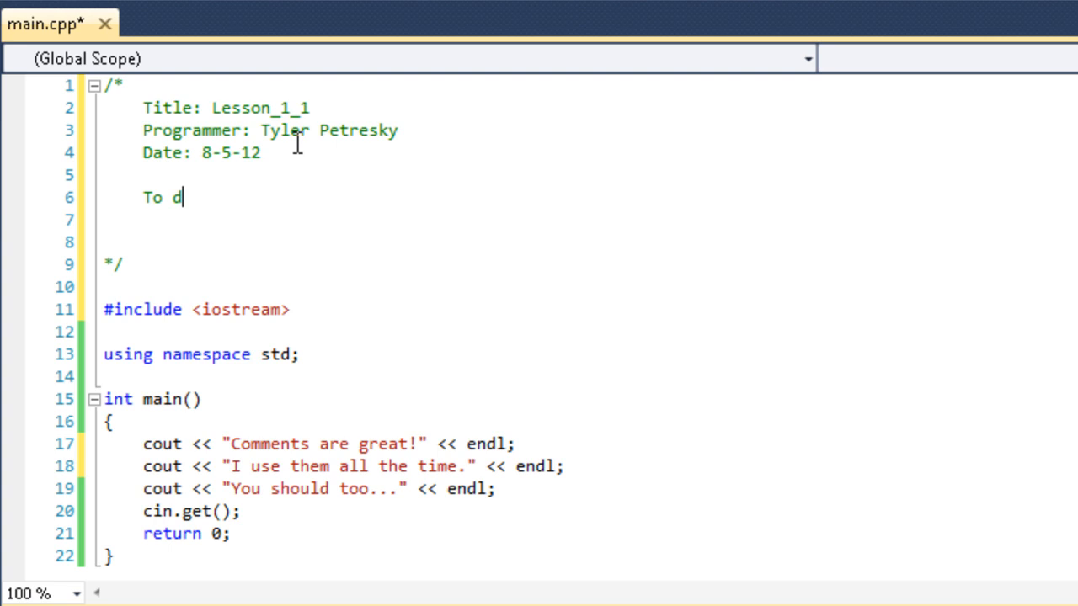
pyautogui.write('emonstrat')
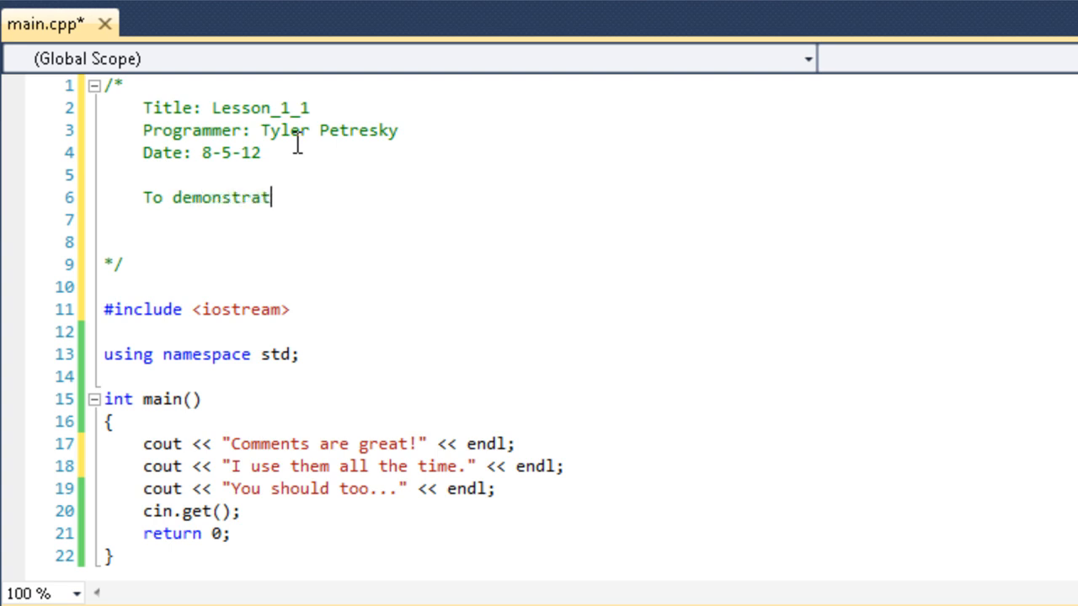
pyautogui.write('e comments to t')
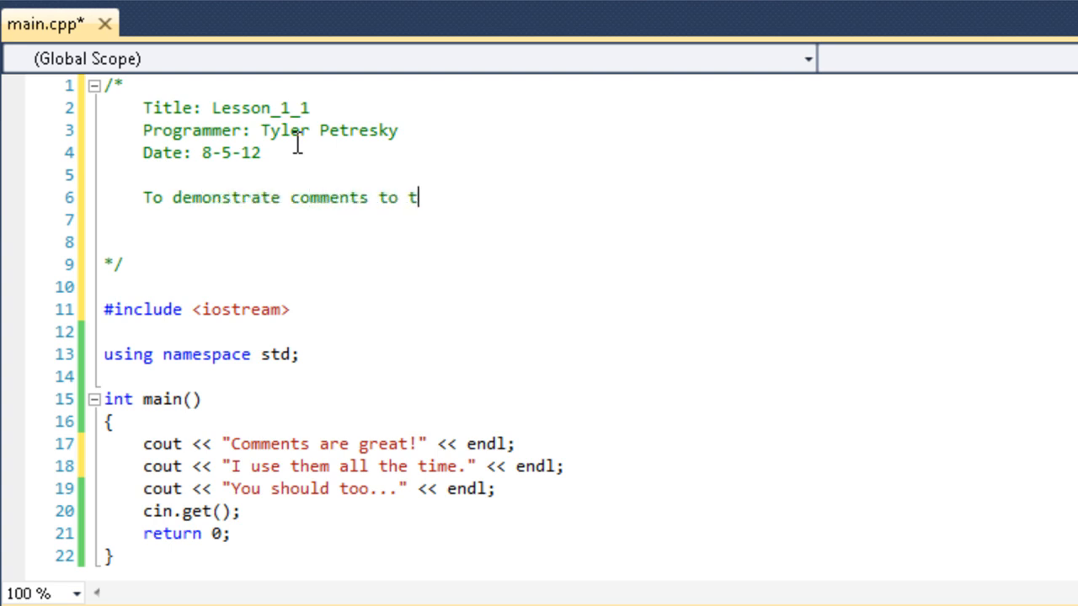
pyautogui.write('he Youtubes')
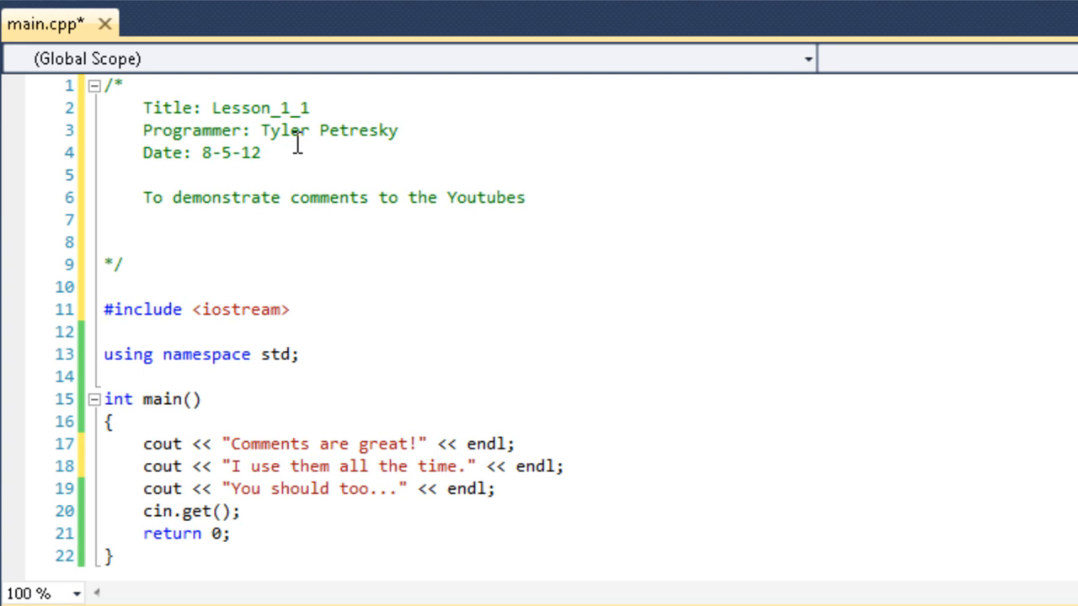
pyautogui.write('.')
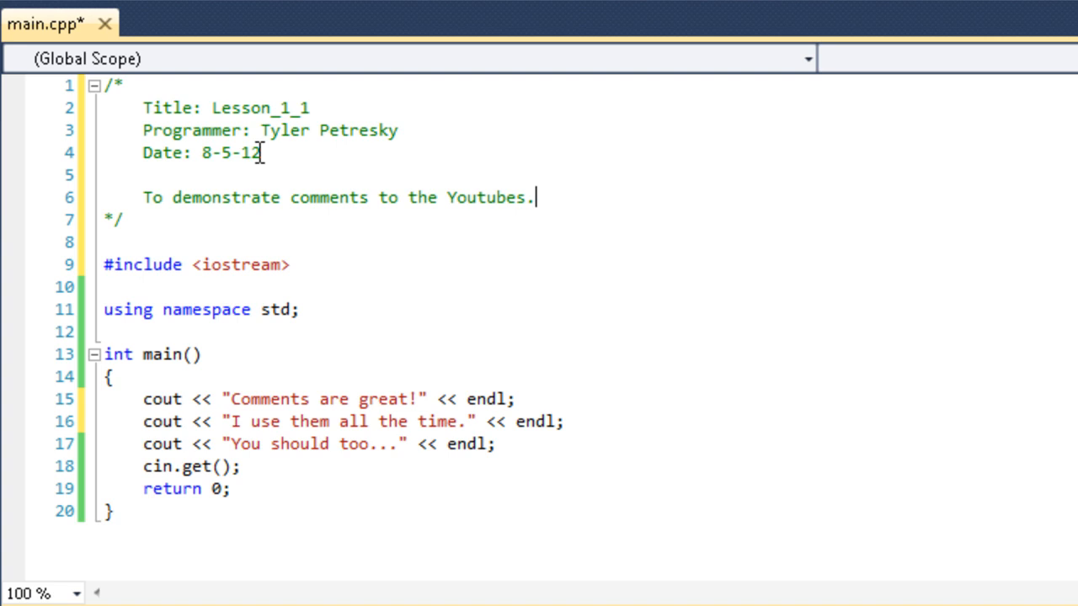
pyautogui.moveTo(318, 116)
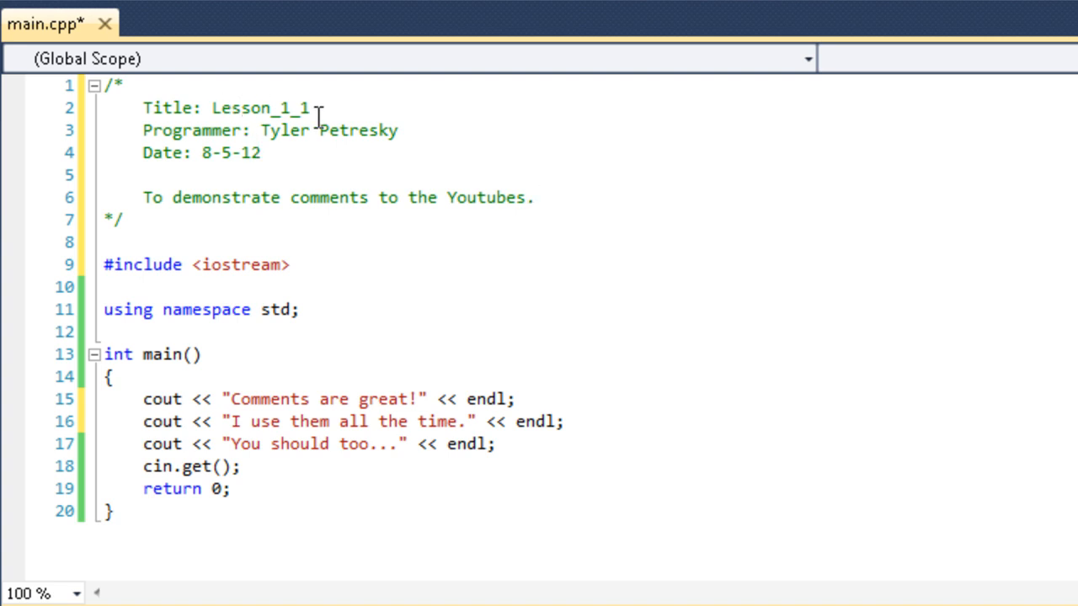
pyautogui.moveTo(360, 128)
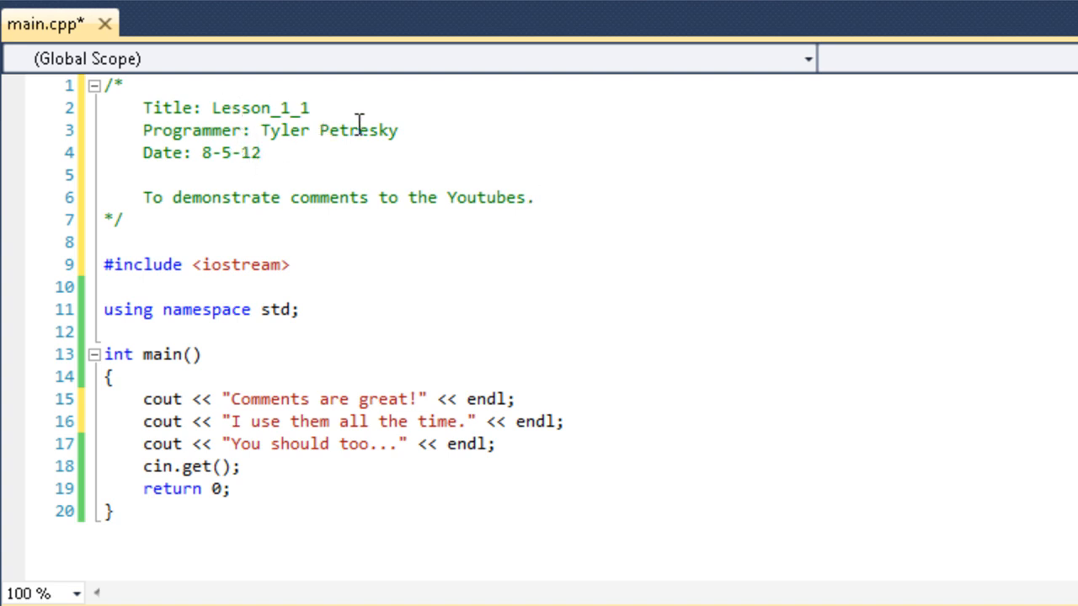
pyautogui.moveTo(311, 162)
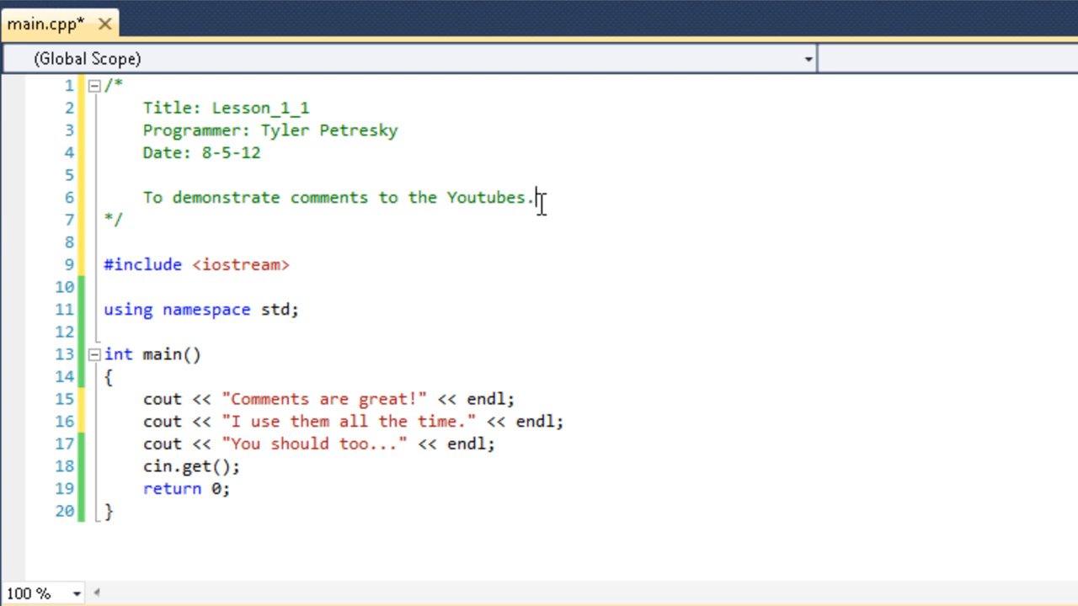
pyautogui.moveTo(559, 197)
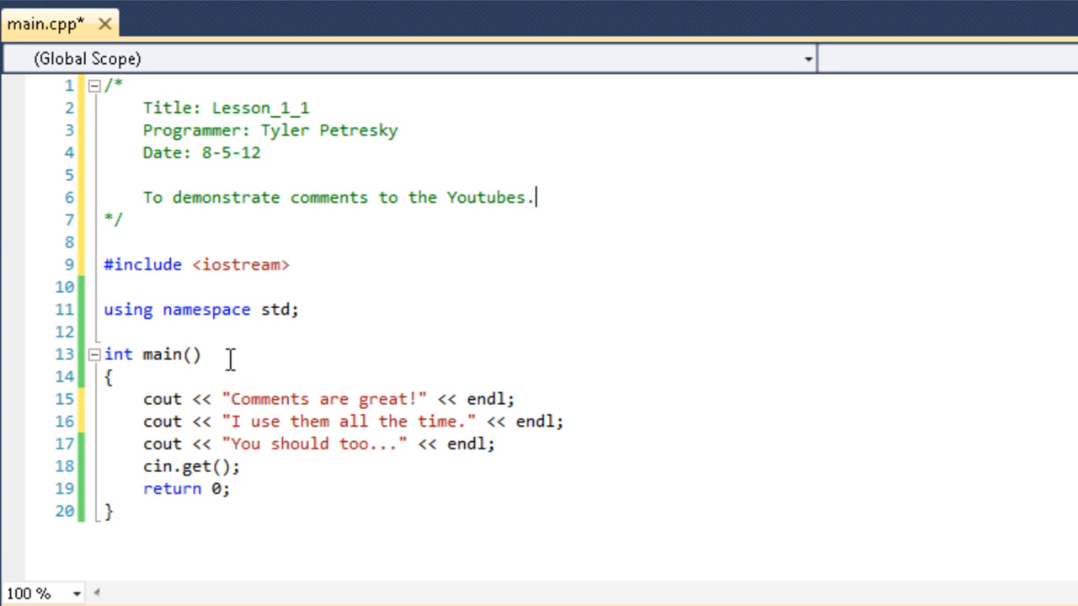
pyautogui.scroll(-3)
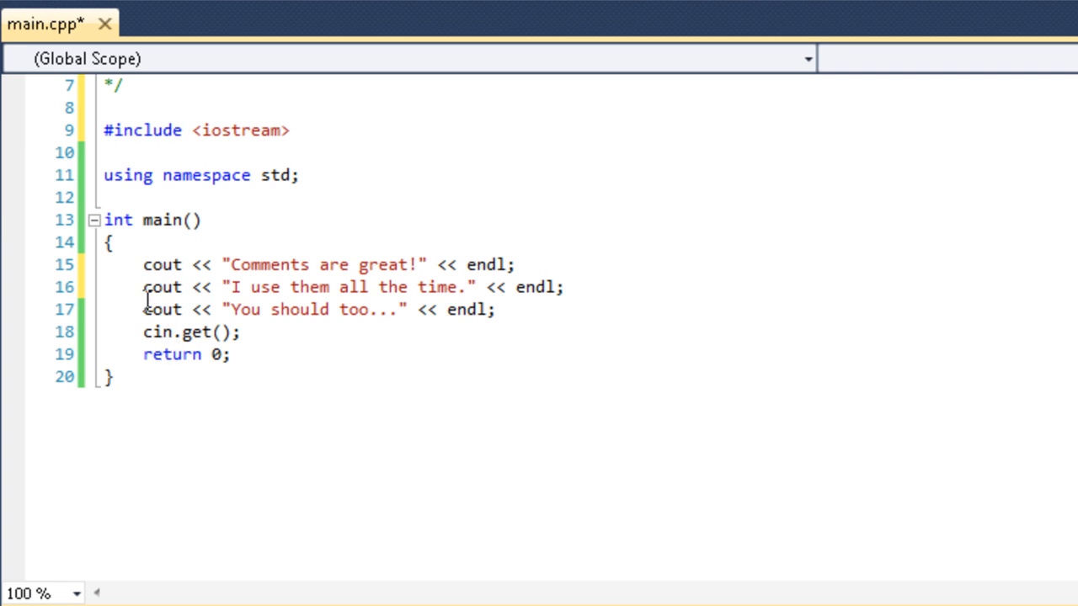
# Prefix the header lines with * and frame the comment with * * * asterisk rows
pyautogui.scroll(3)
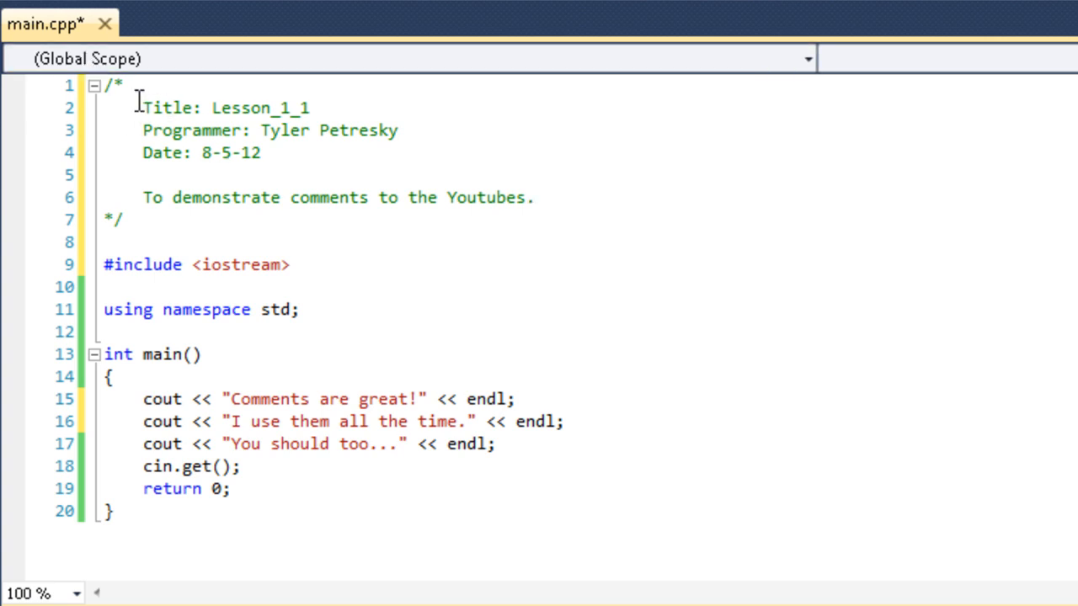
pyautogui.moveTo(179, 118)
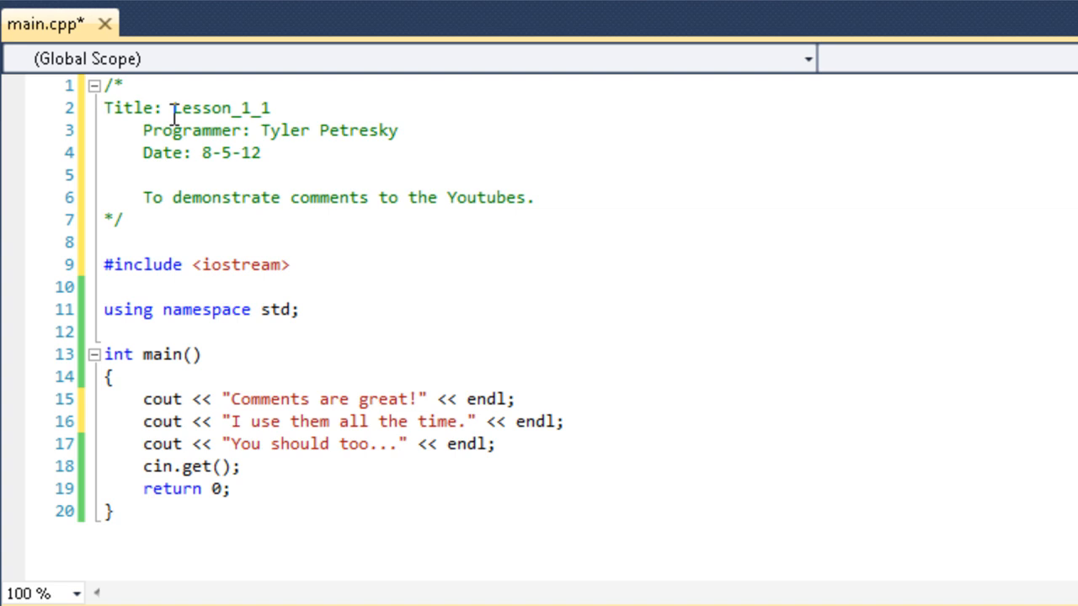
pyautogui.click(102, 108)
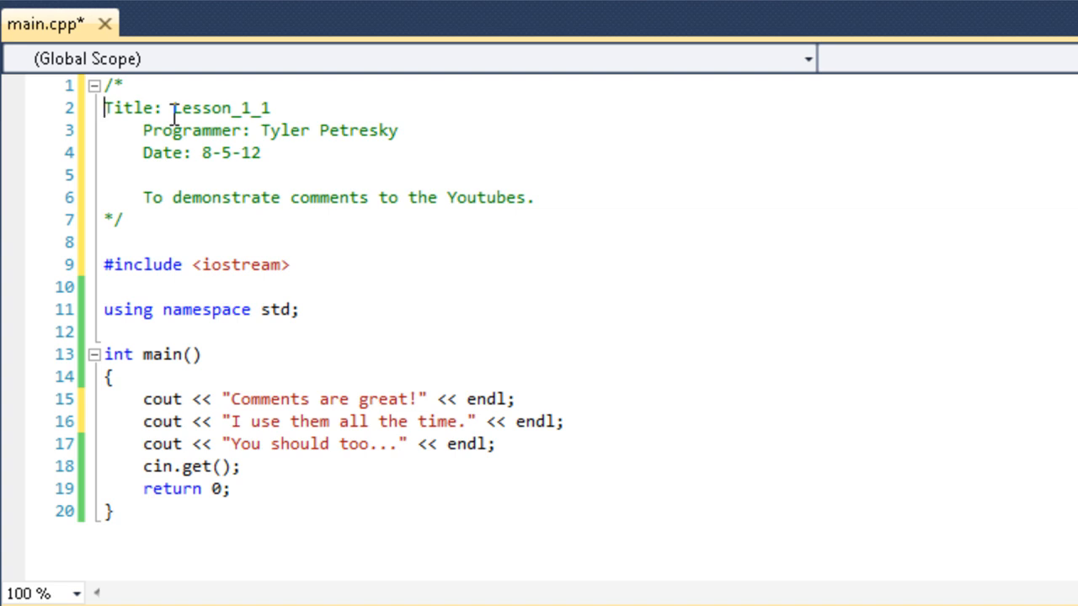
pyautogui.write('*')
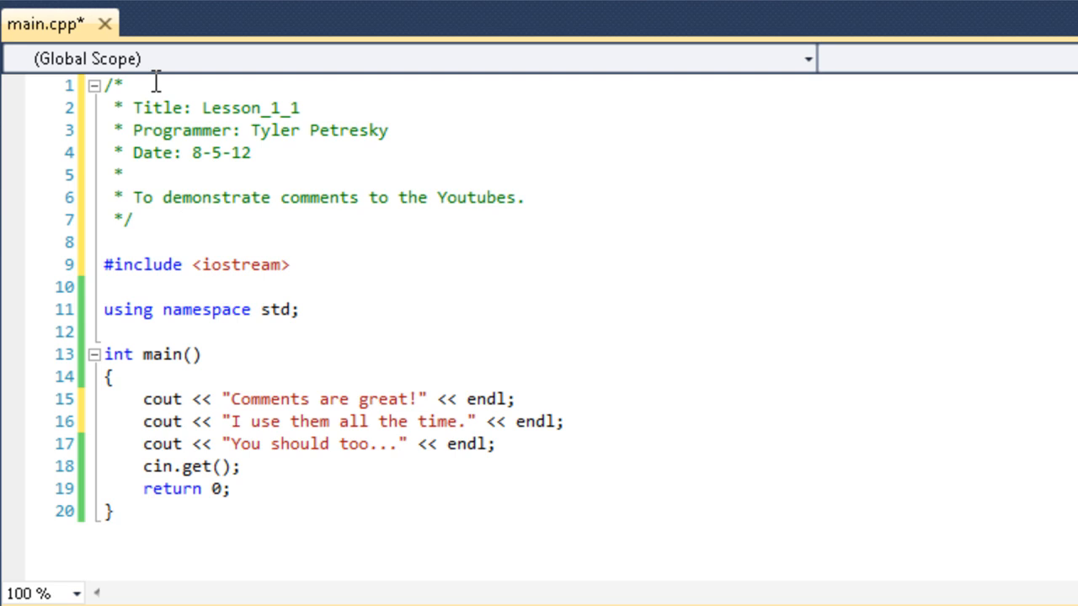
pyautogui.write('* * * * * * * * * * * * * * * * * * * * *')
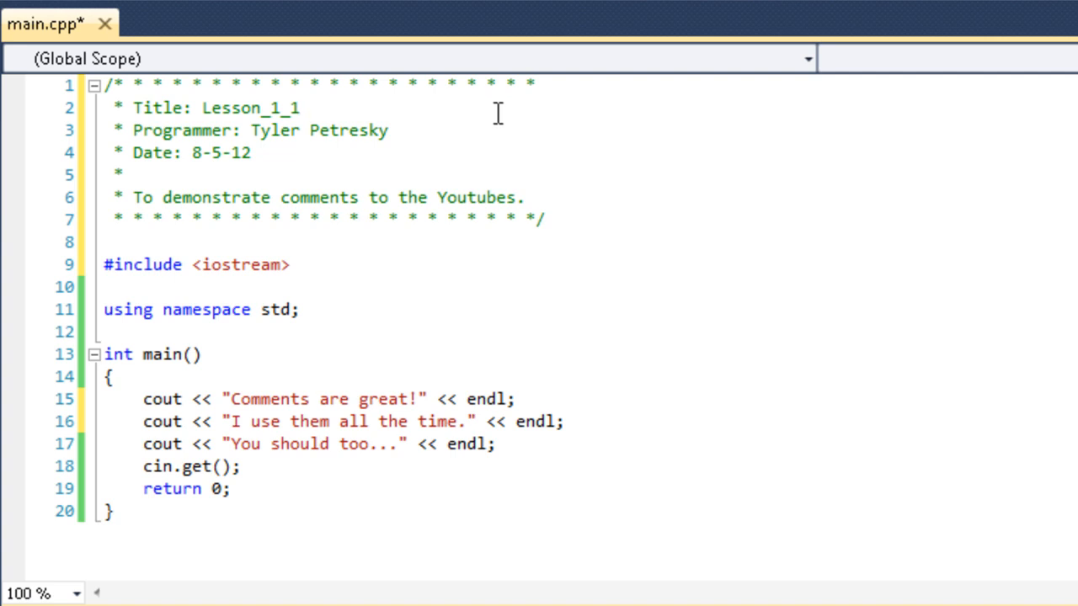
# Start an "IMPORTANT! important information" asterisk banner comment below the header
pyautogui.click(300, 107)
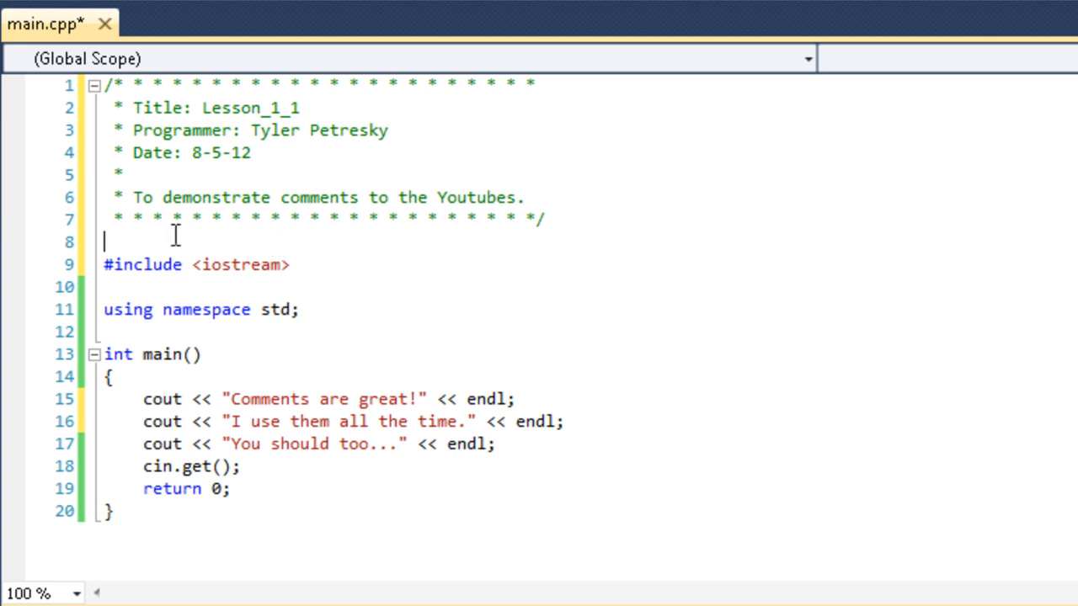
pyautogui.press('enter')
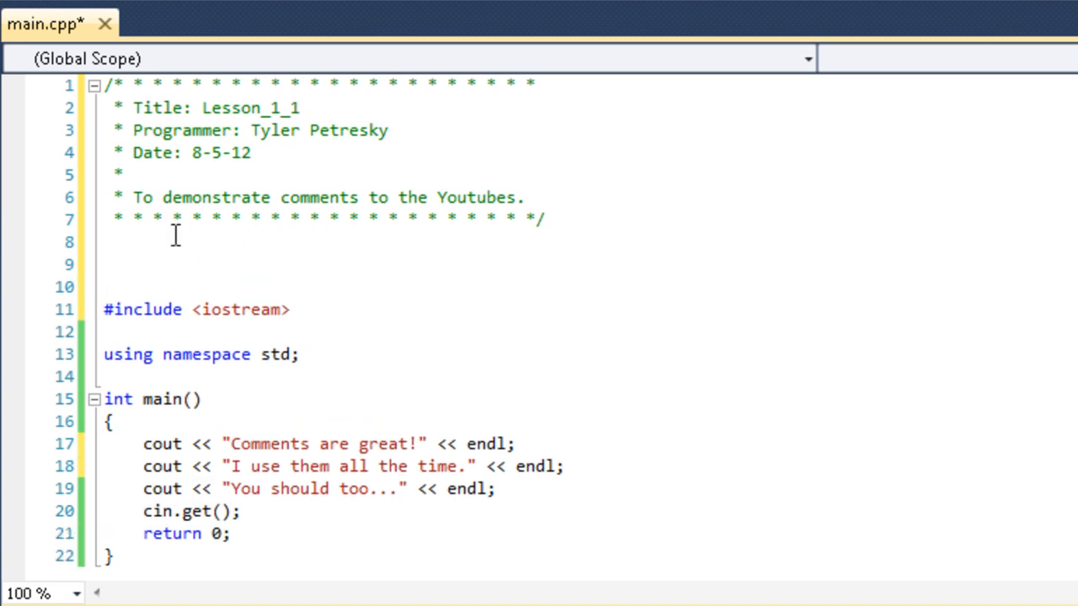
pyautogui.write('/*******************************************')
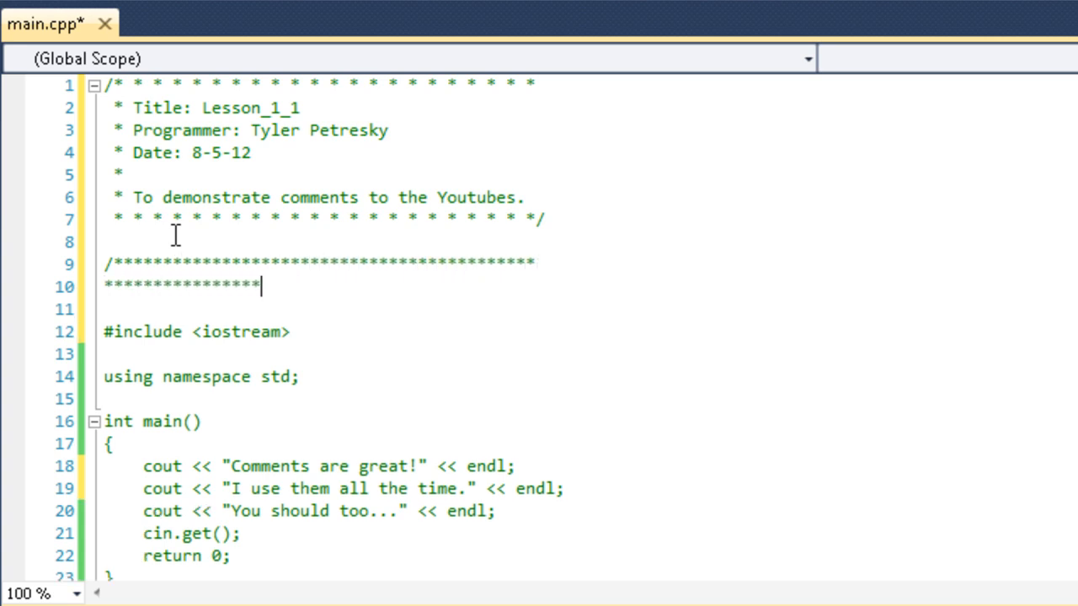
pyautogui.write('IMPORTANT!*********')
pyautogui.click(318, 310)
pyautogui.write('*******************************************/')
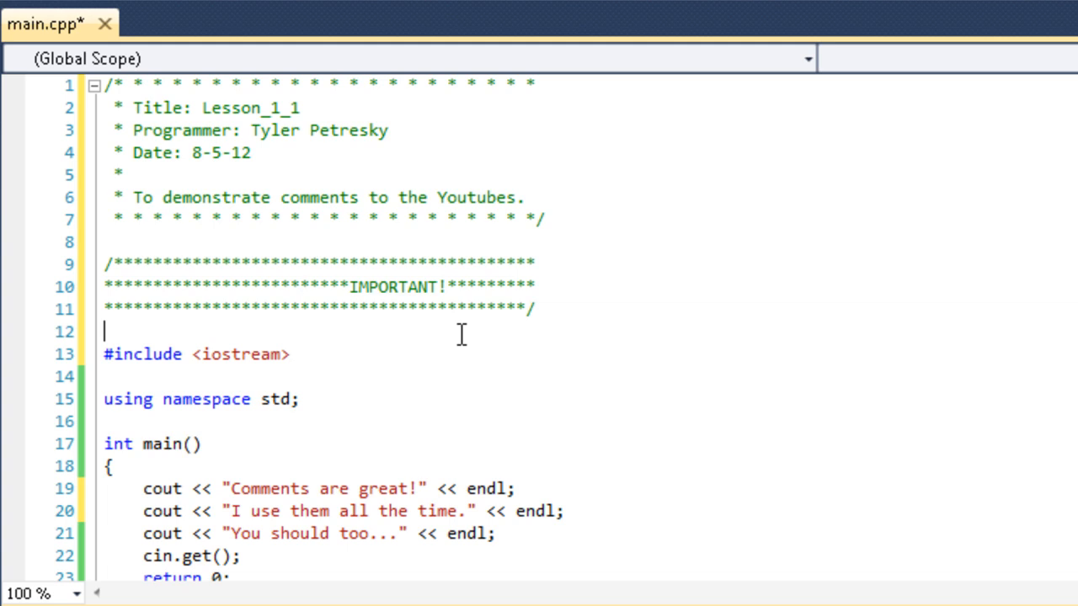
pyautogui.write('import')
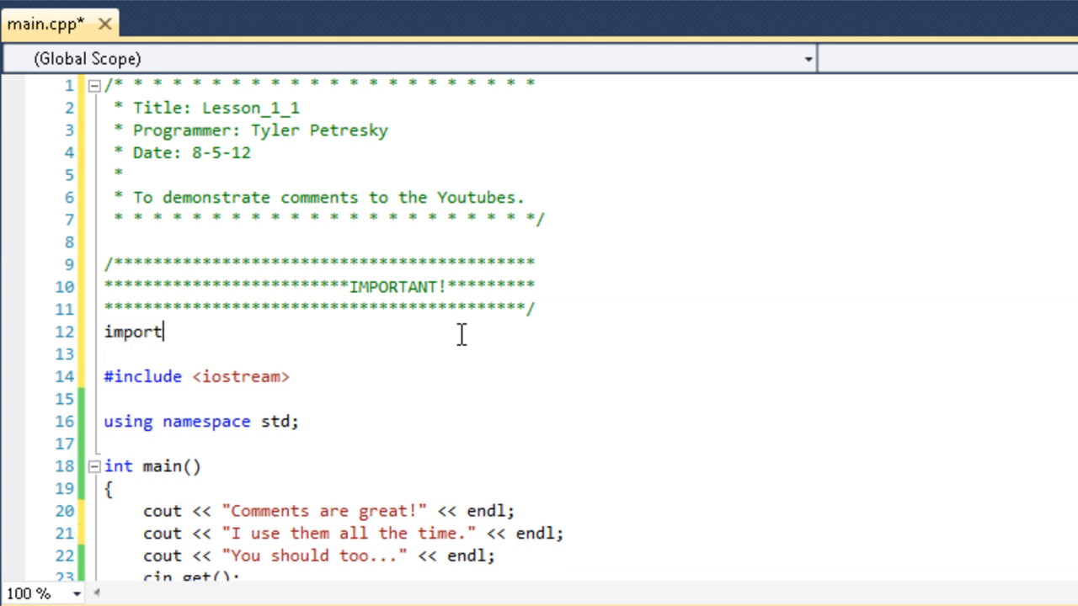
pyautogui.write('ant information')
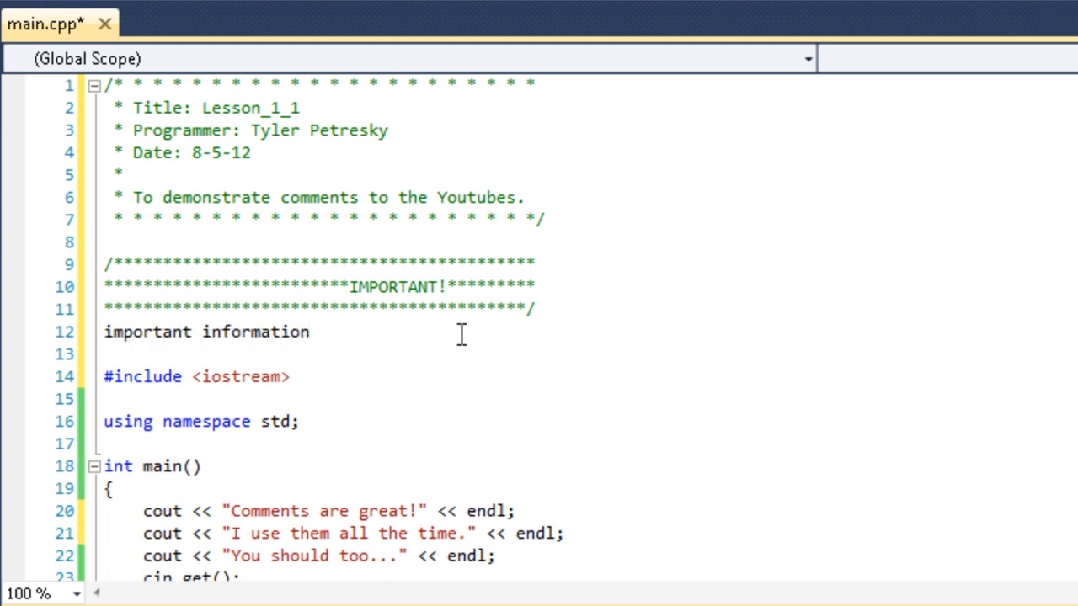
# Delete the IMPORTANT banner comment so the header sits directly above the include
pyautogui.press('Delete')
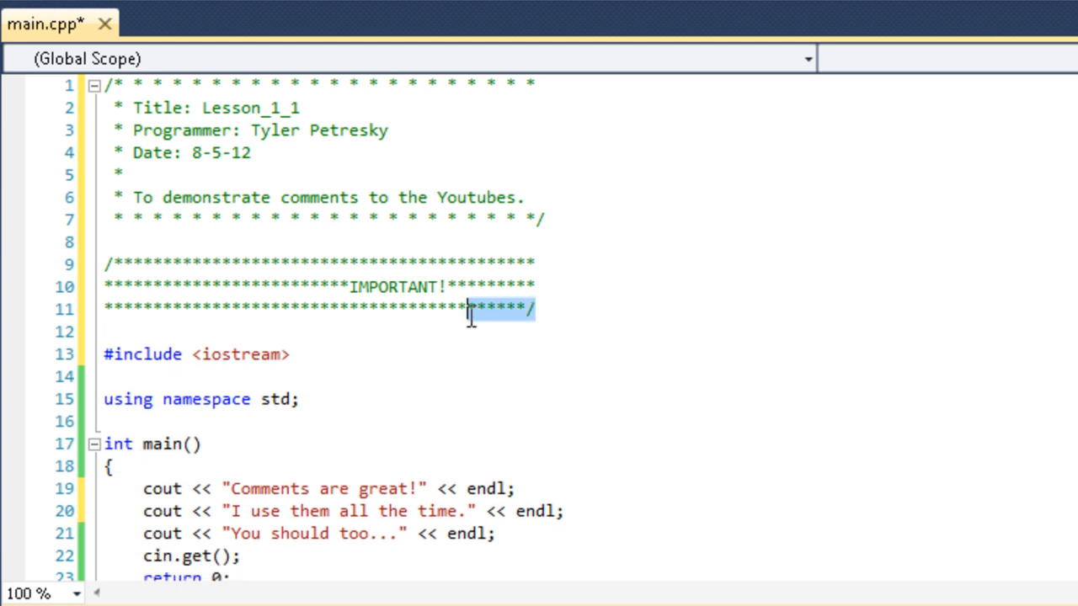
pyautogui.moveTo(472, 317); pyautogui.dragTo(101, 252)
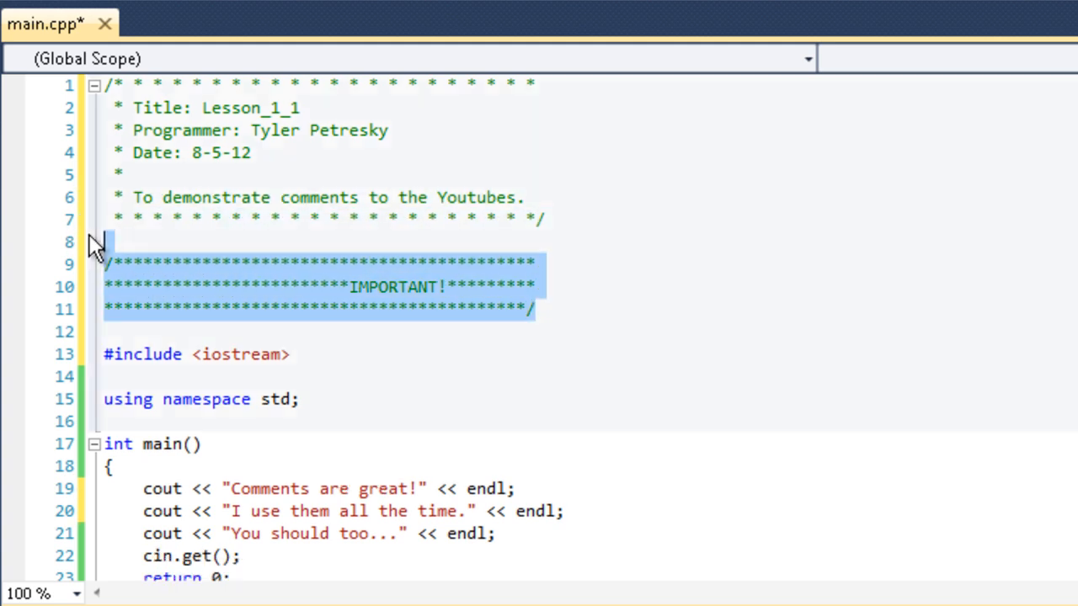
pyautogui.press('Delete')
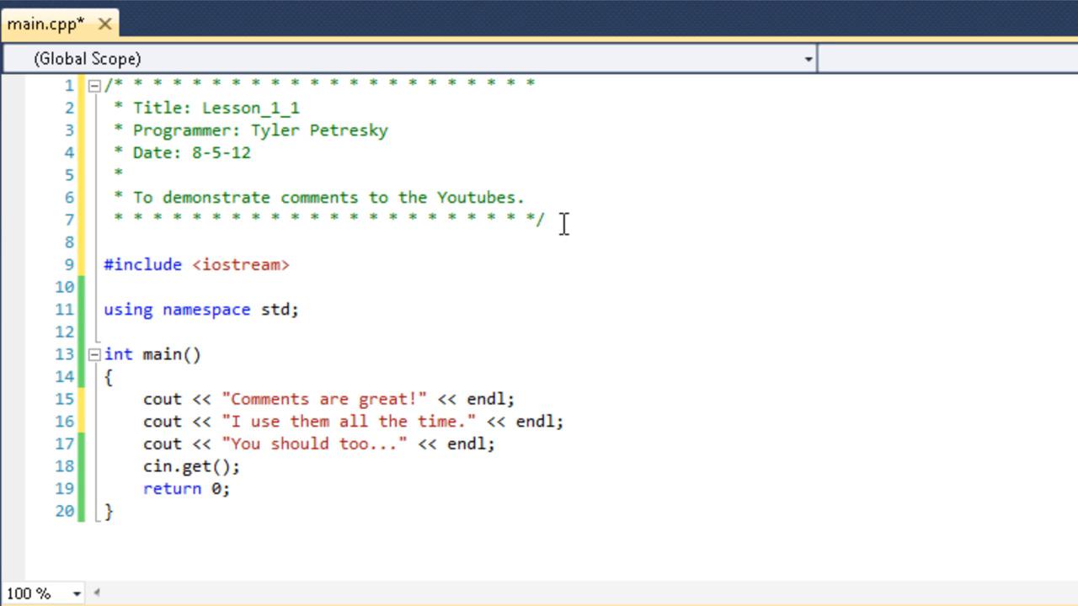
pyautogui.moveTo(535, 244)
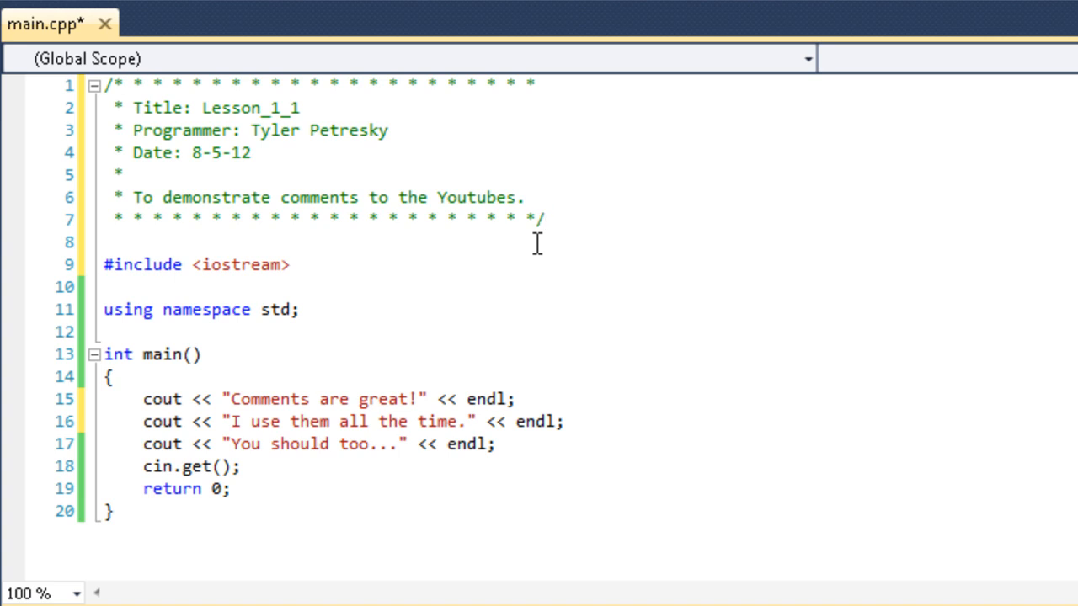
pyautogui.moveTo(539, 227)
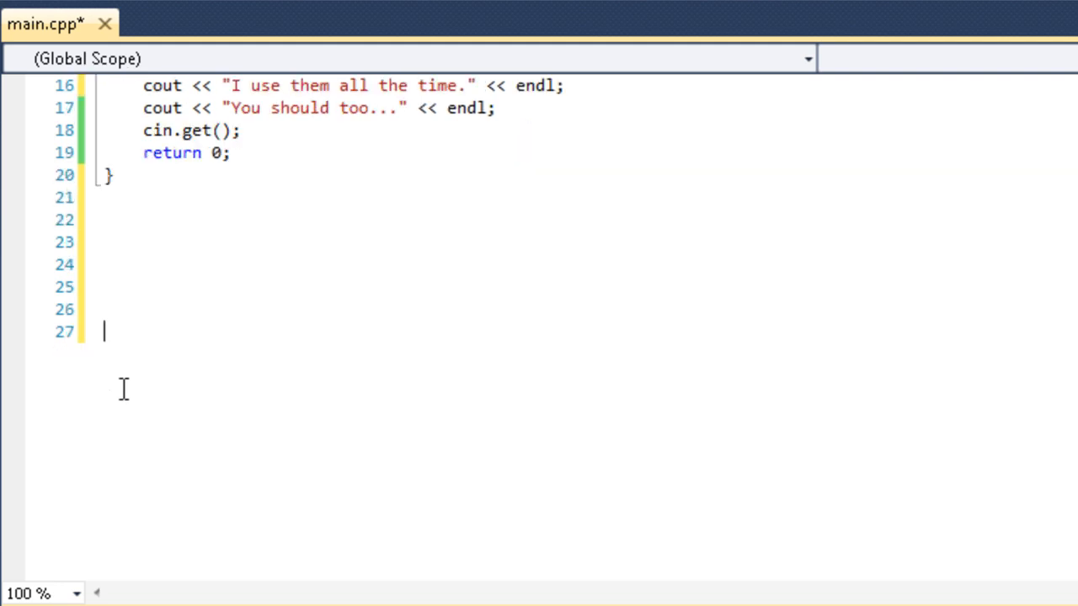
# Add a "//Bad Comment" line below main with a "sight = 0;" statement beneath it
pyautogui.write('B')
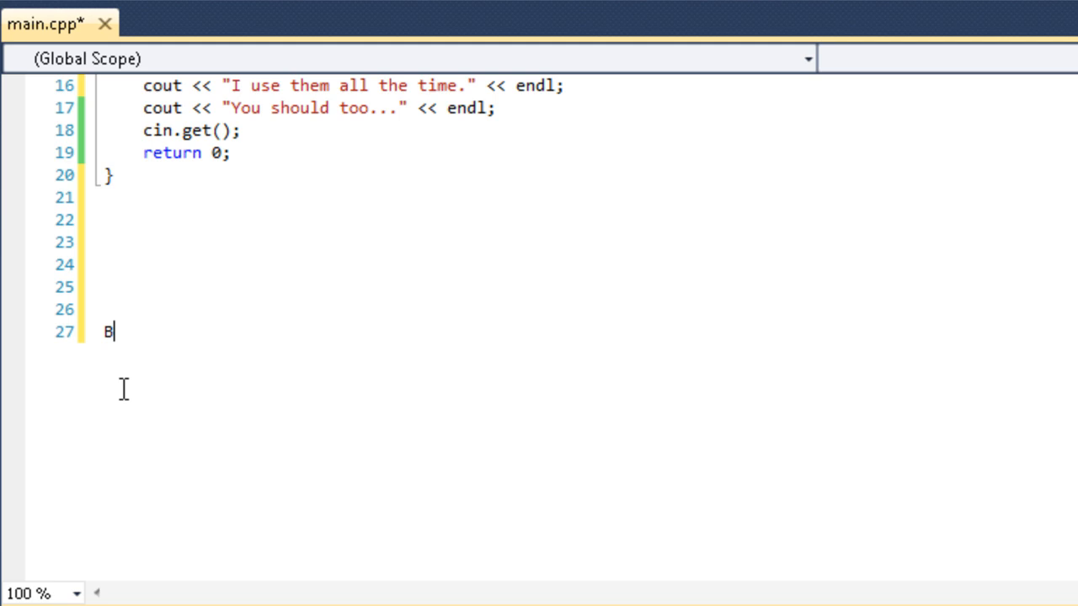
pyautogui.write('ad Comment')
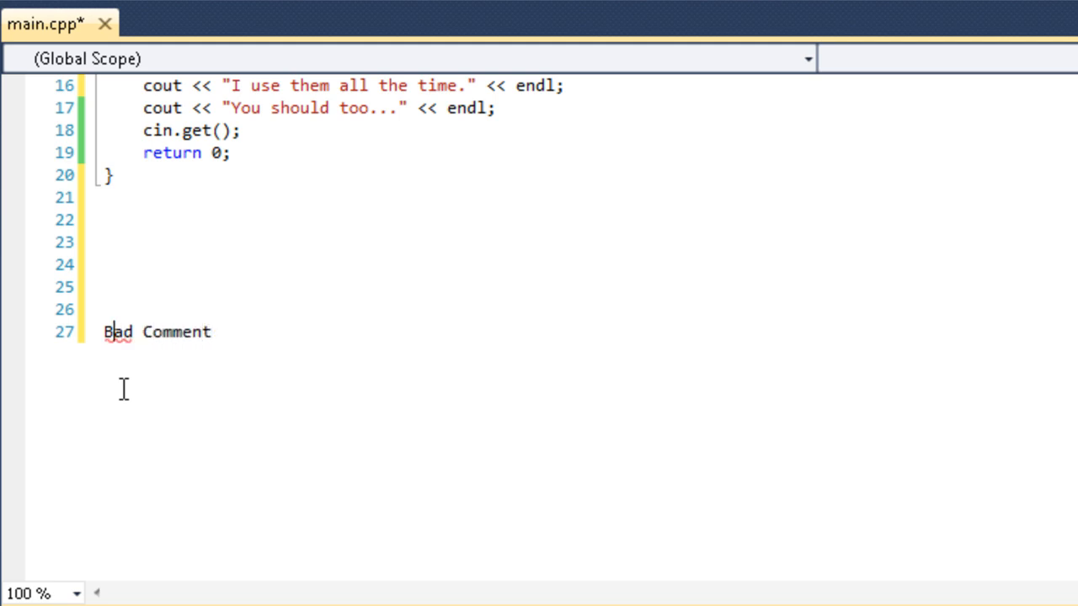
pyautogui.write('//')
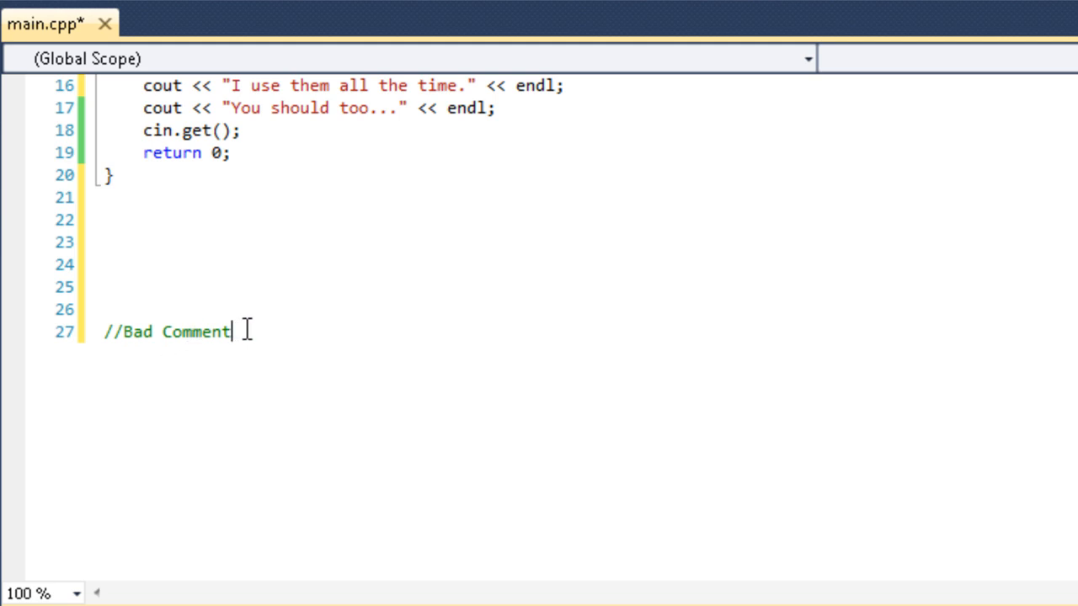
pyautogui.press('Return')
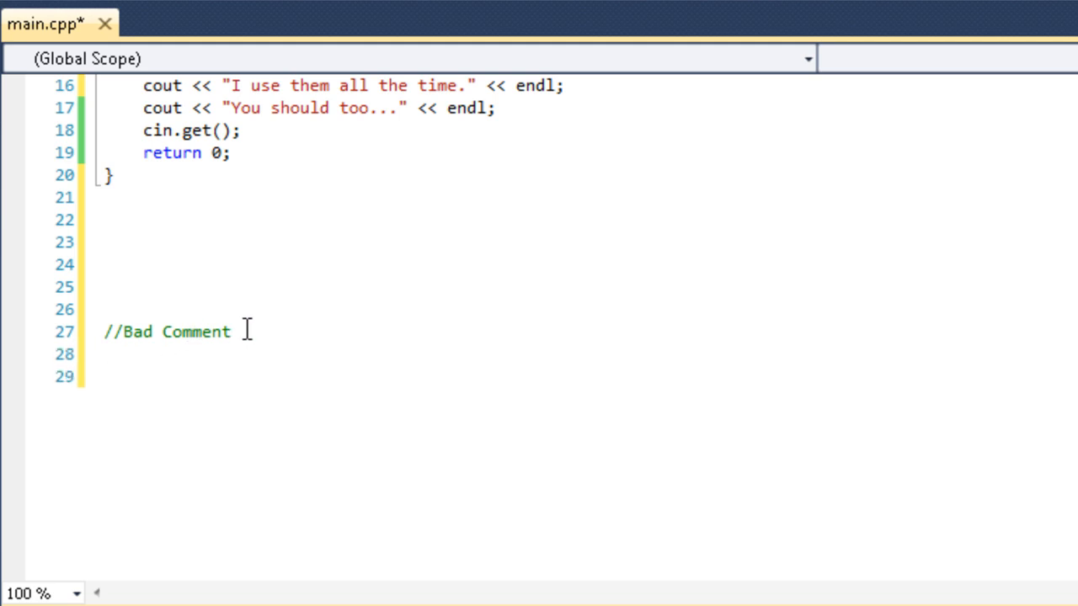
pyautogui.write('sight = 0;')
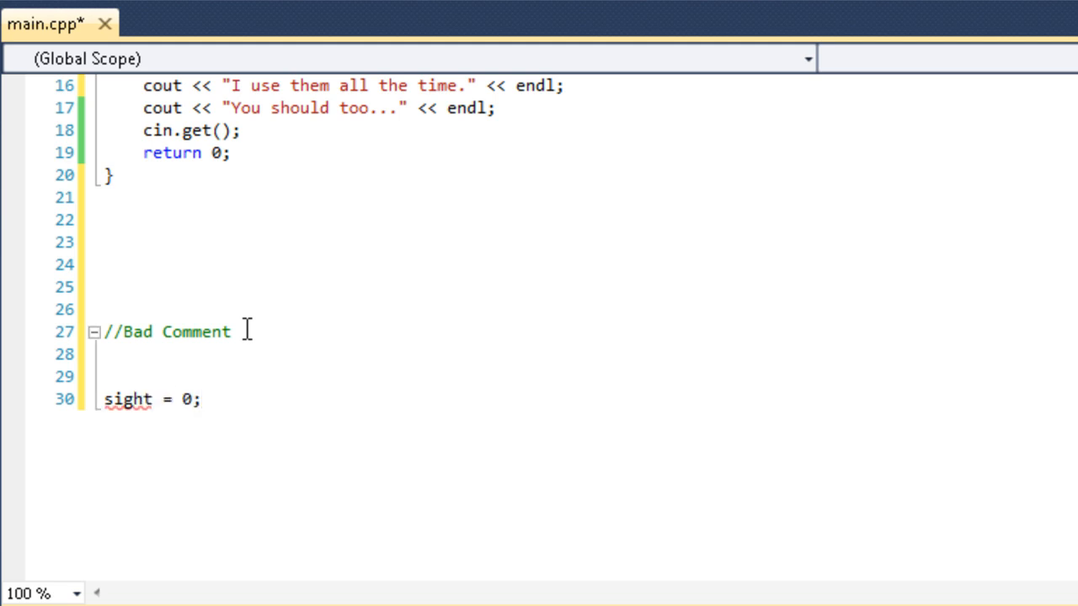
# Add a "// range to 0" comment on the line above sight = 0;
pyautogui.click(199, 399)
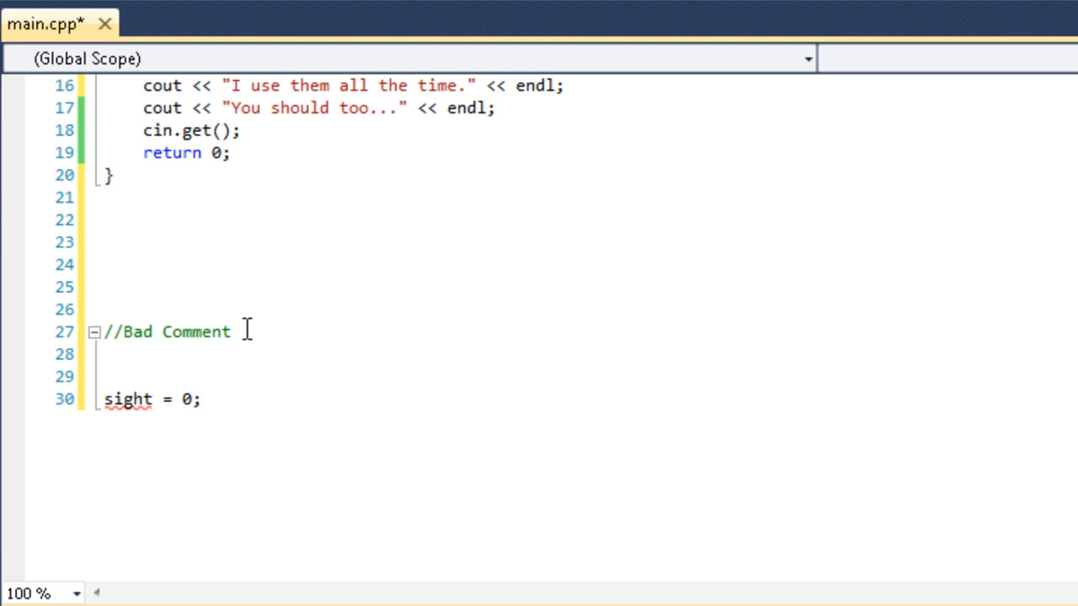
pyautogui.click(104, 376)
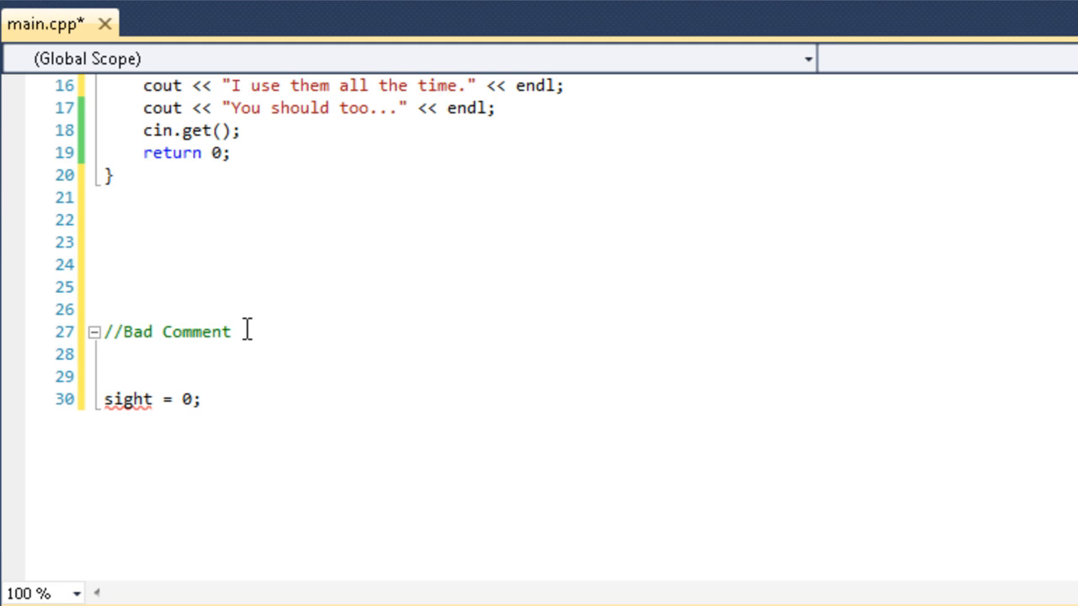
pyautogui.write('// Set sight to')
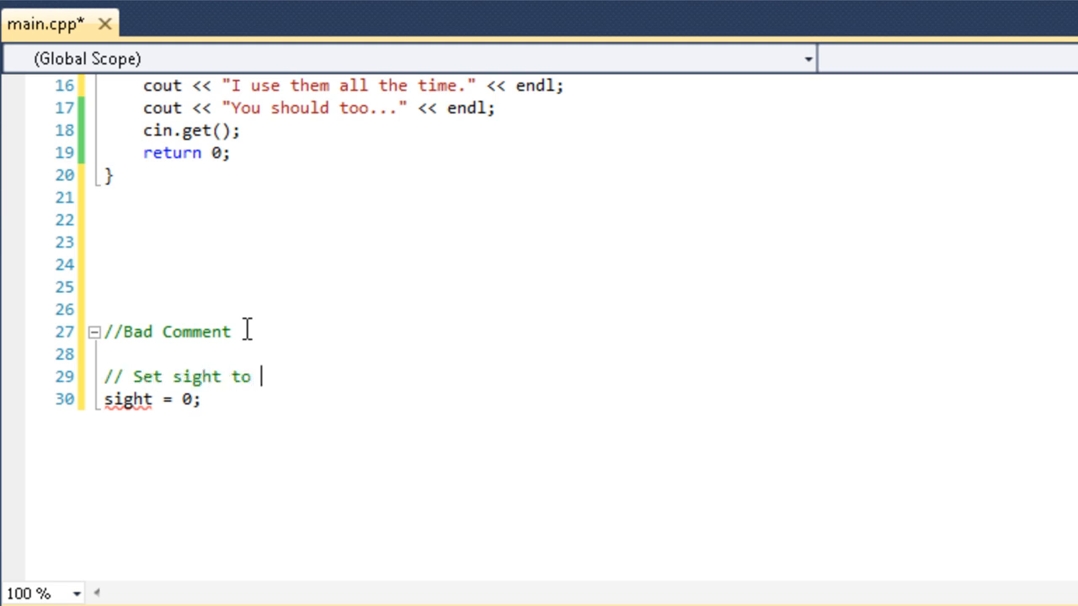
pyautogui.write('r')
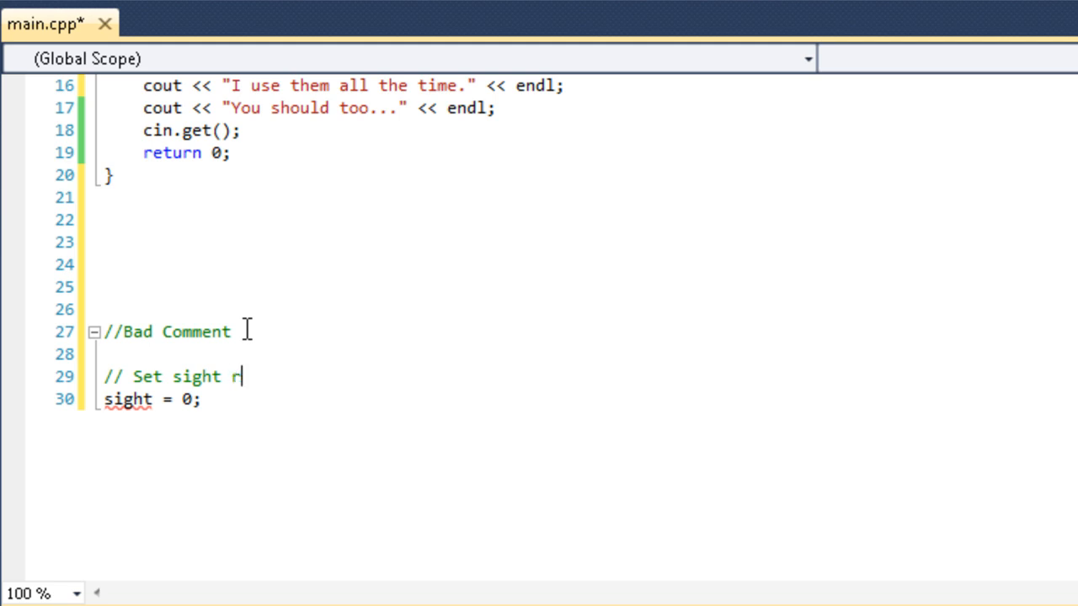
pyautogui.write('ange to 0')
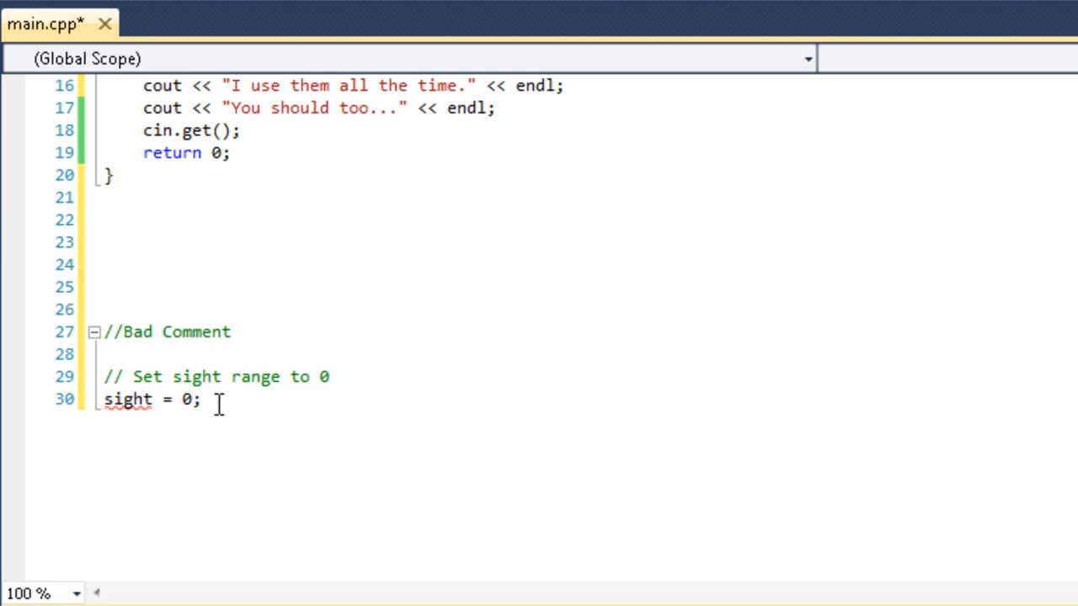
# Rewrite the comment text to read "// Set sight range to 0"
pyautogui.click(330, 377)
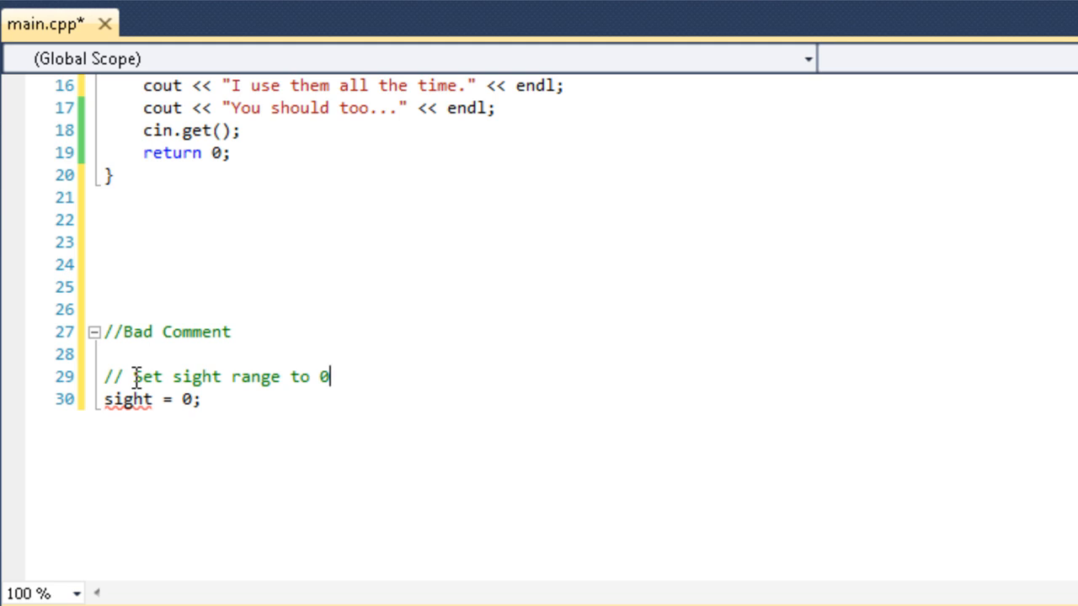
pyautogui.press('Backspace')
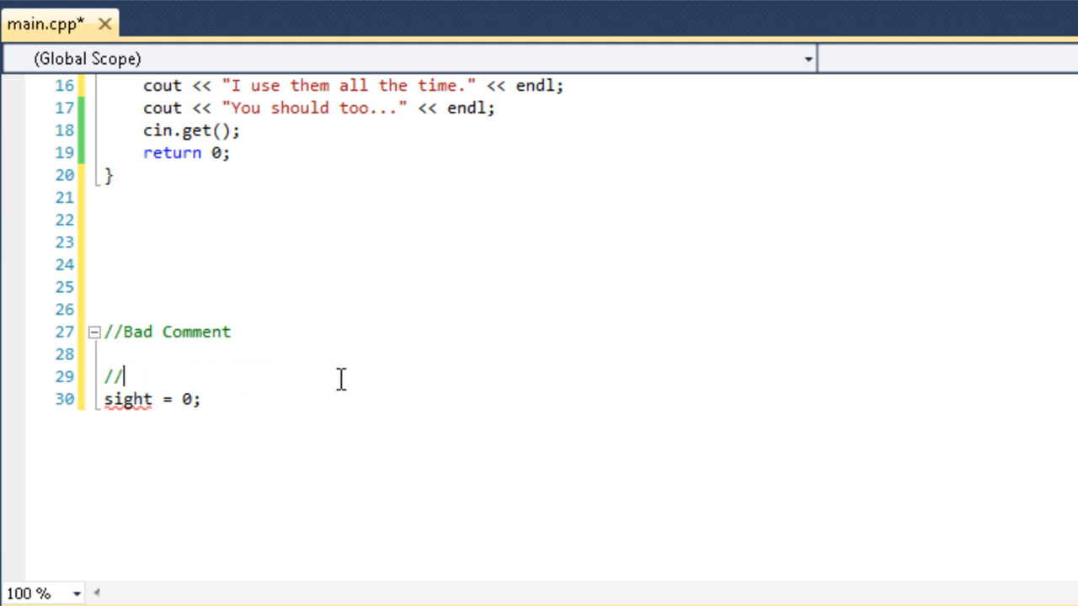
pyautogui.write('Set sight range to 0')
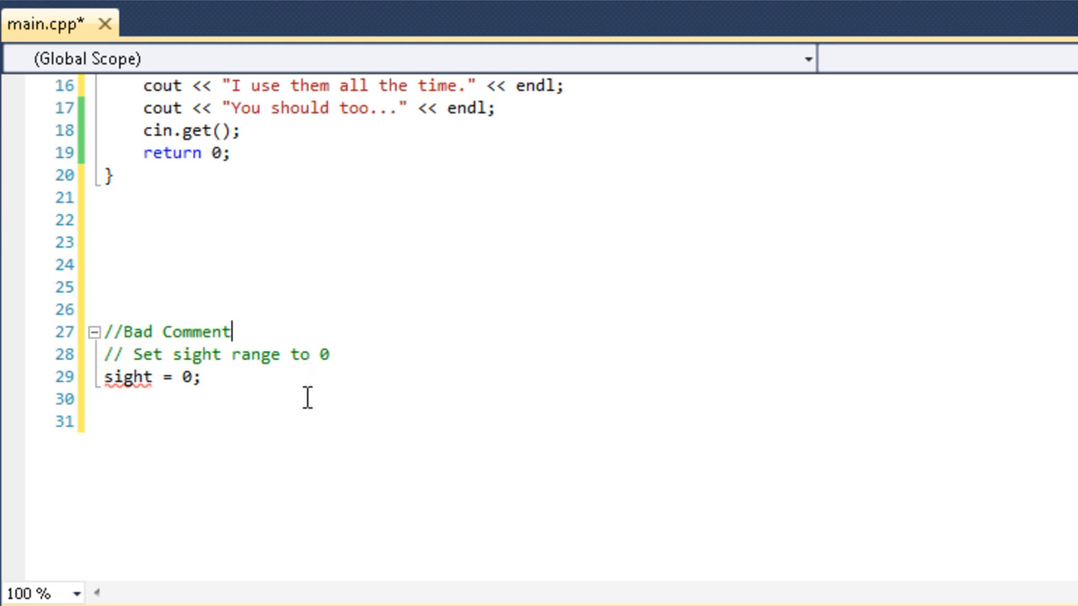
# Write "// Good comment", a comment "Player drank a potion of blindness and can't see", and sight = 0;
pyautogui.write('// G')
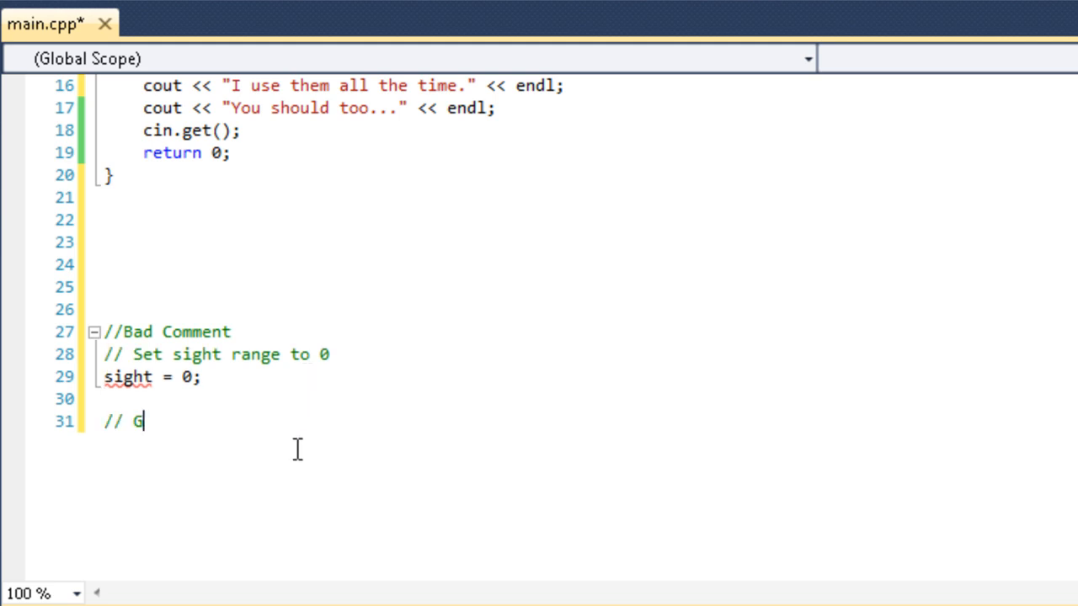
pyautogui.write('o')
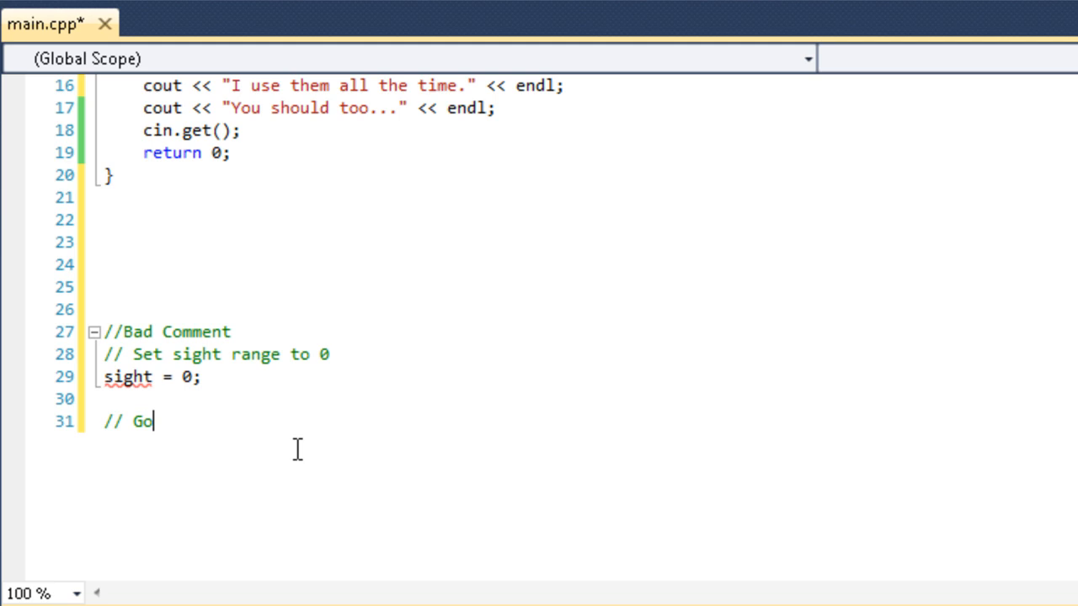
pyautogui.write('od comm')
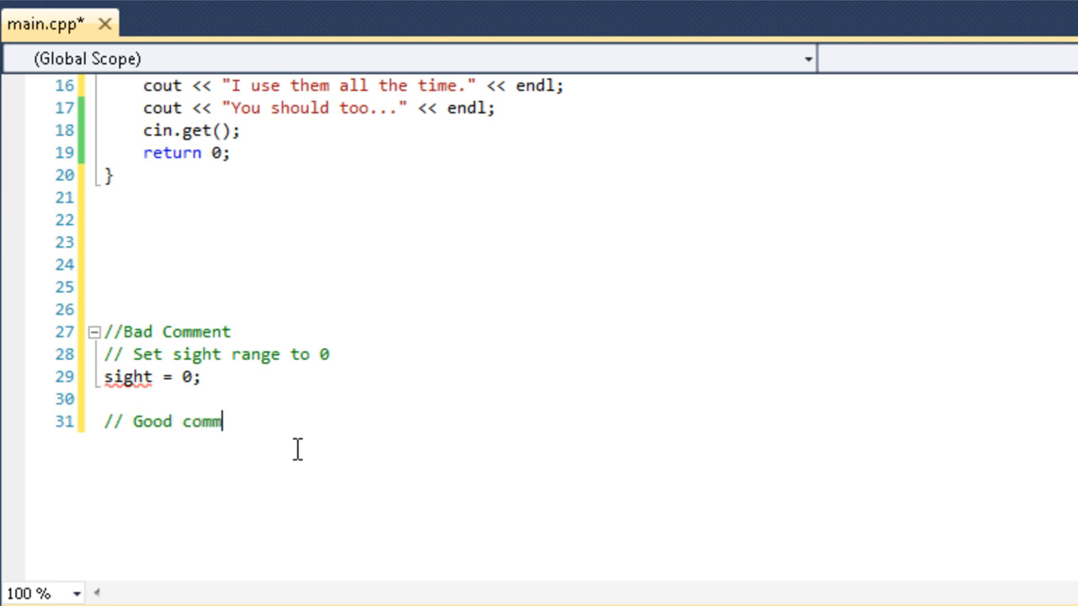
pyautogui.write('ent')
pyautogui.write('sight')
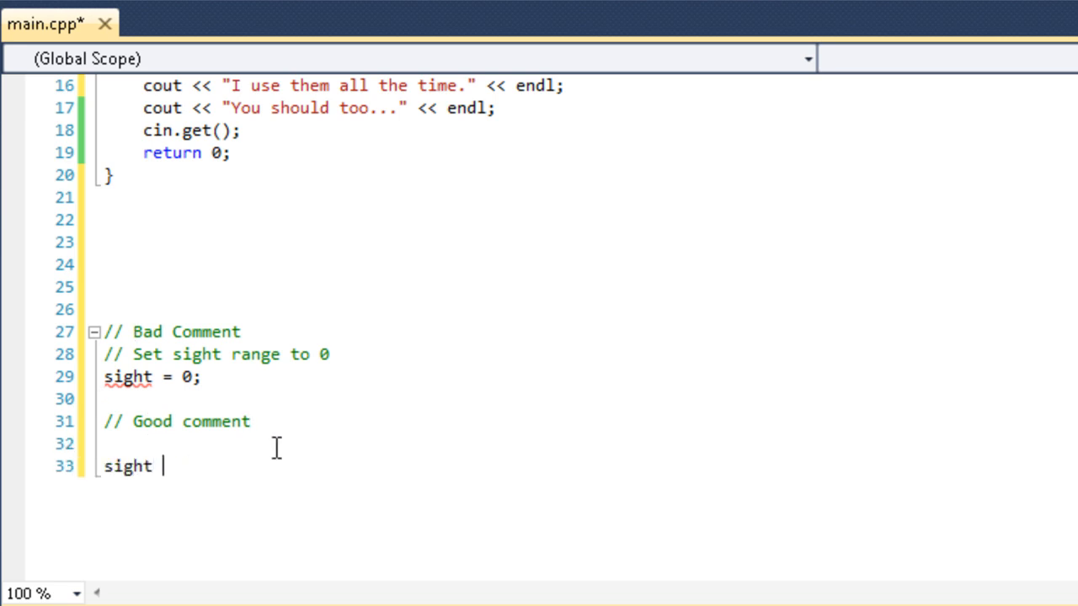
pyautogui.write('= 0;')
pyautogui.click(584, 444)
pyautogui.write('//')
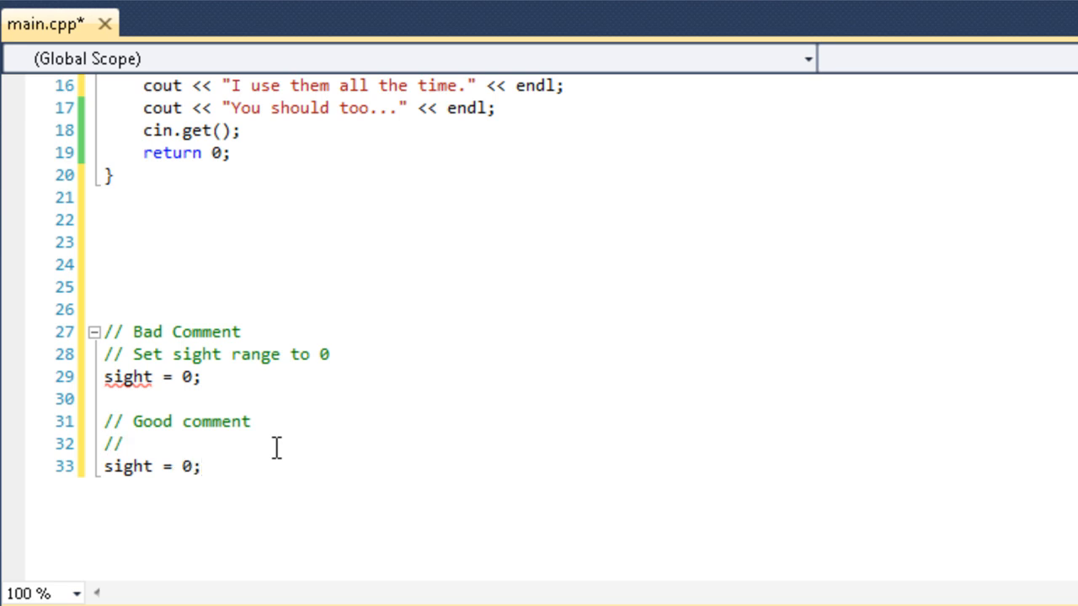
pyautogui.write('Player drank')
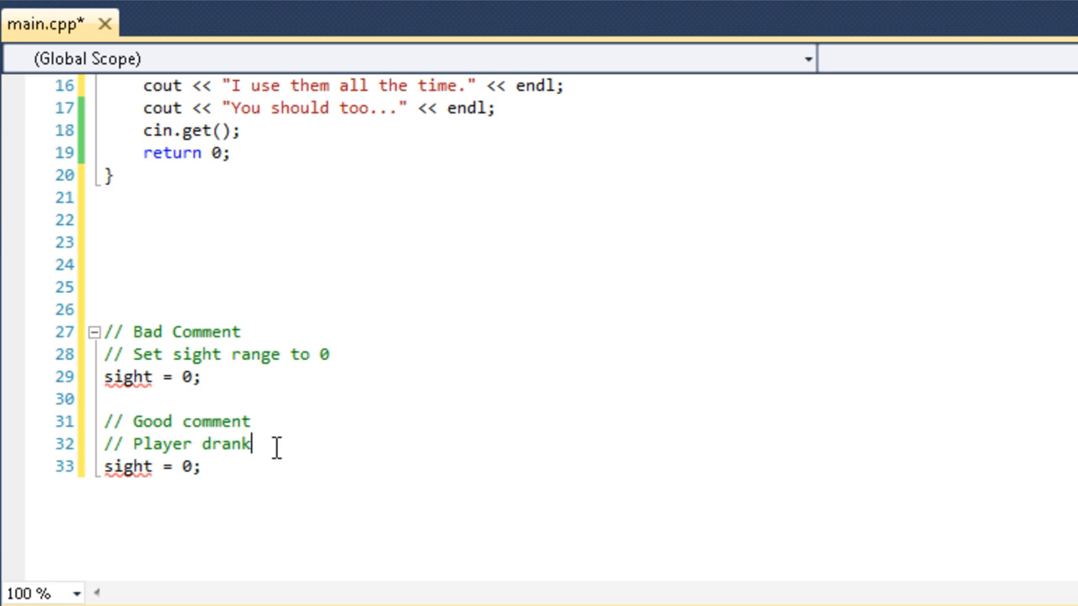
pyautogui.write('a potion of')
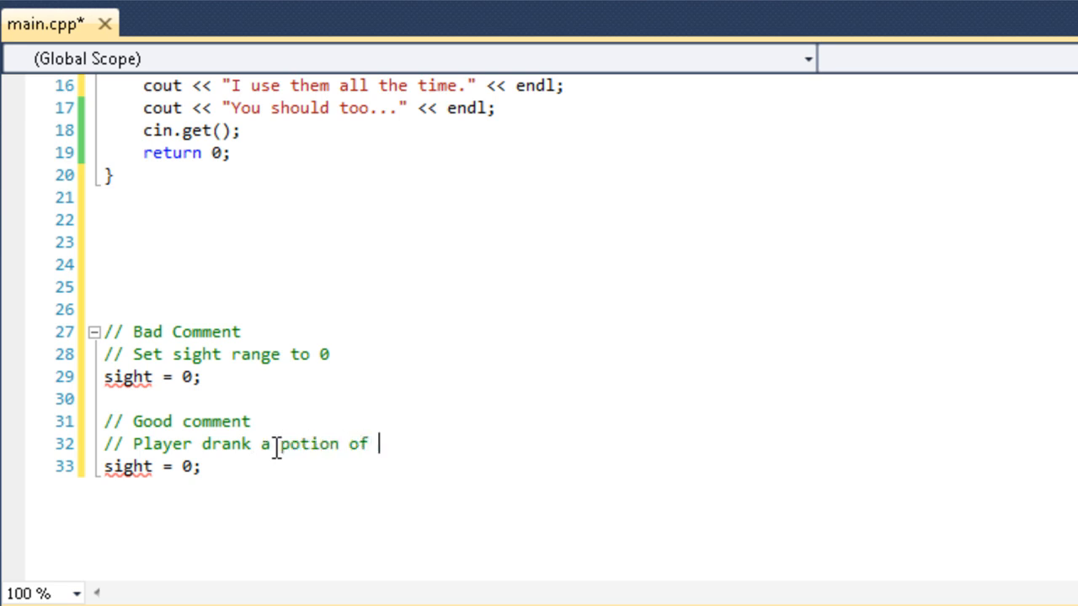
pyautogui.write("blindness and can'")
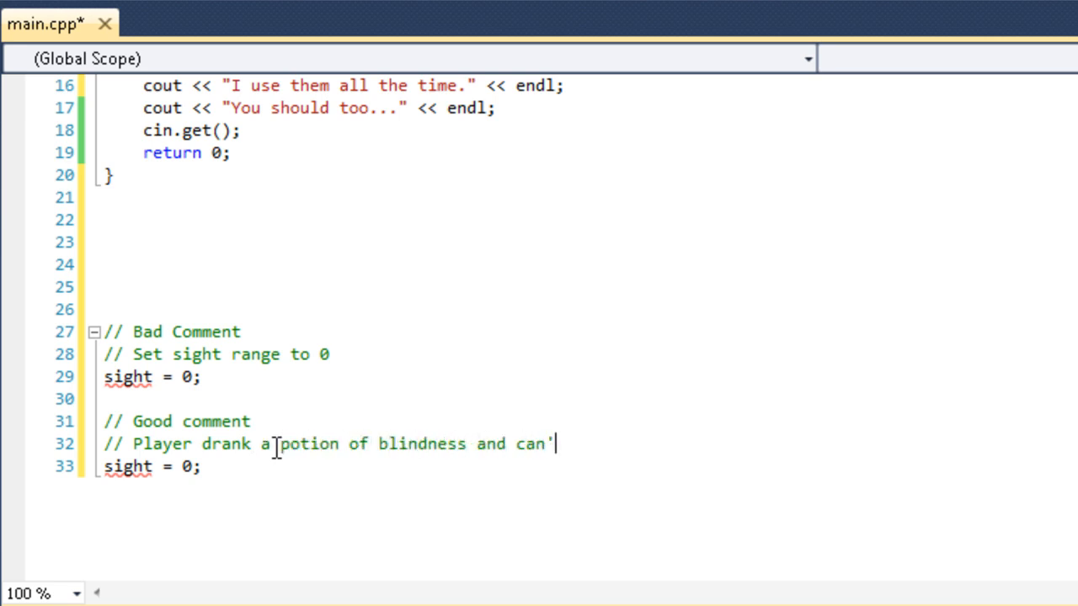
pyautogui.write('t see')
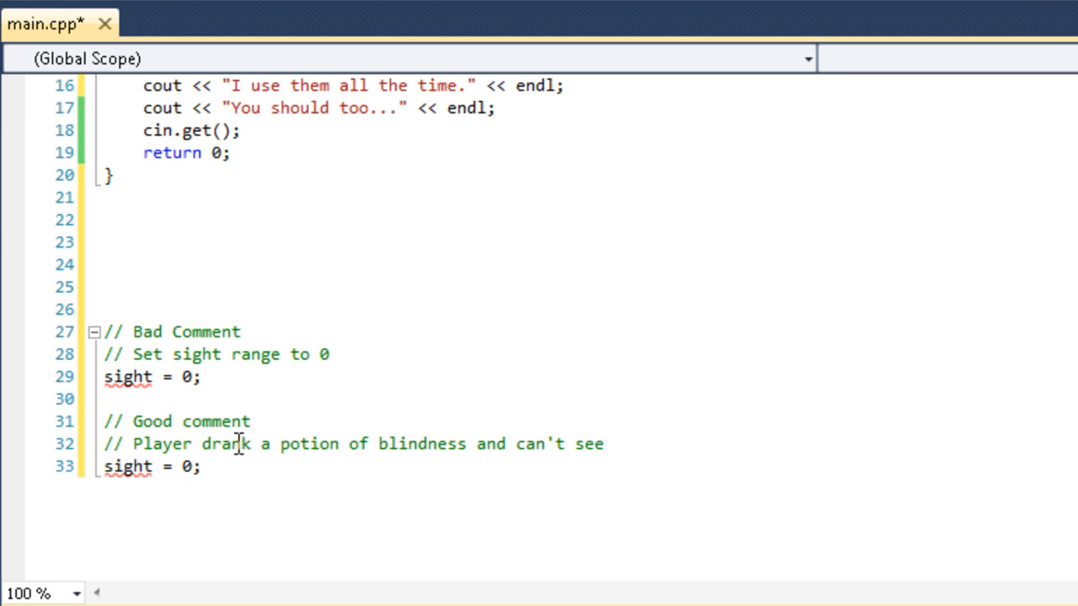
pyautogui.moveTo(187, 421)
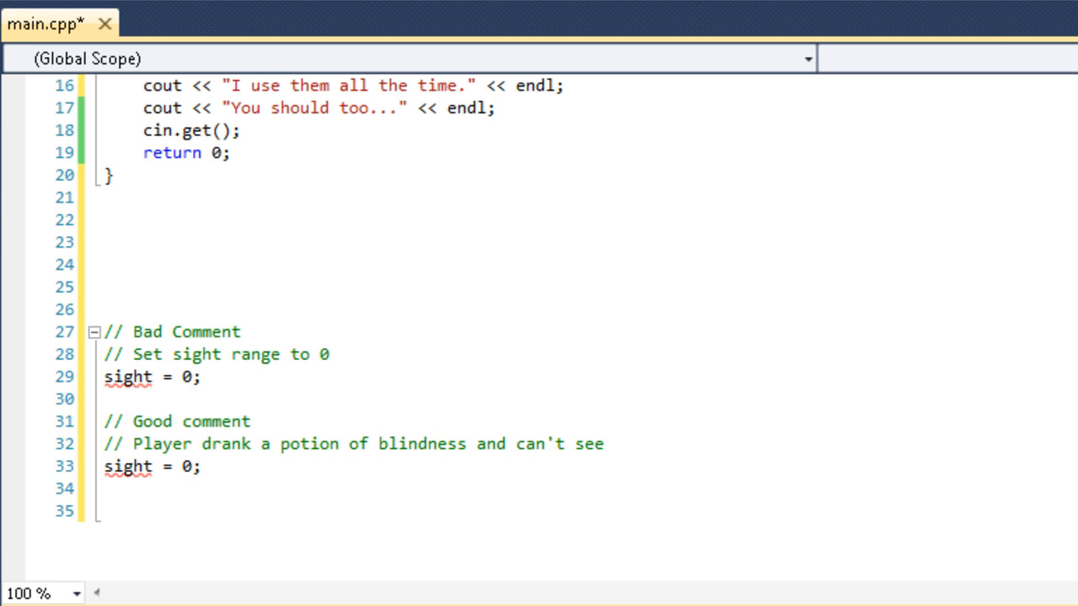
# Write the comment "We decided to use a linked list instead ... arrays do insertion too slowly"
pyautogui.write('/')
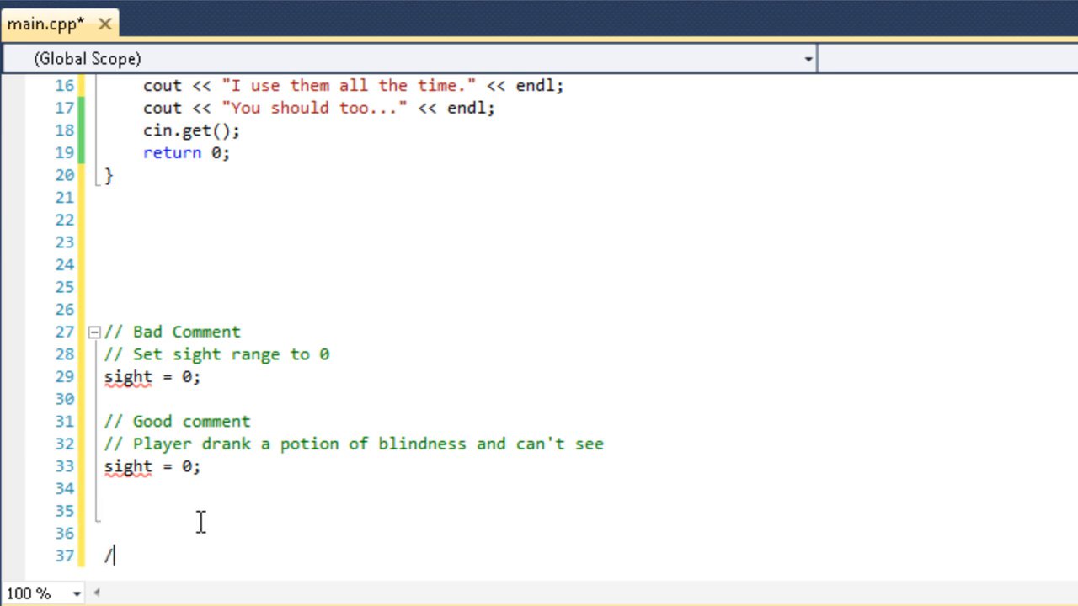
pyautogui.write('/ We decide')
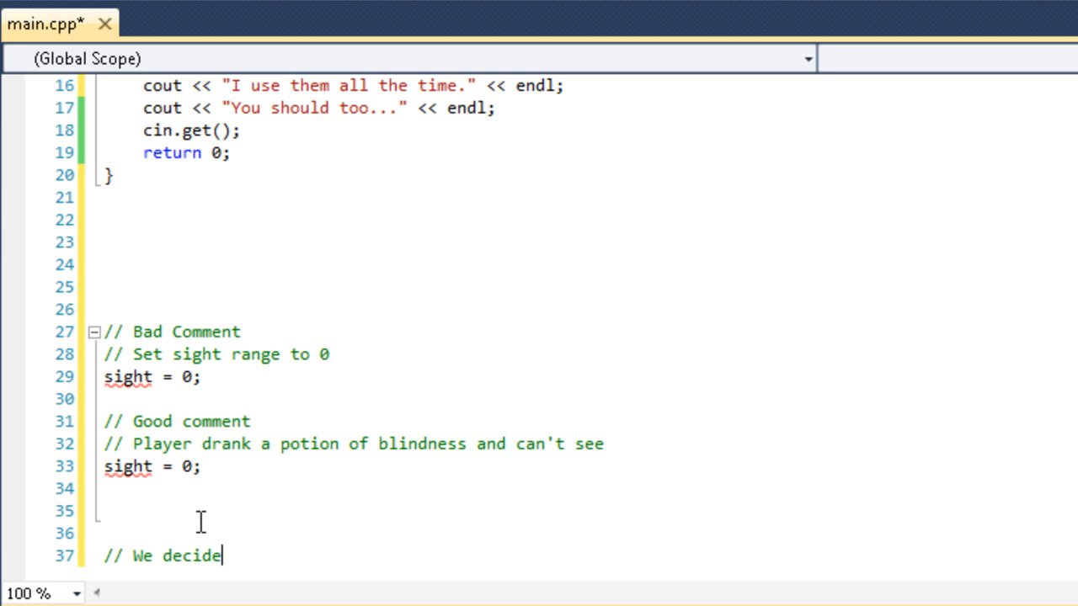
pyautogui.write('d to use a l')
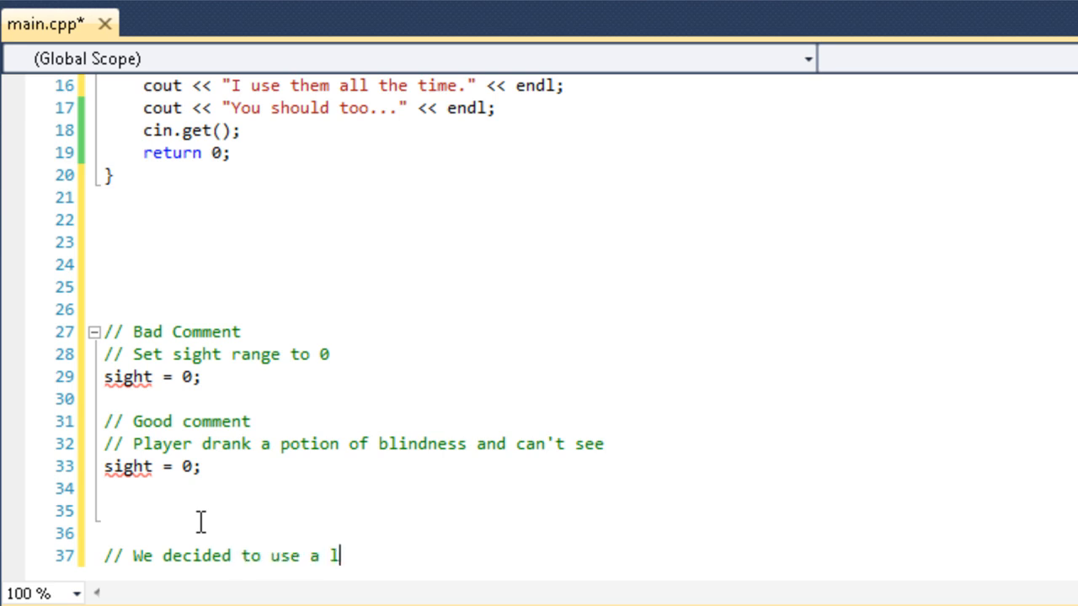
pyautogui.write('inked list instead of an array because')
pyautogui.write('// a')
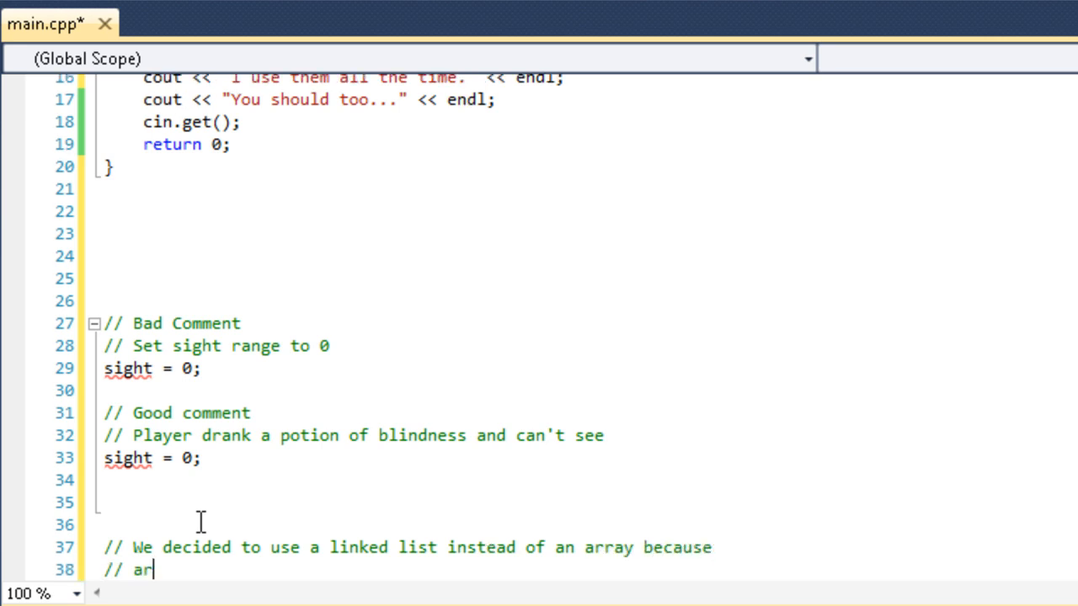
pyautogui.write('rays do')
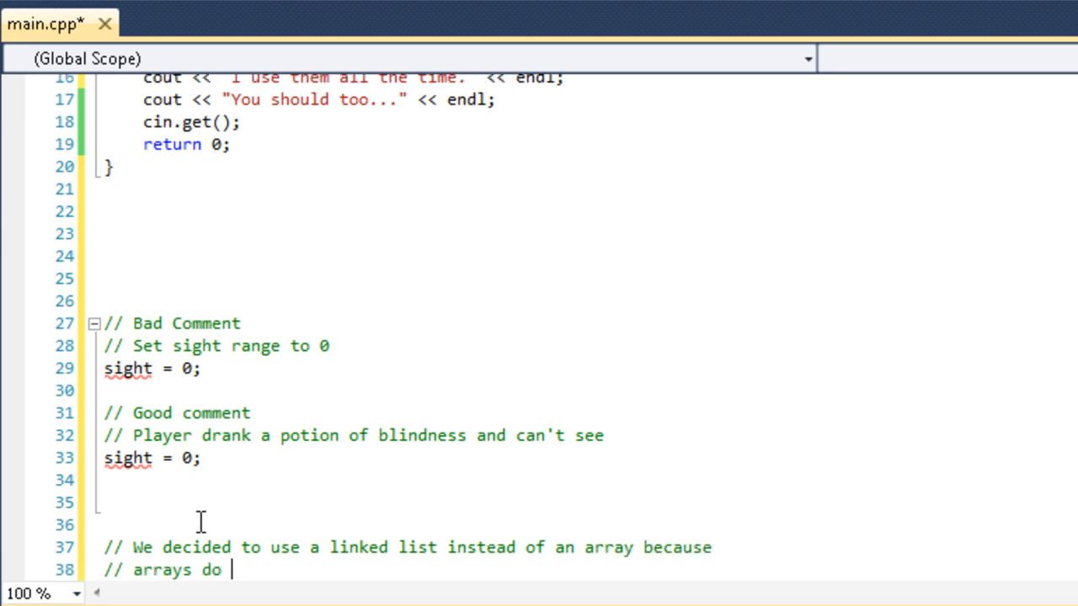
pyautogui.write('insertion')
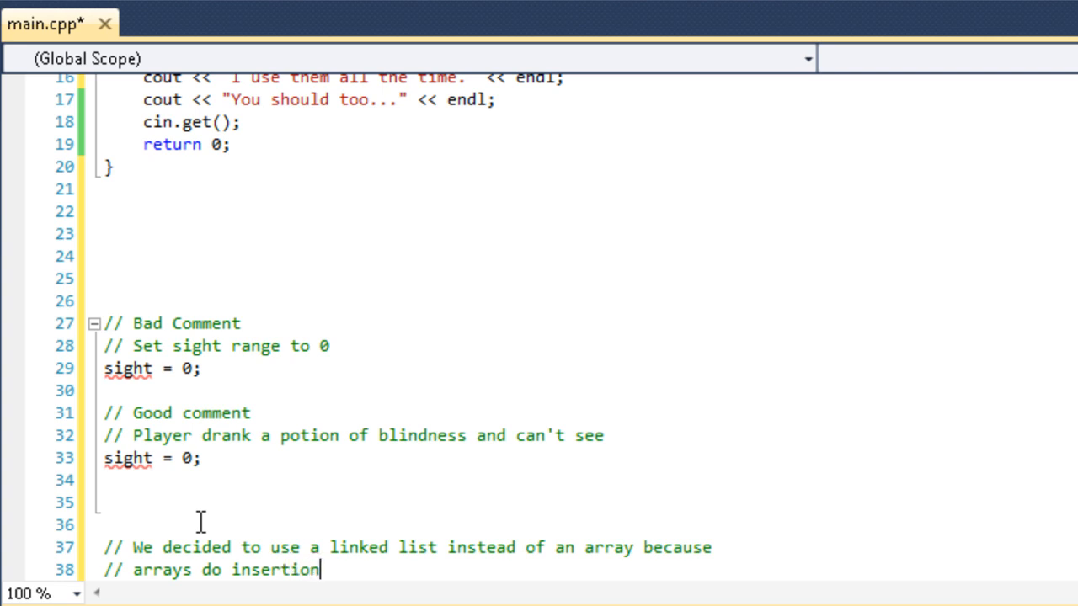
pyautogui.write('too slowly.')
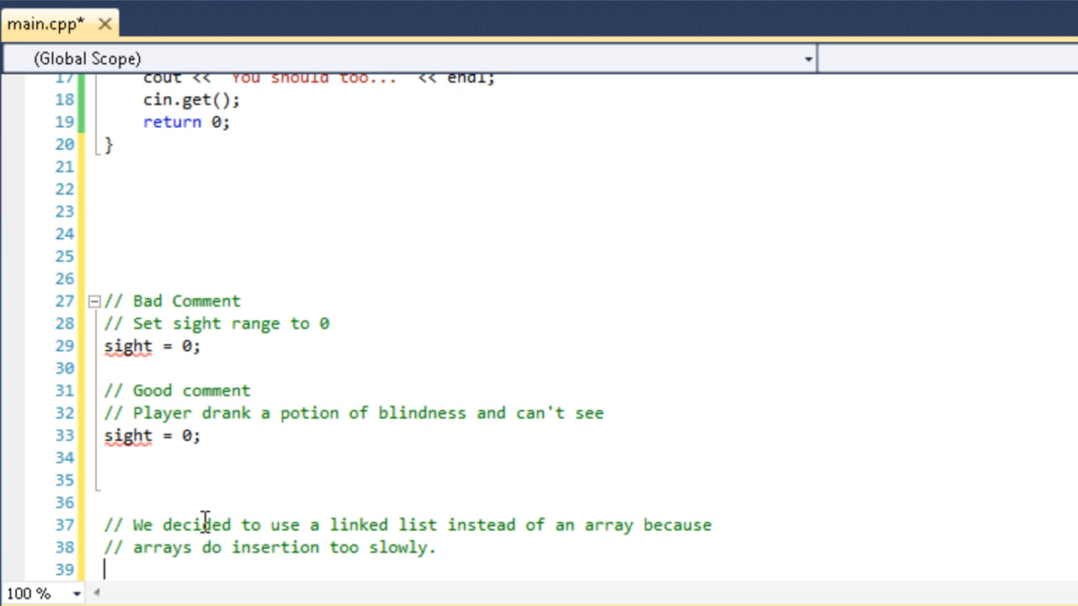
pyautogui.scroll(-3)
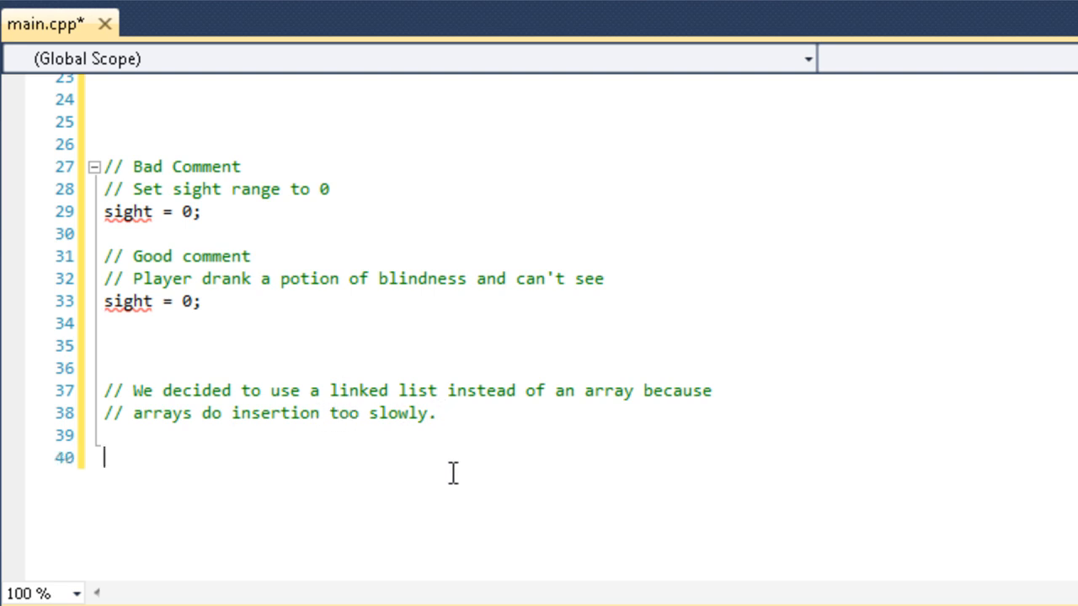
# Write the comment "We're going to use Newton's method ... no deterministic way to solve these equations."
pyautogui.write('// W')
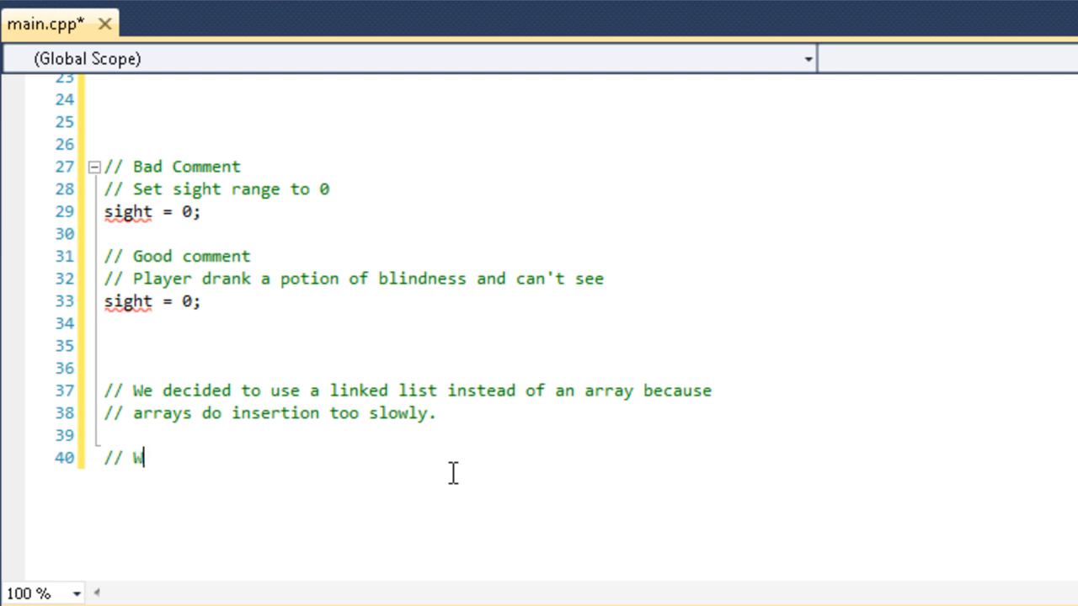
pyautogui.write("e're go")
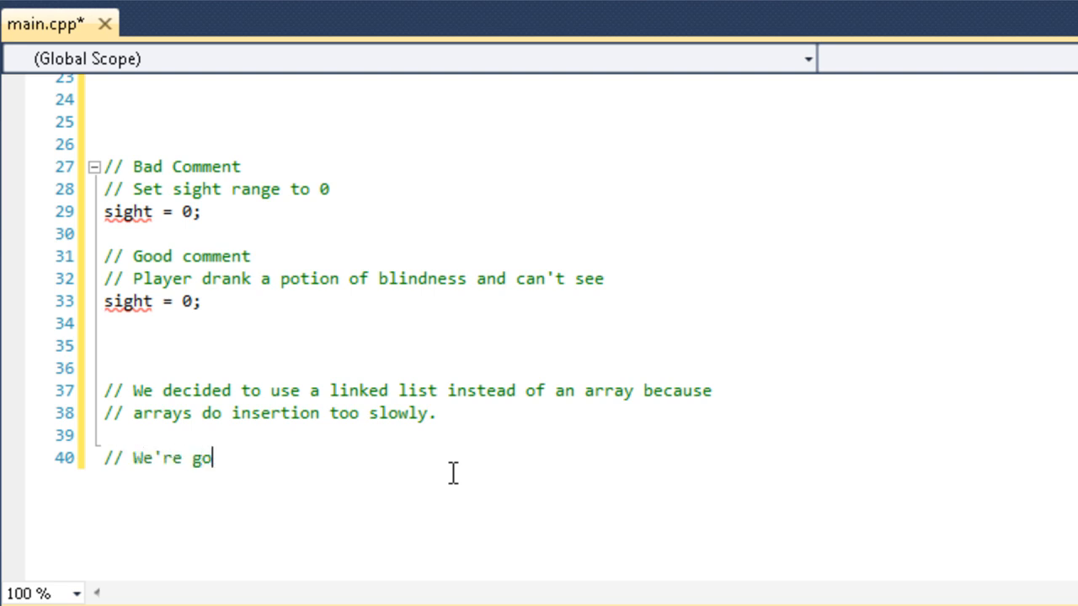
pyautogui.write('ing to use N')
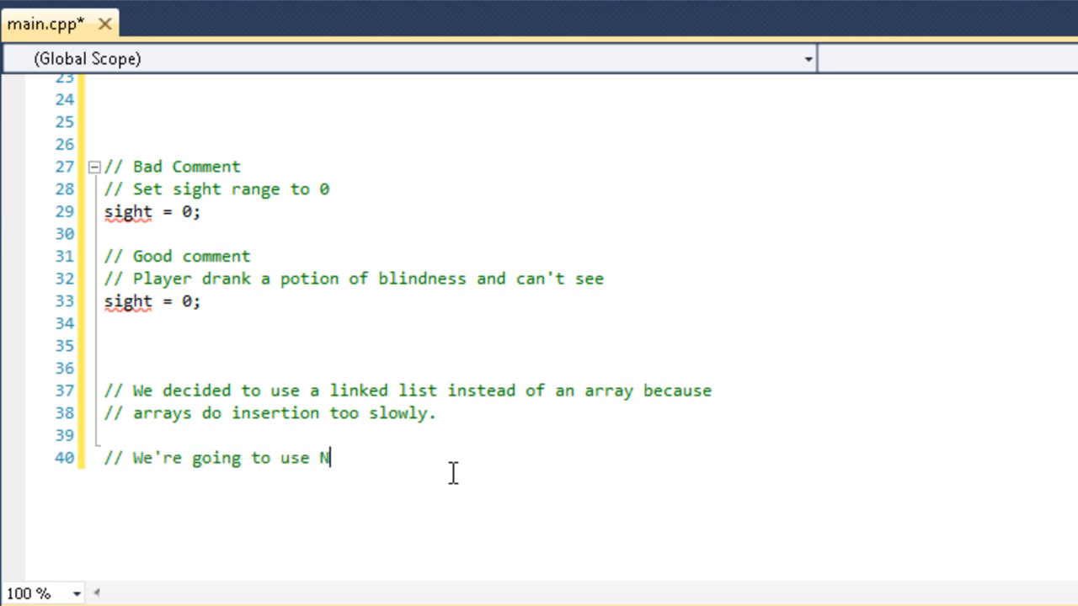
pyautogui.write("ewton's method")
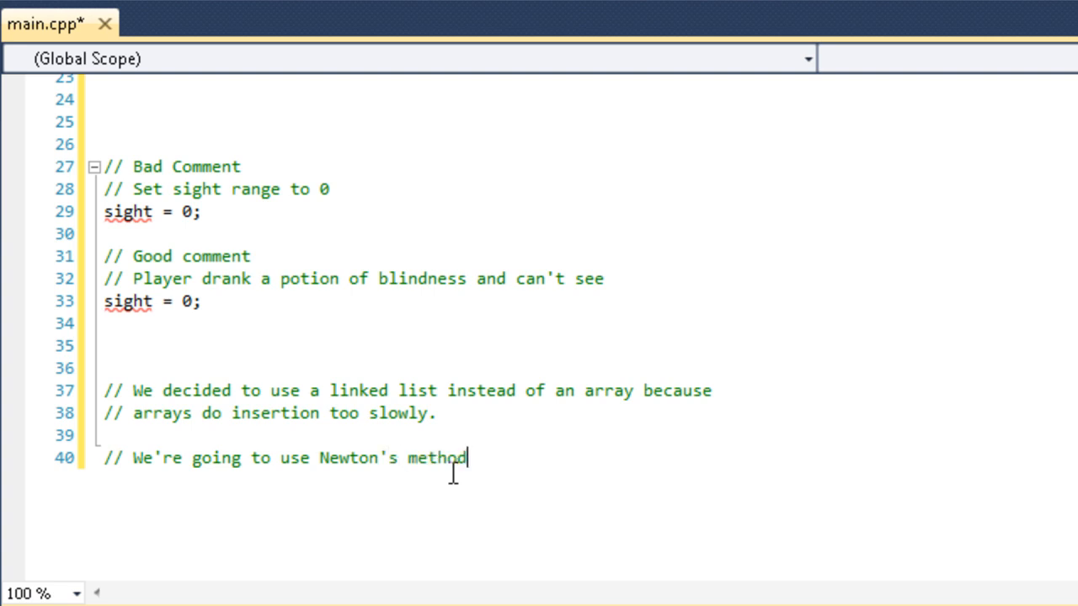
pyautogui.write('to find the root')
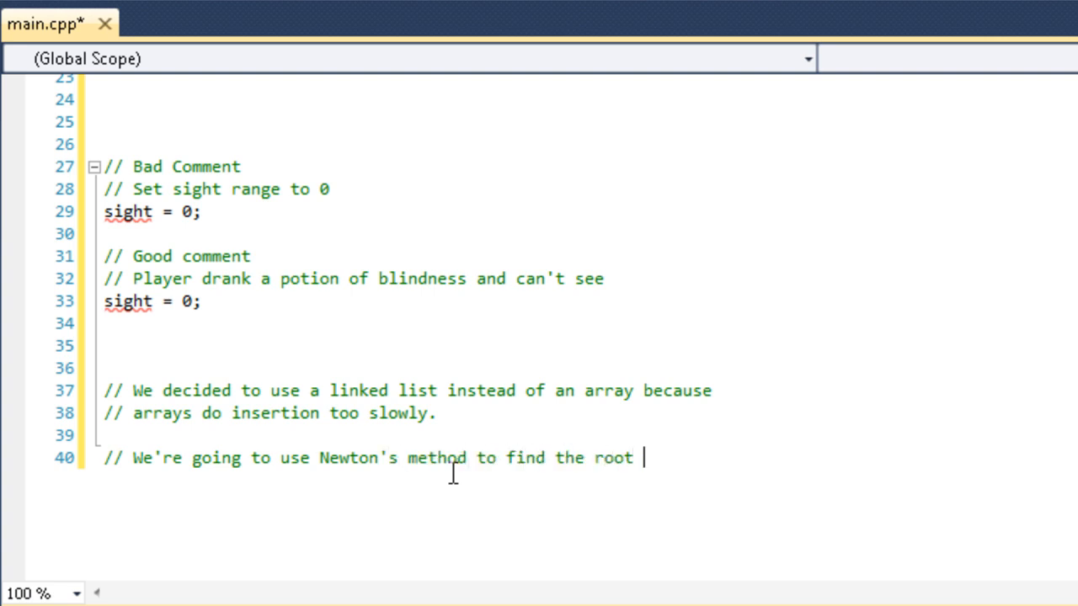
pyautogui.write('of a number because')
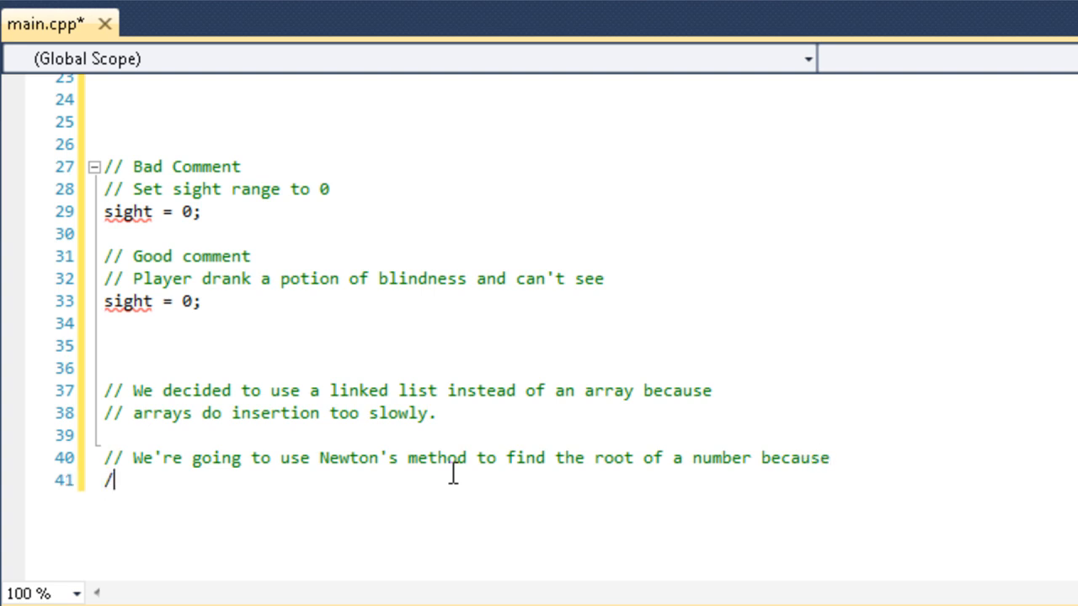
pyautogui.write('/ there is no')
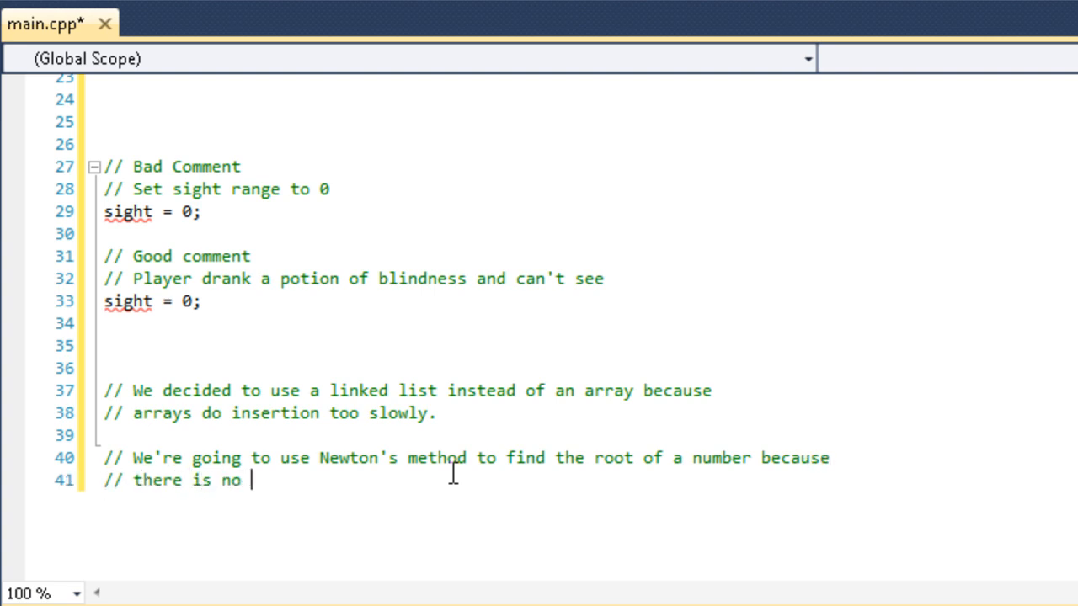
pyautogui.write('deterministic')
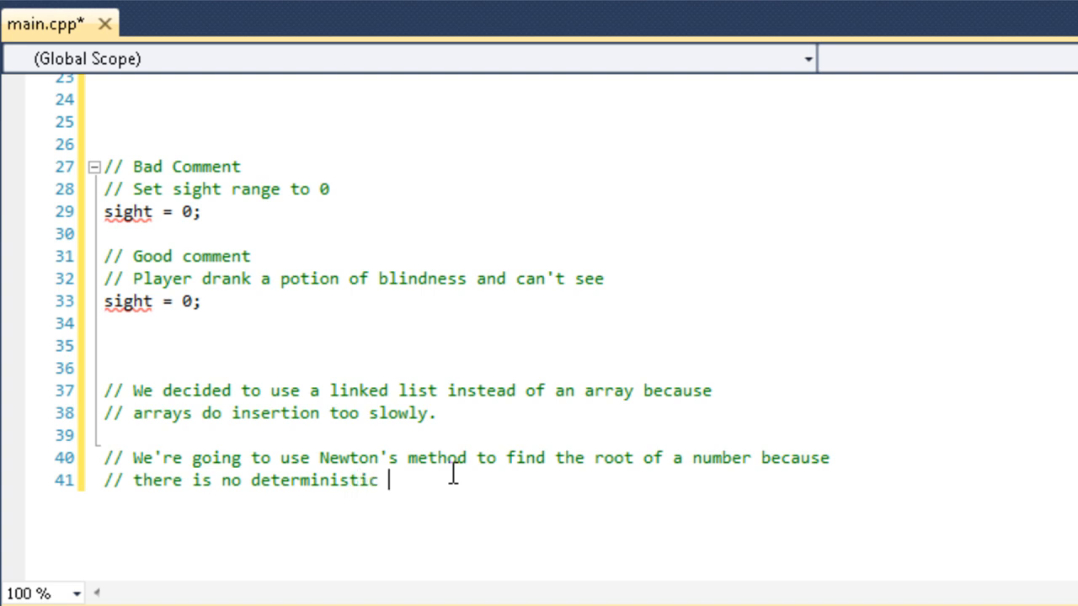
pyautogui.write('way to solve thes')
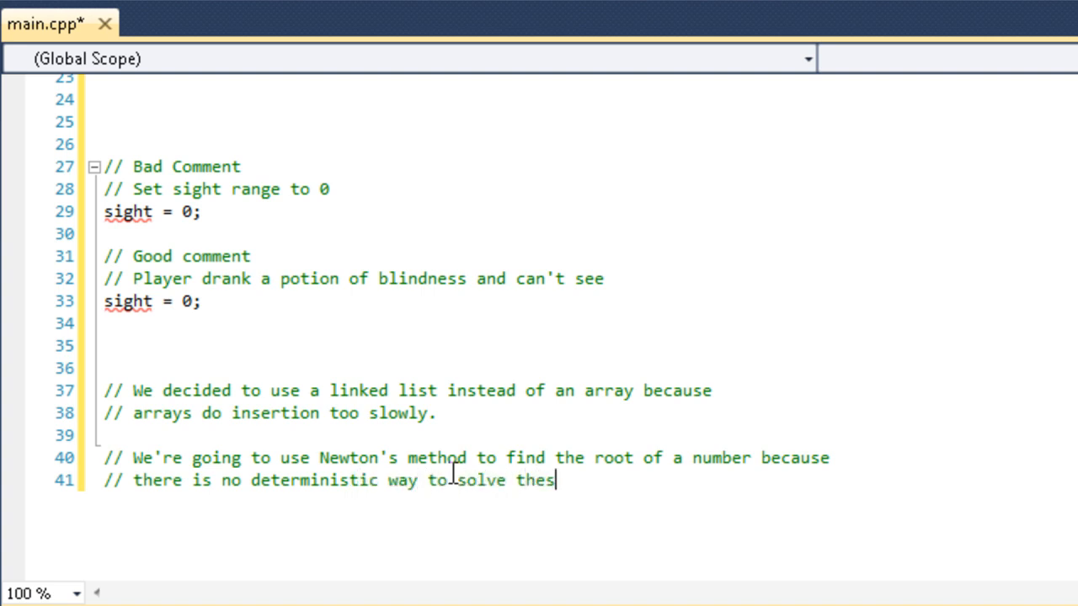
pyautogui.write('e equations.')
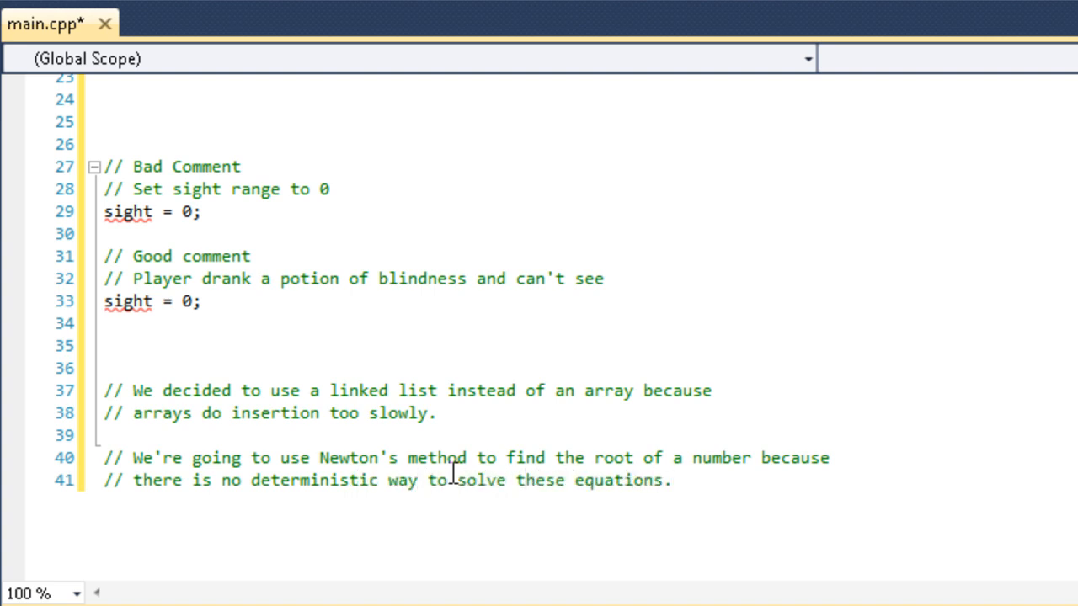
# Clear the text selection in the Newton's method comment and review the file
pyautogui.click(673, 480)
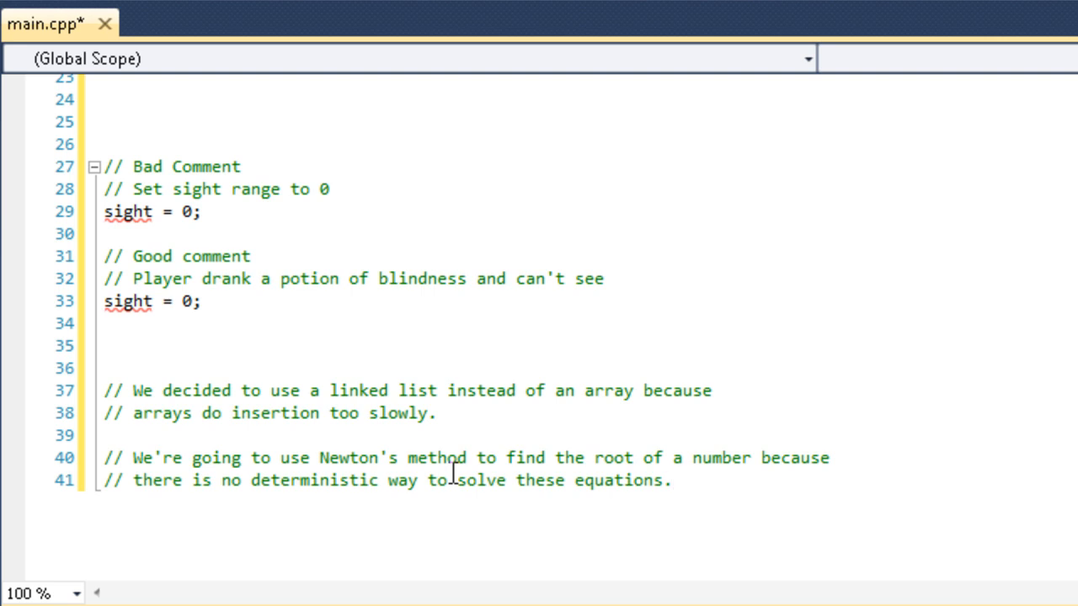
pyautogui.click(671, 480)
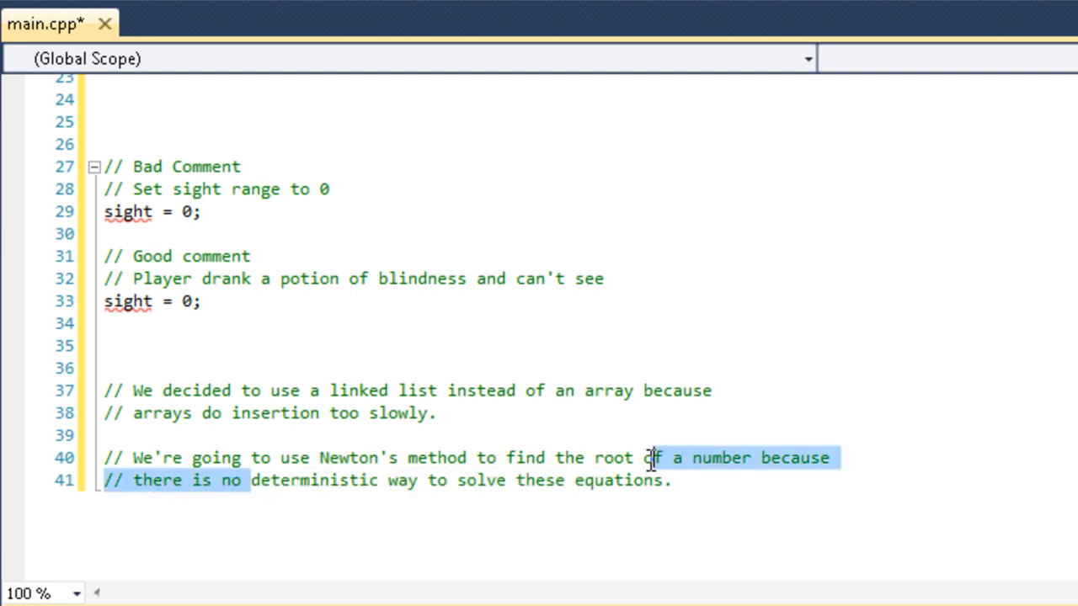
pyautogui.click(559, 482)
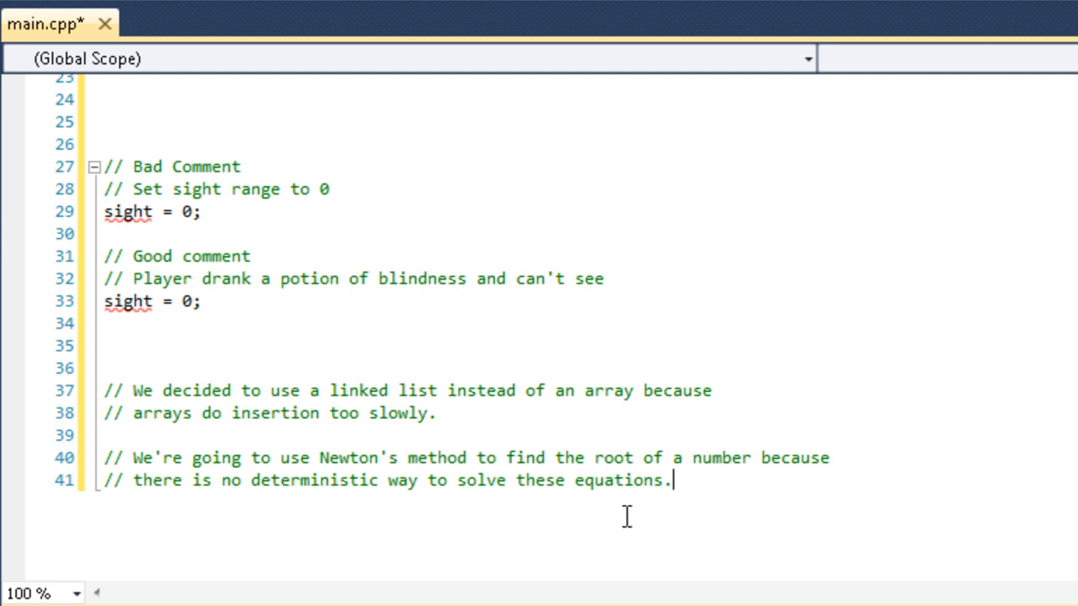
pyautogui.moveTo(691, 480)
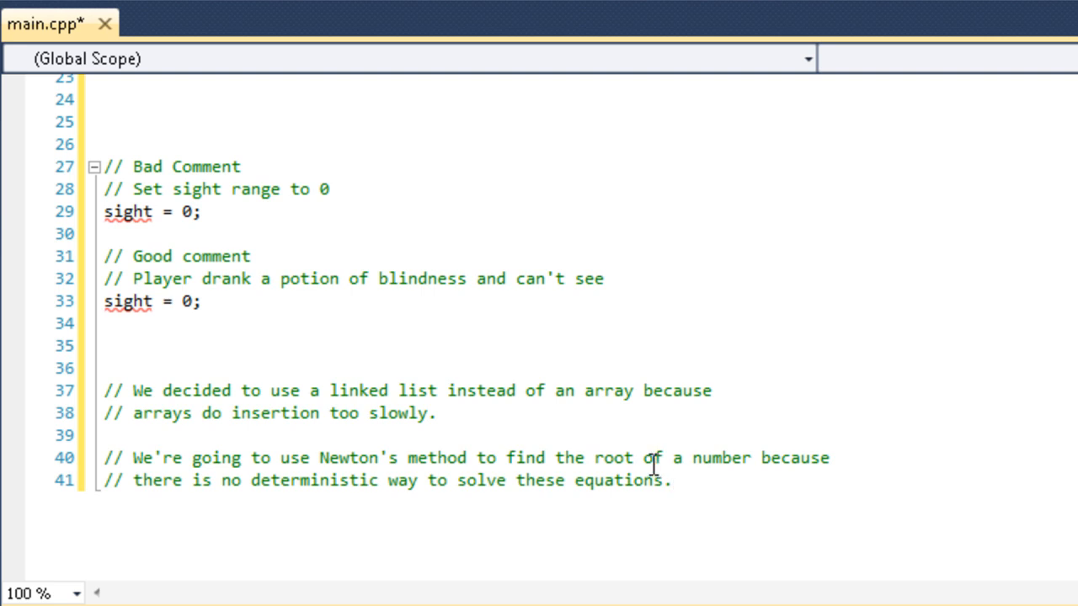
pyautogui.moveTo(706, 479)
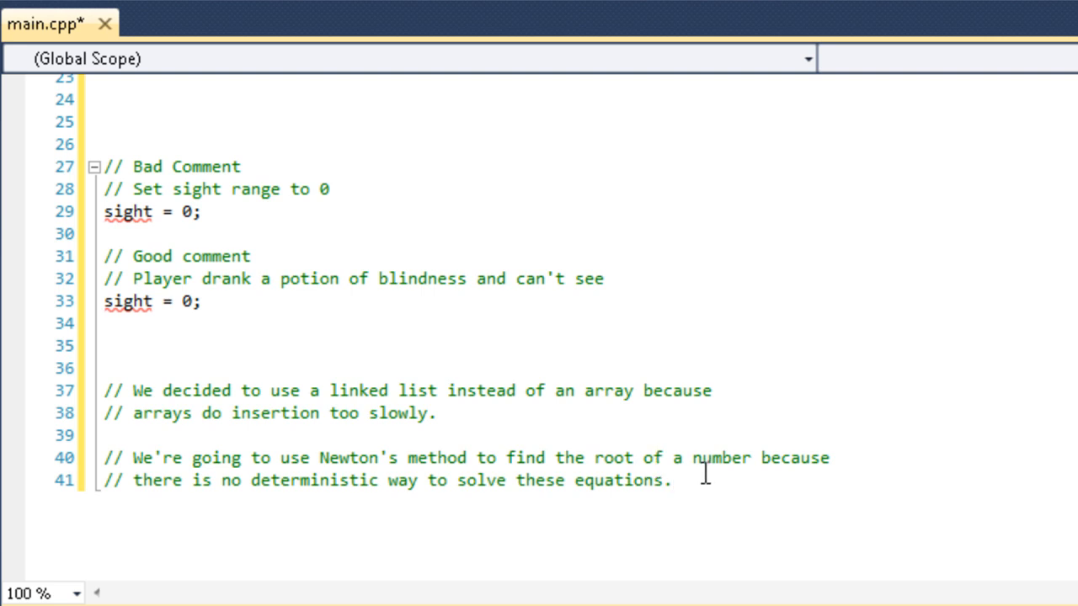
pyautogui.scroll(3)
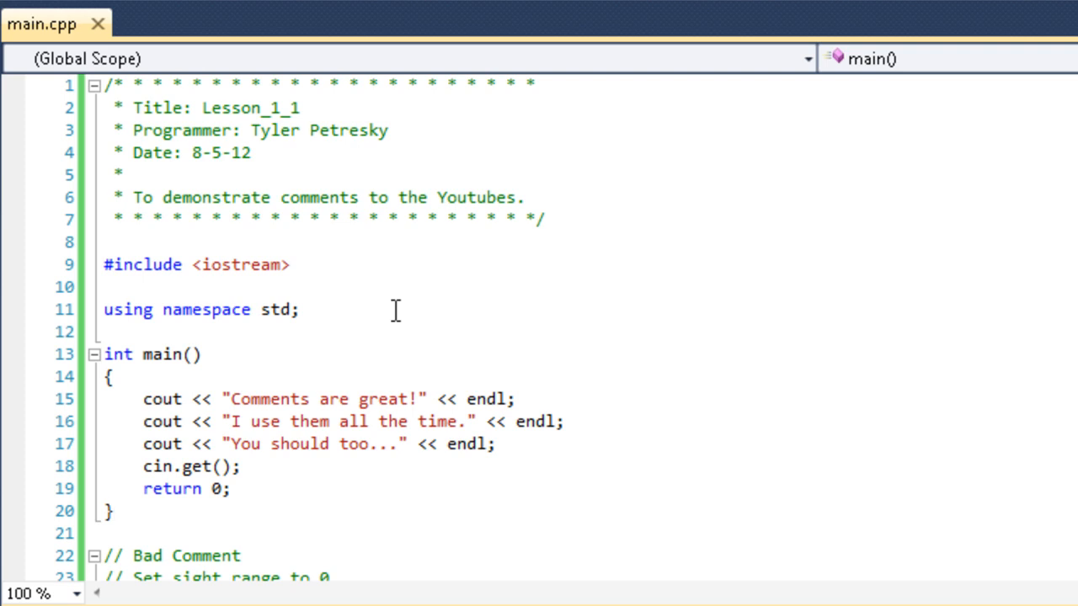
pyautogui.moveTo(364, 310)
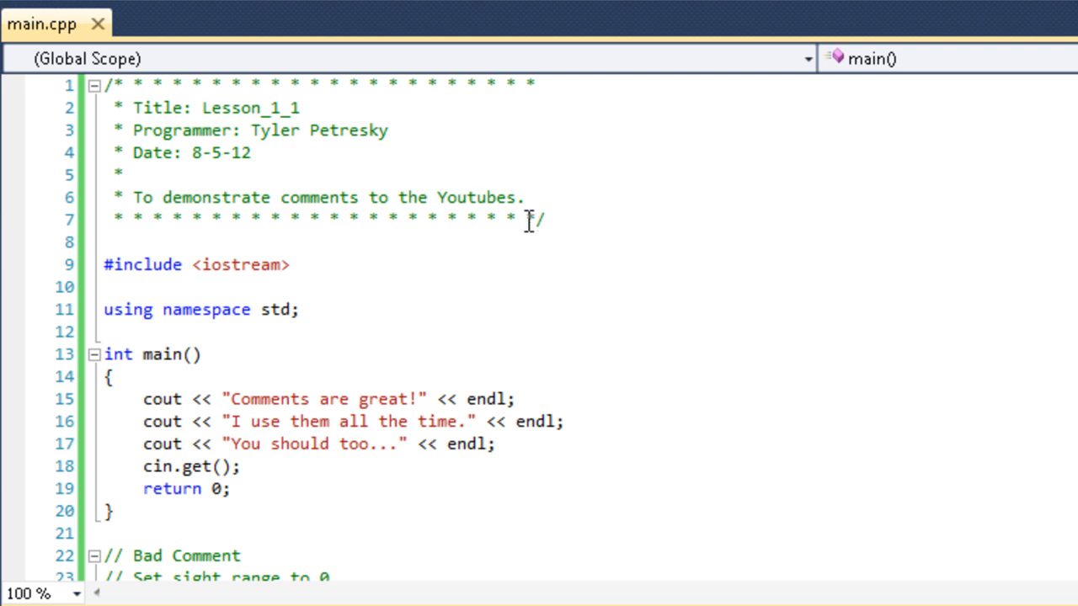
pyautogui.moveTo(524, 236)
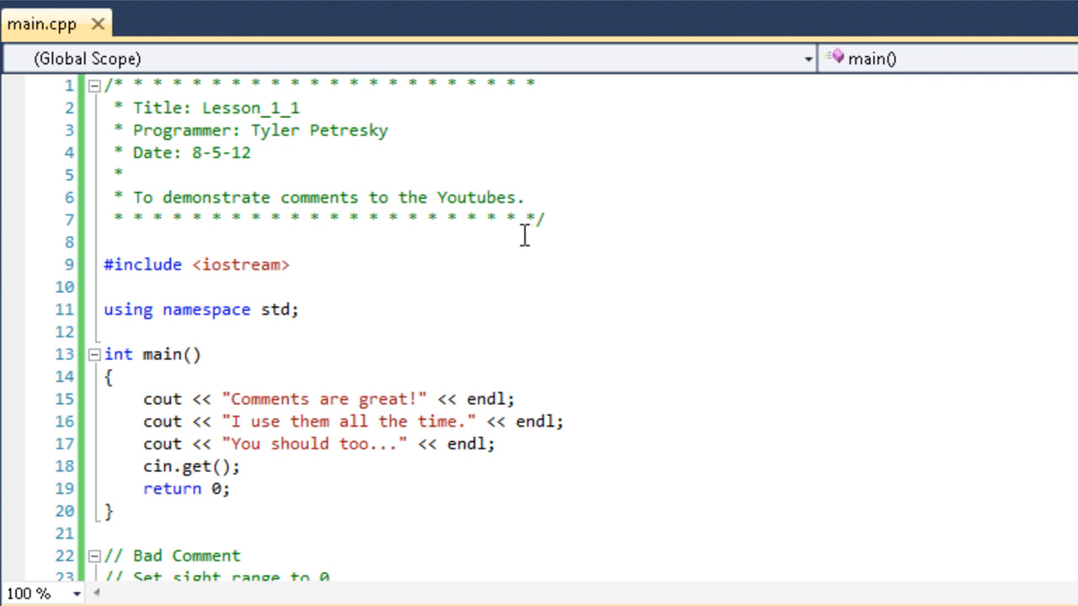
pyautogui.moveTo(507, 234)
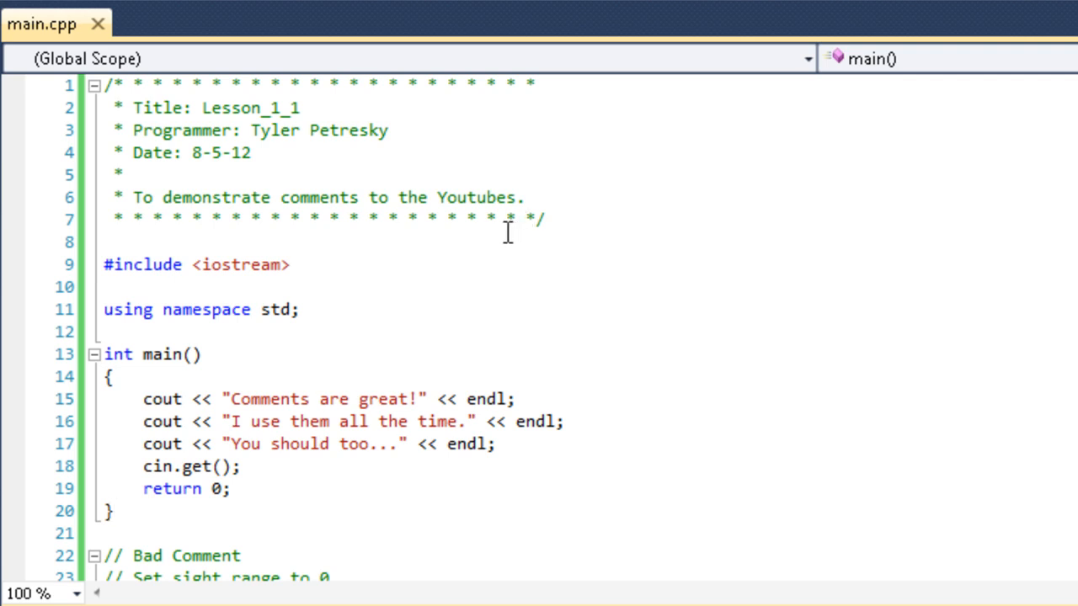